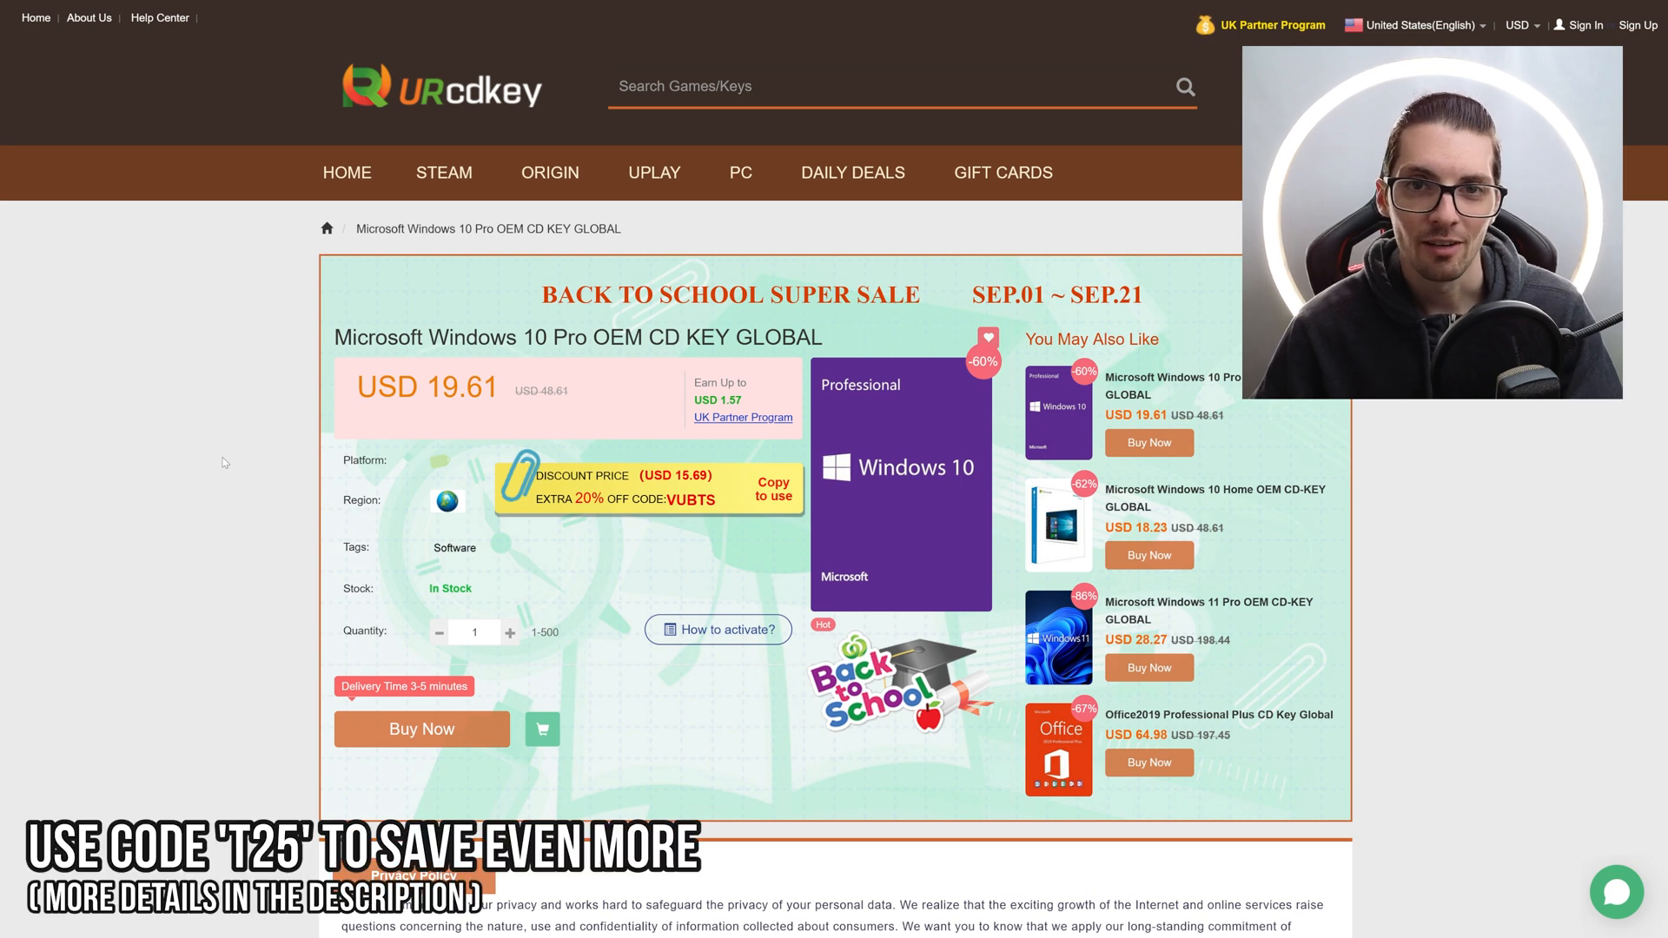
pyautogui.moveTo(106, 396)
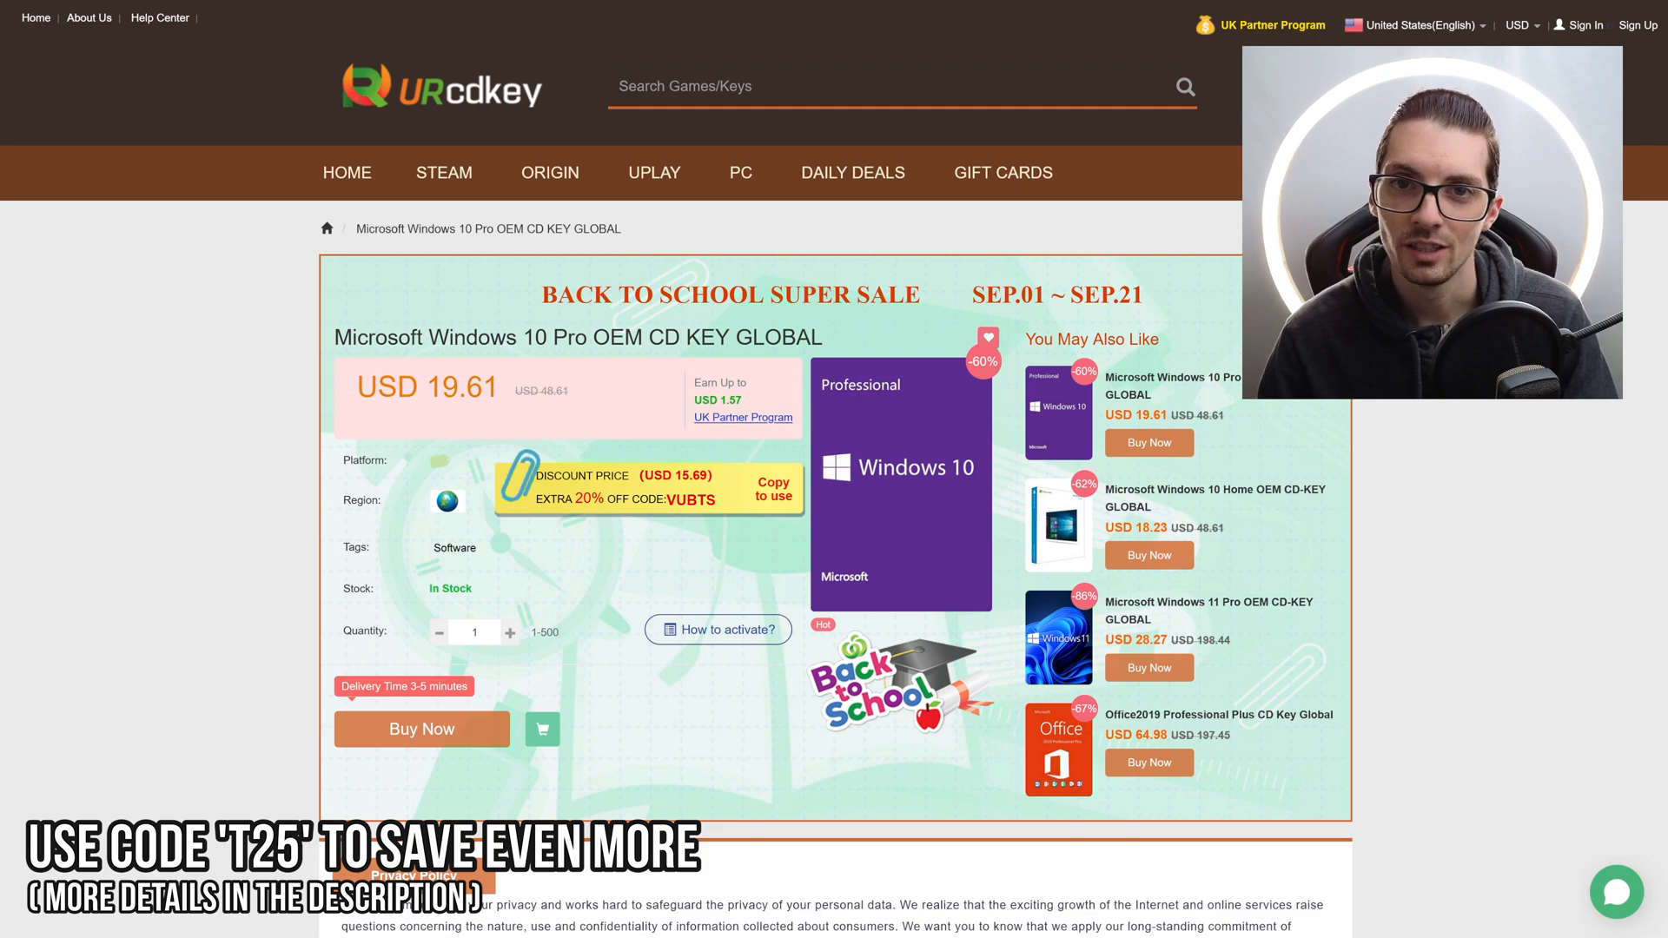
# - Sign in, set the Windows 10 Pro OEM key quantity to 1, and add it to the cart
pyautogui.click(1638, 24)
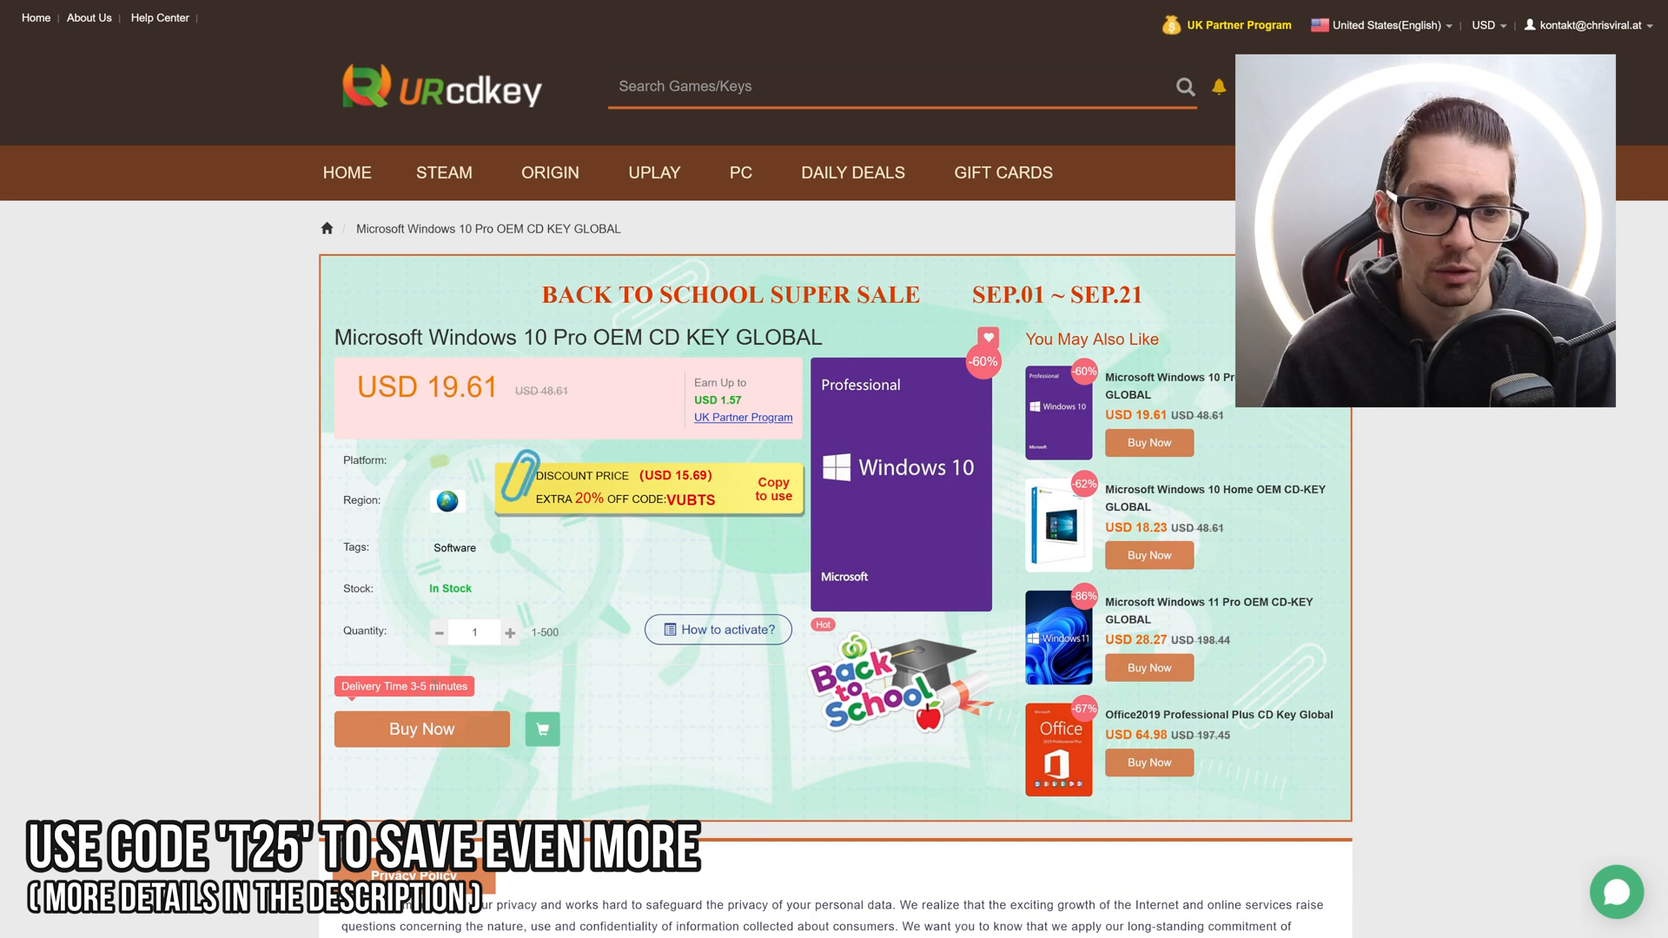
pyautogui.click(509, 632)
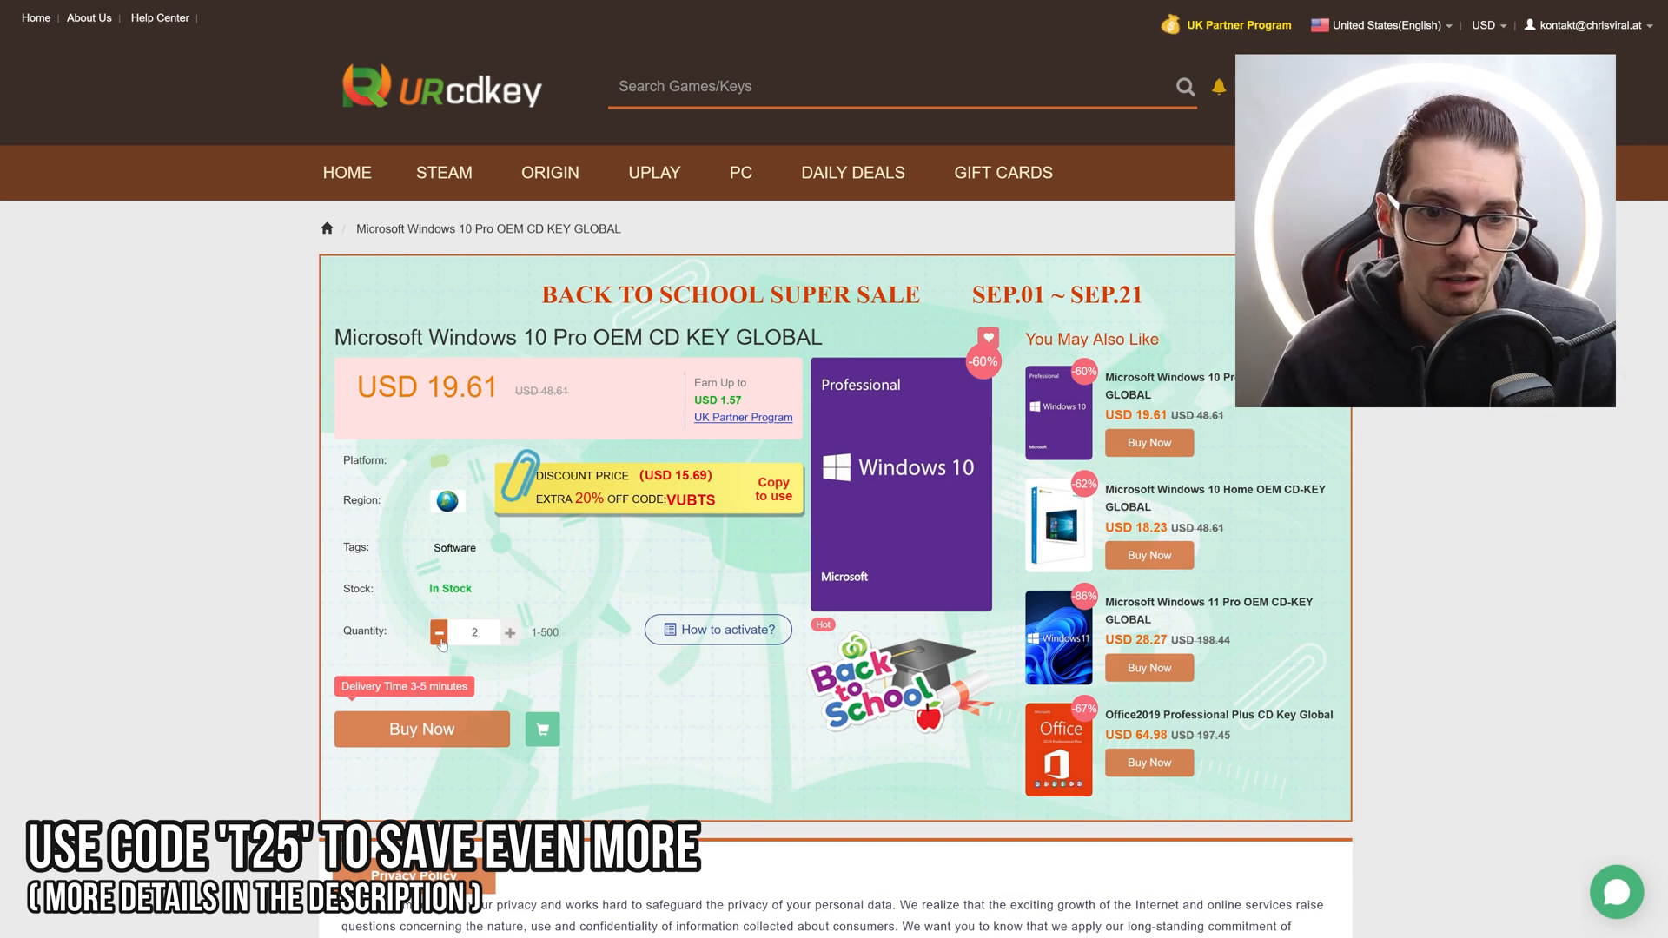
pyautogui.click(438, 633)
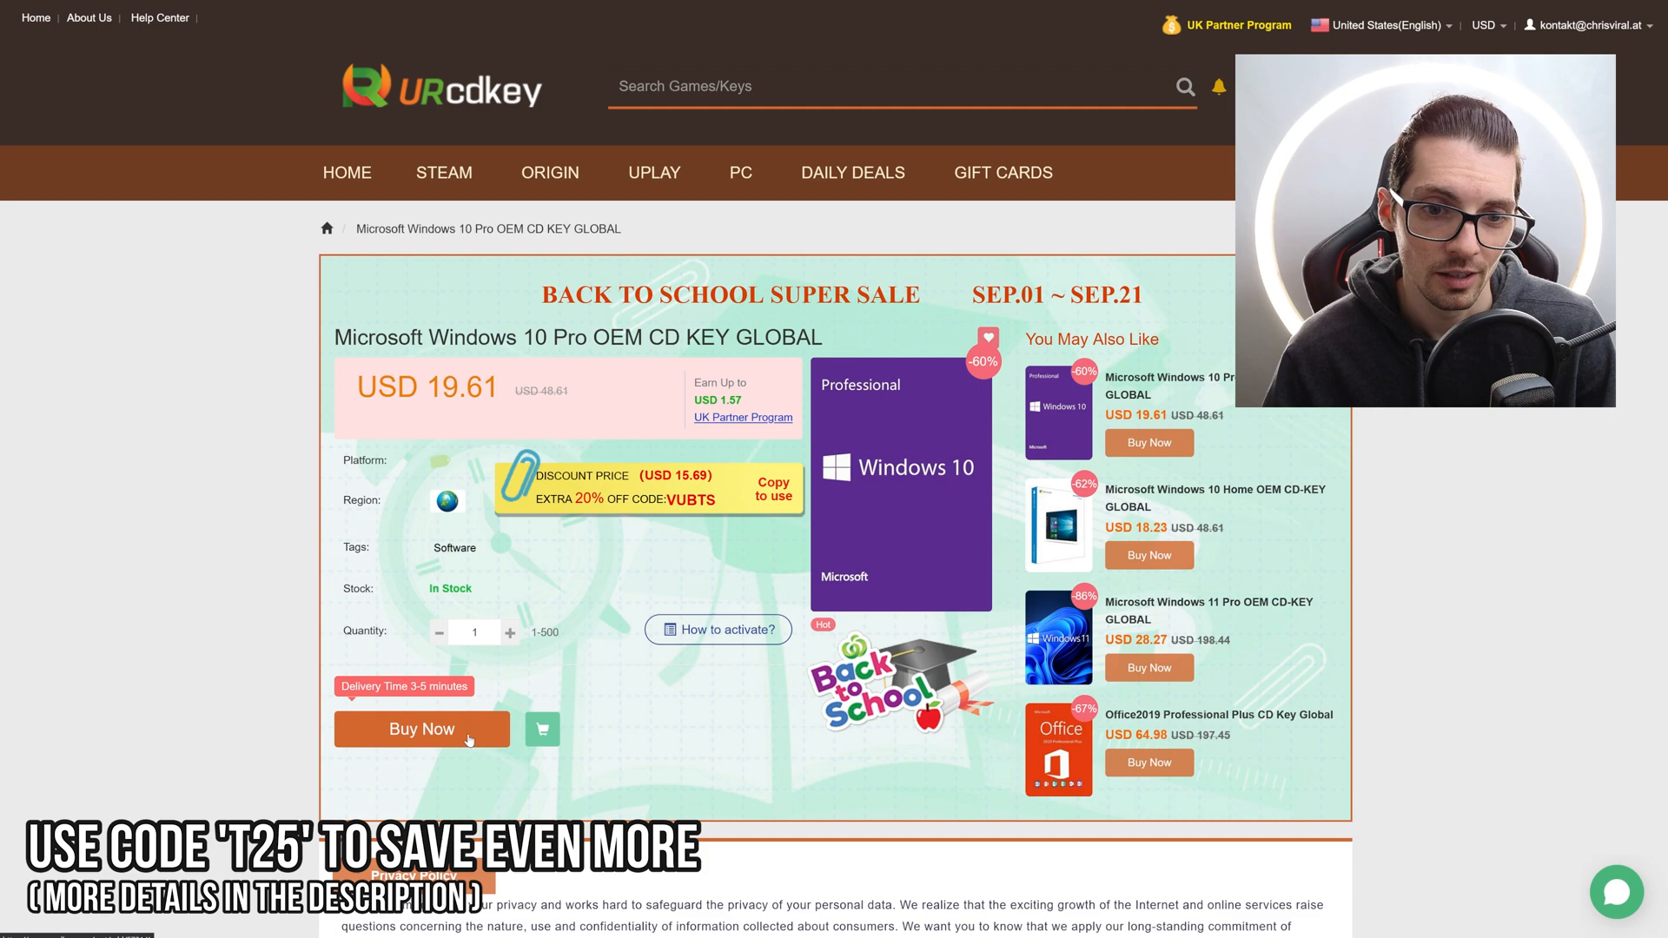
pyautogui.click(717, 629)
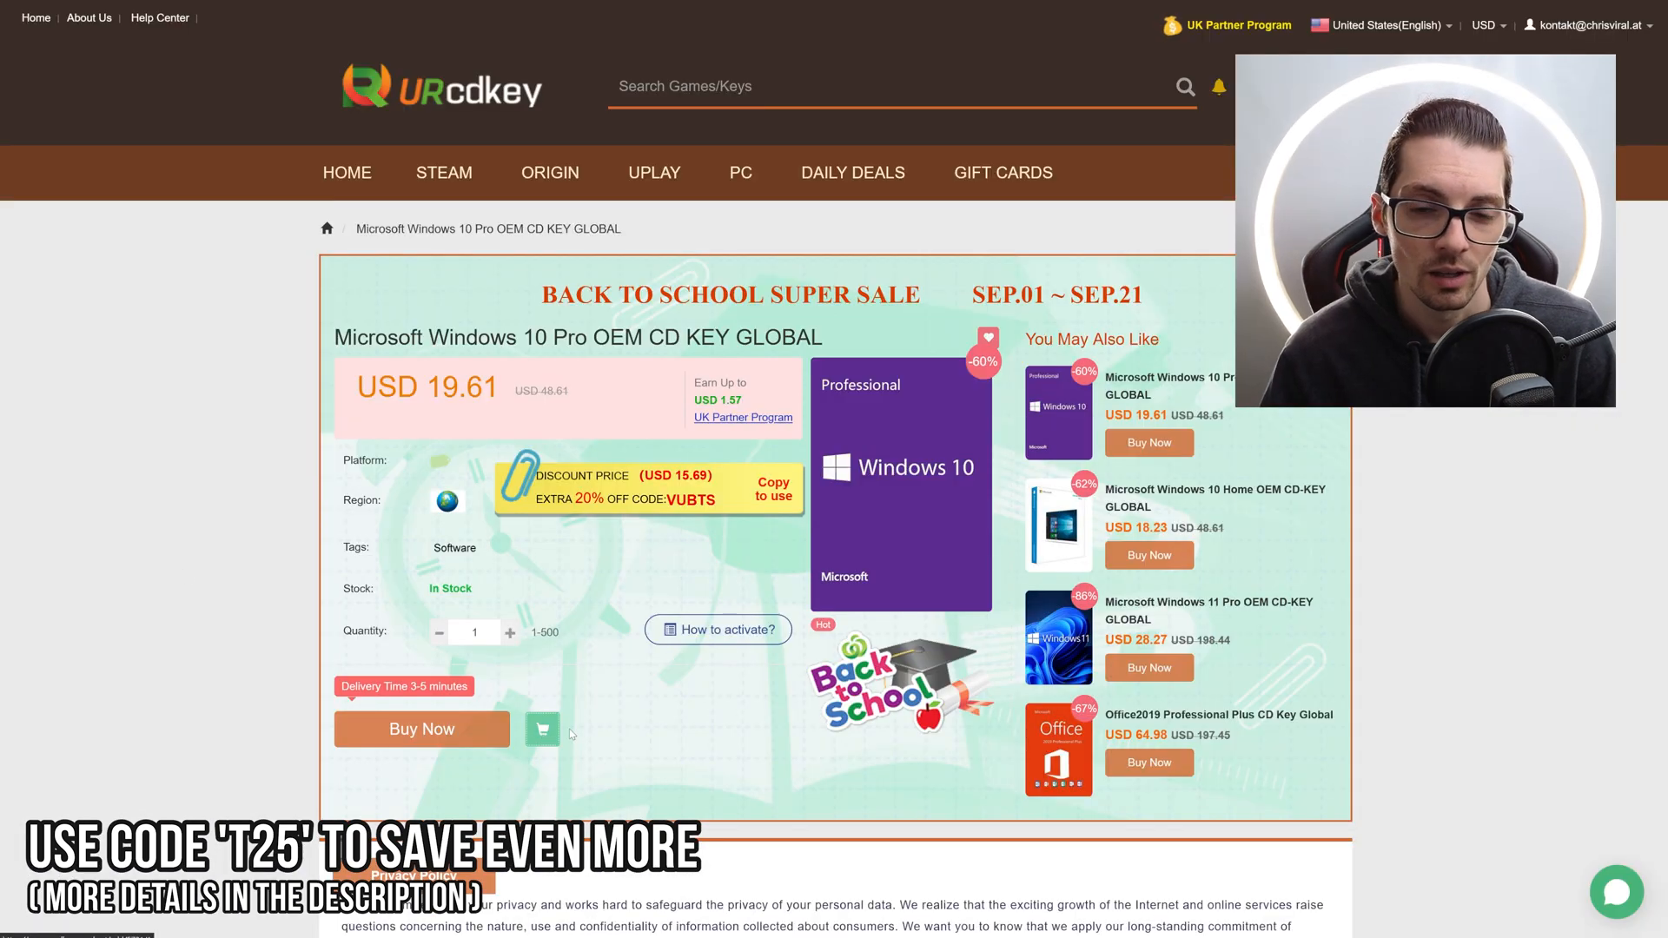
pyautogui.click(542, 728)
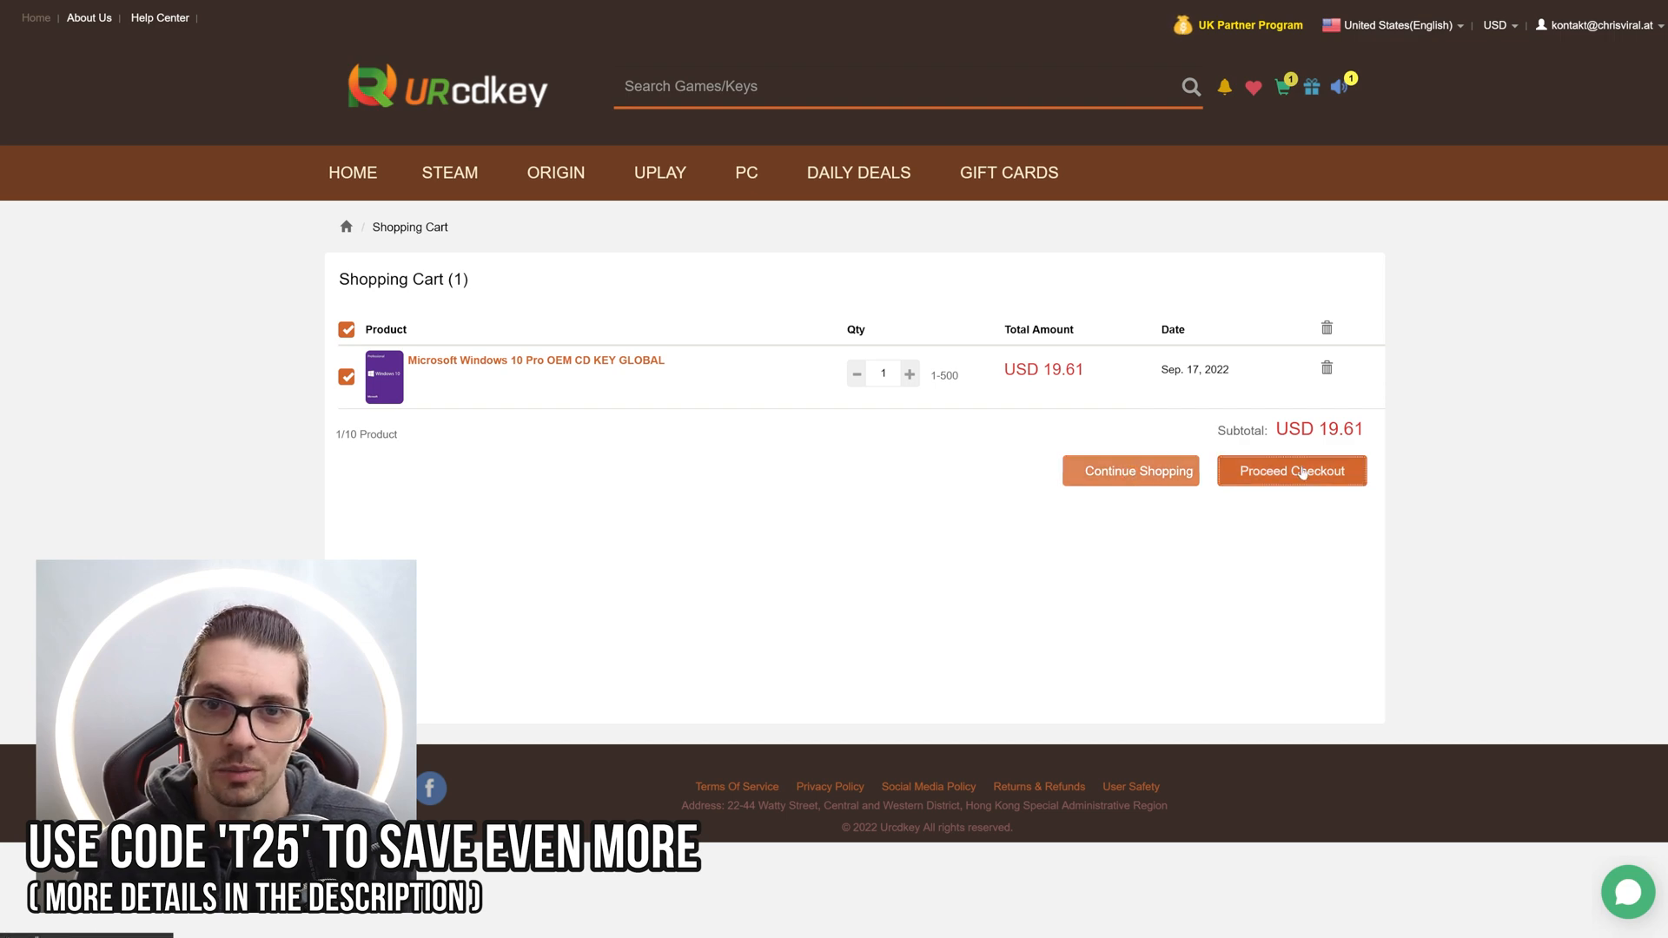
# - Check out, apply promotion code T25 for a USD 14.71 total, and submit the order
pyautogui.click(1291, 471)
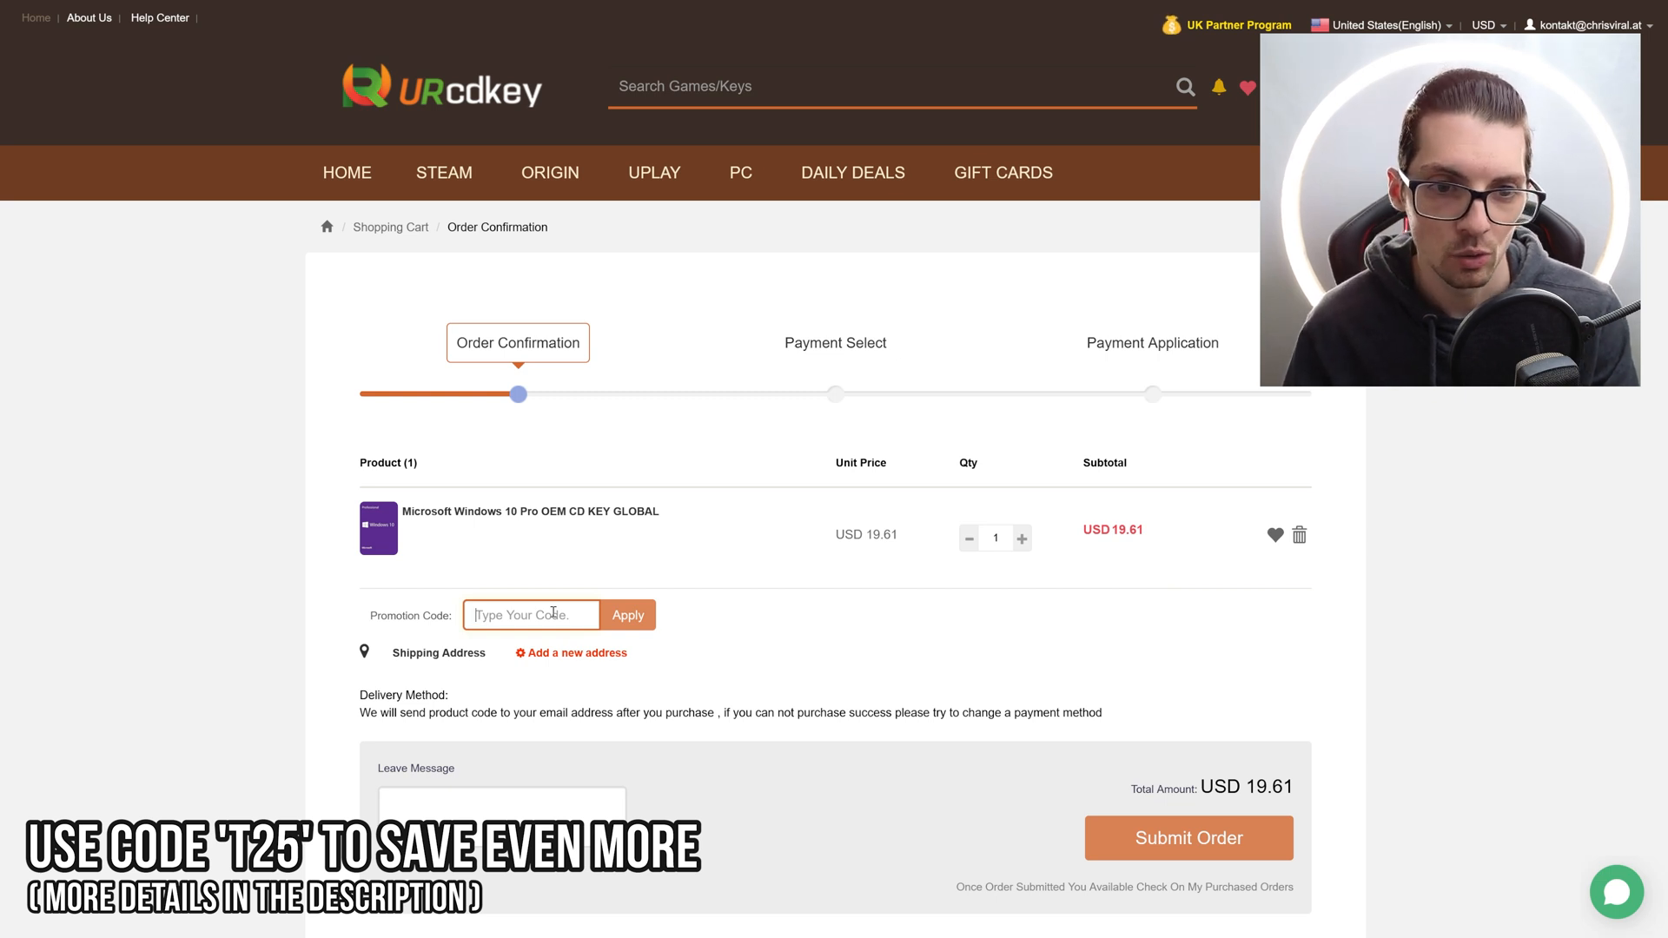
pyautogui.write('T25')
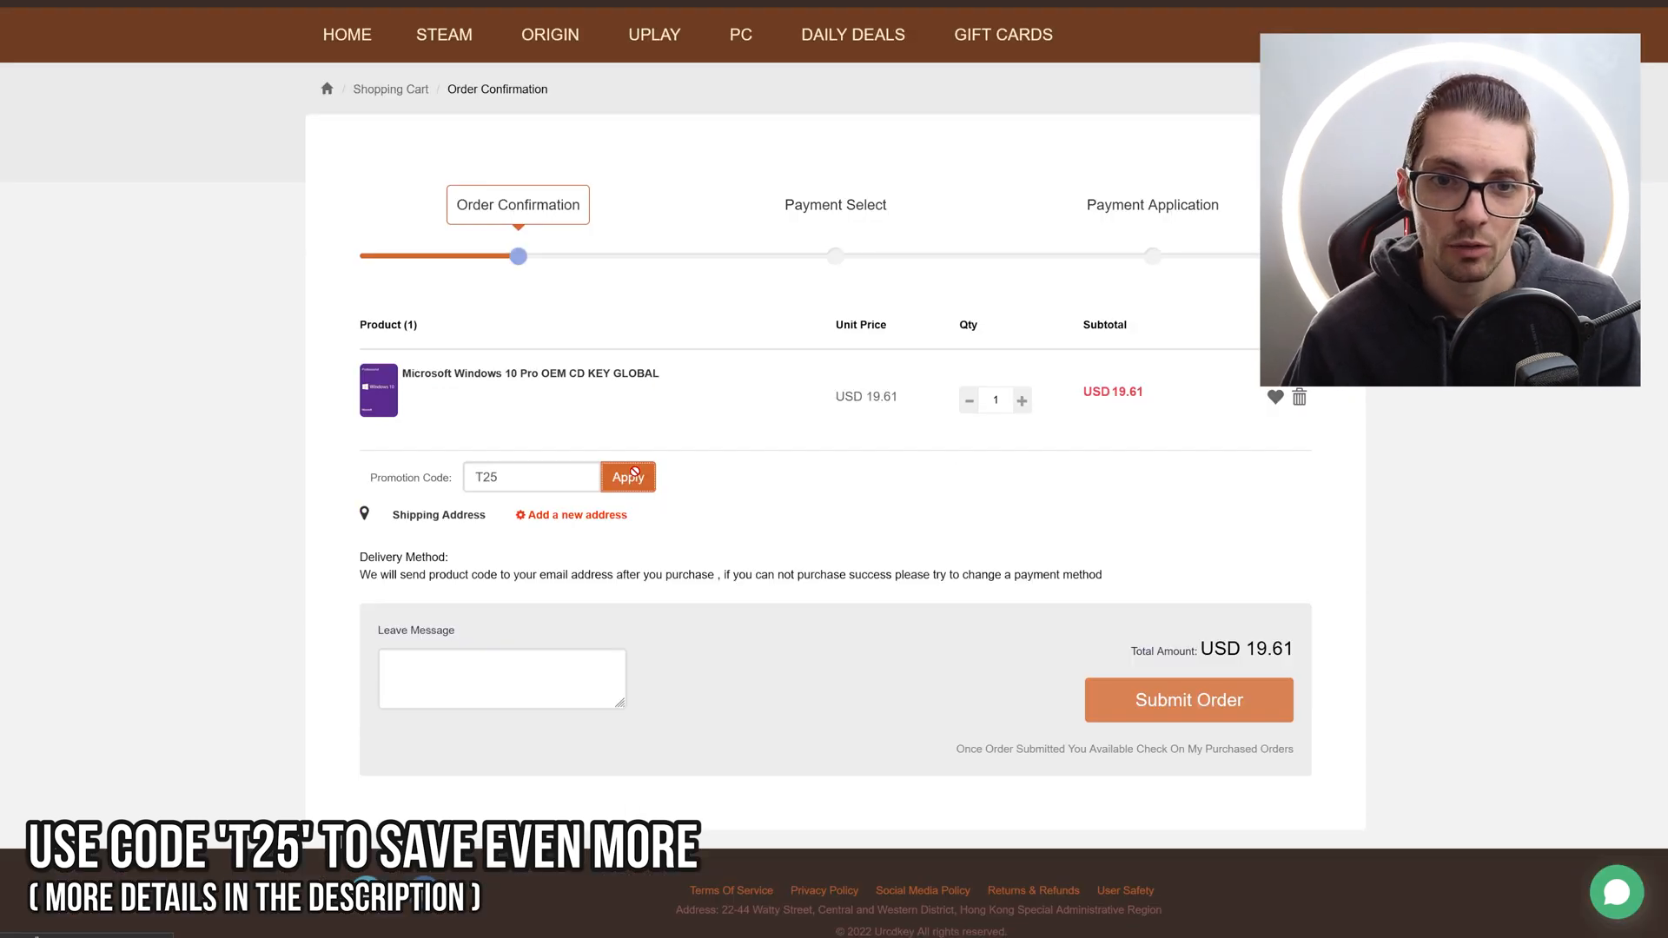
pyautogui.click(628, 476)
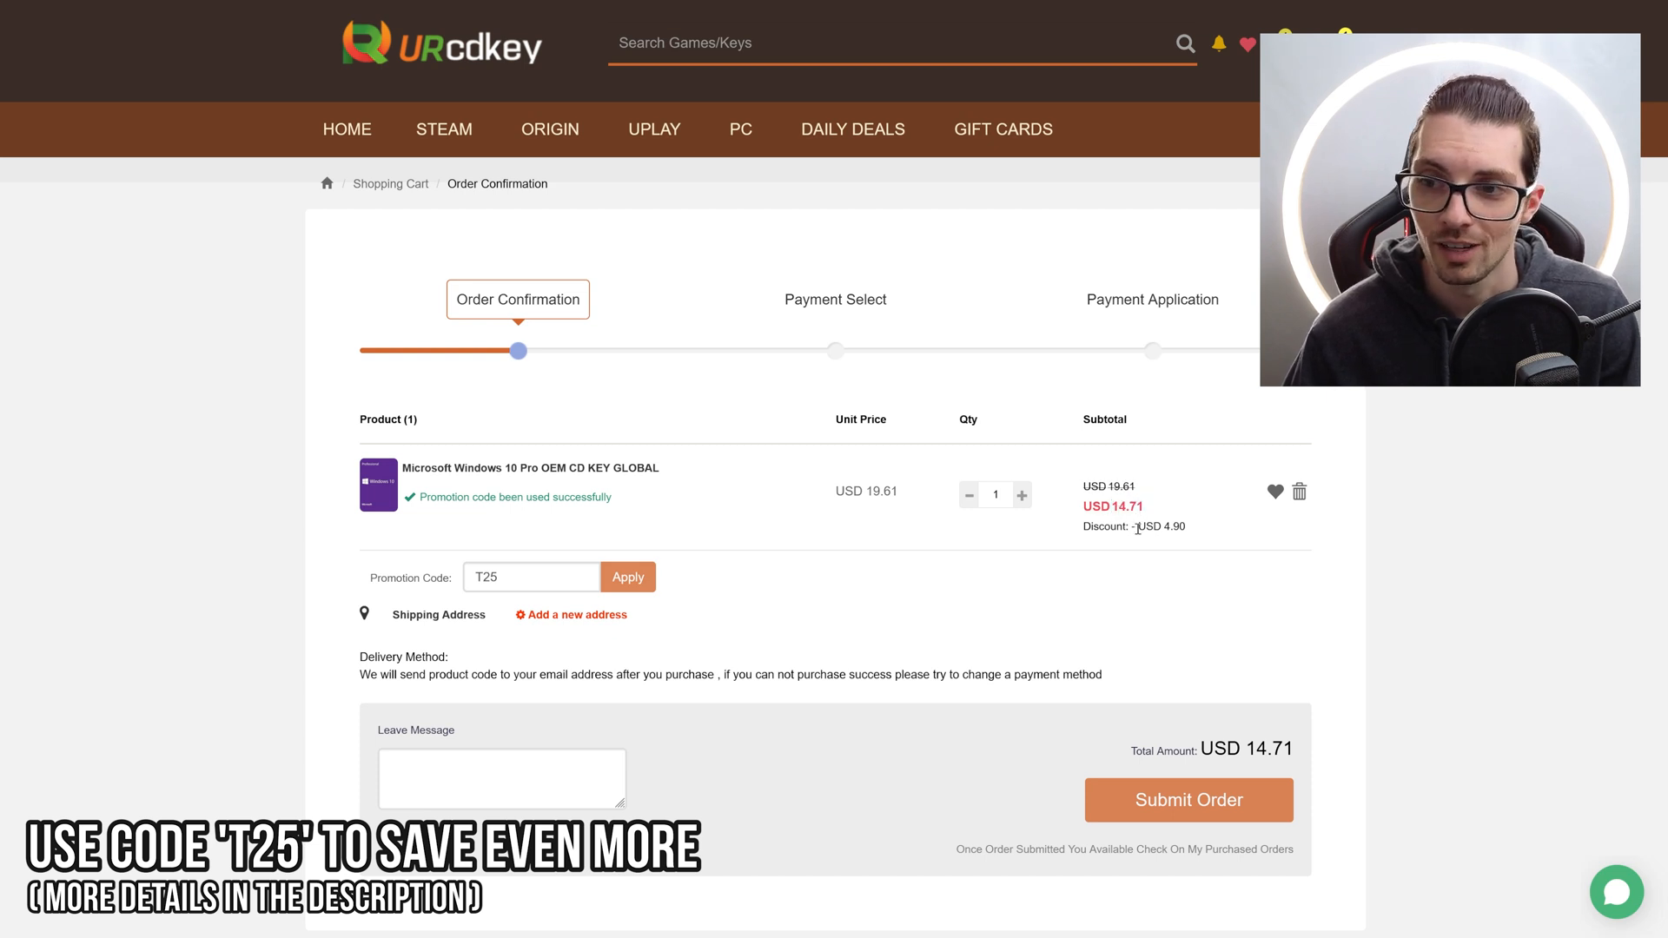
pyautogui.scroll(-3)
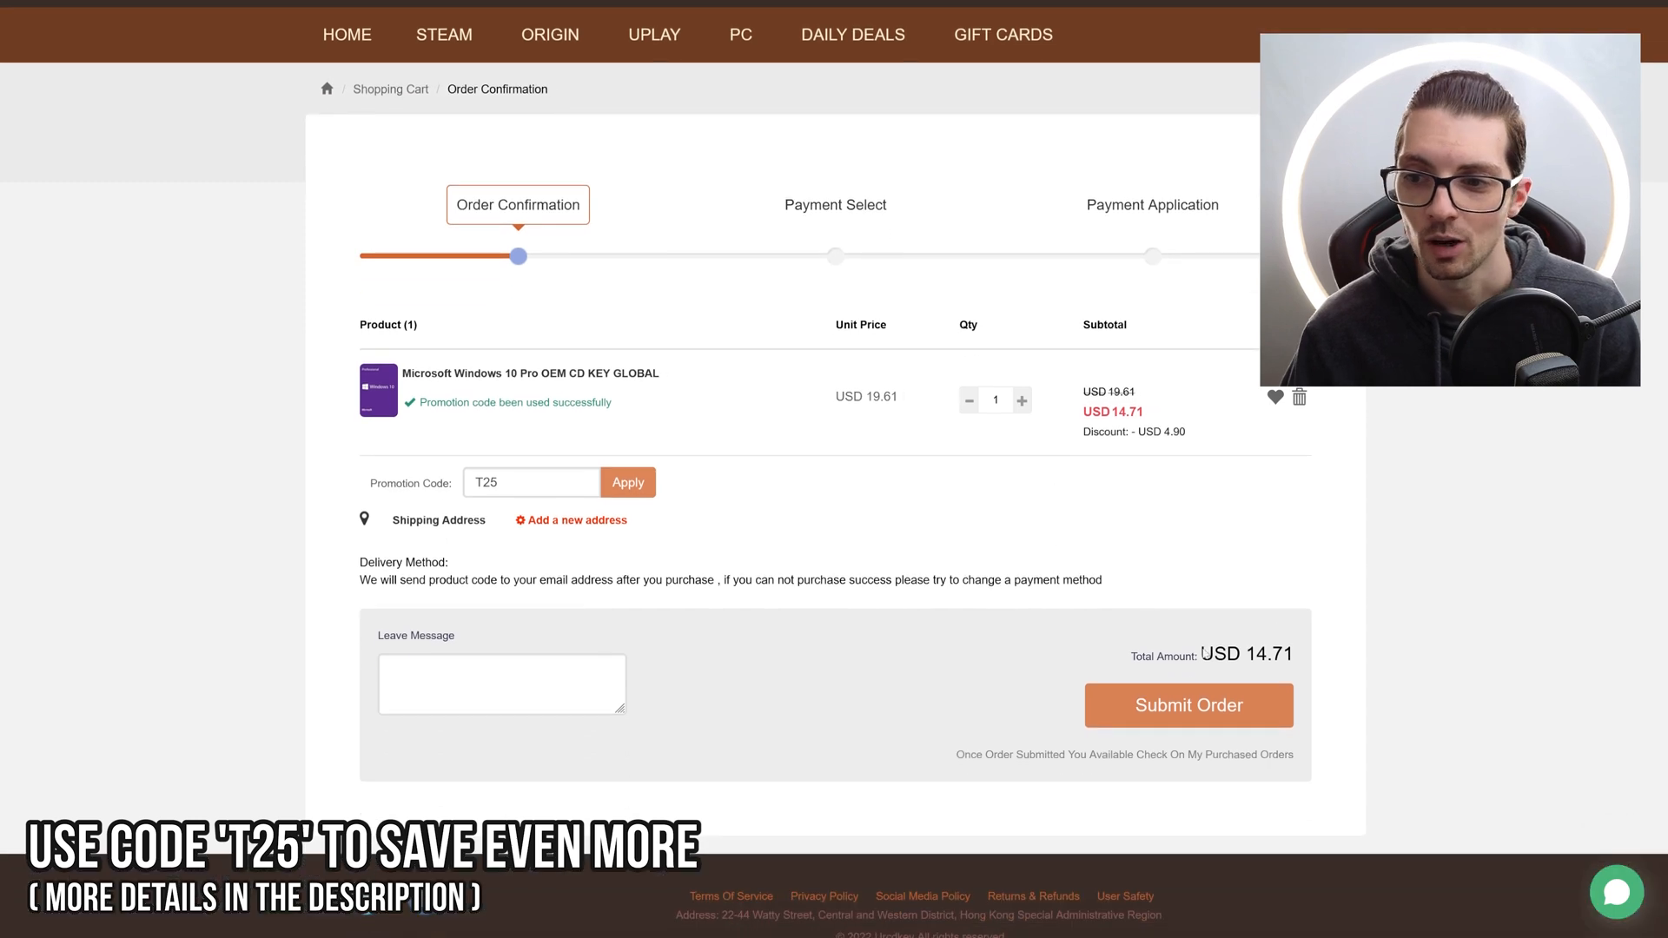
pyautogui.click(1189, 705)
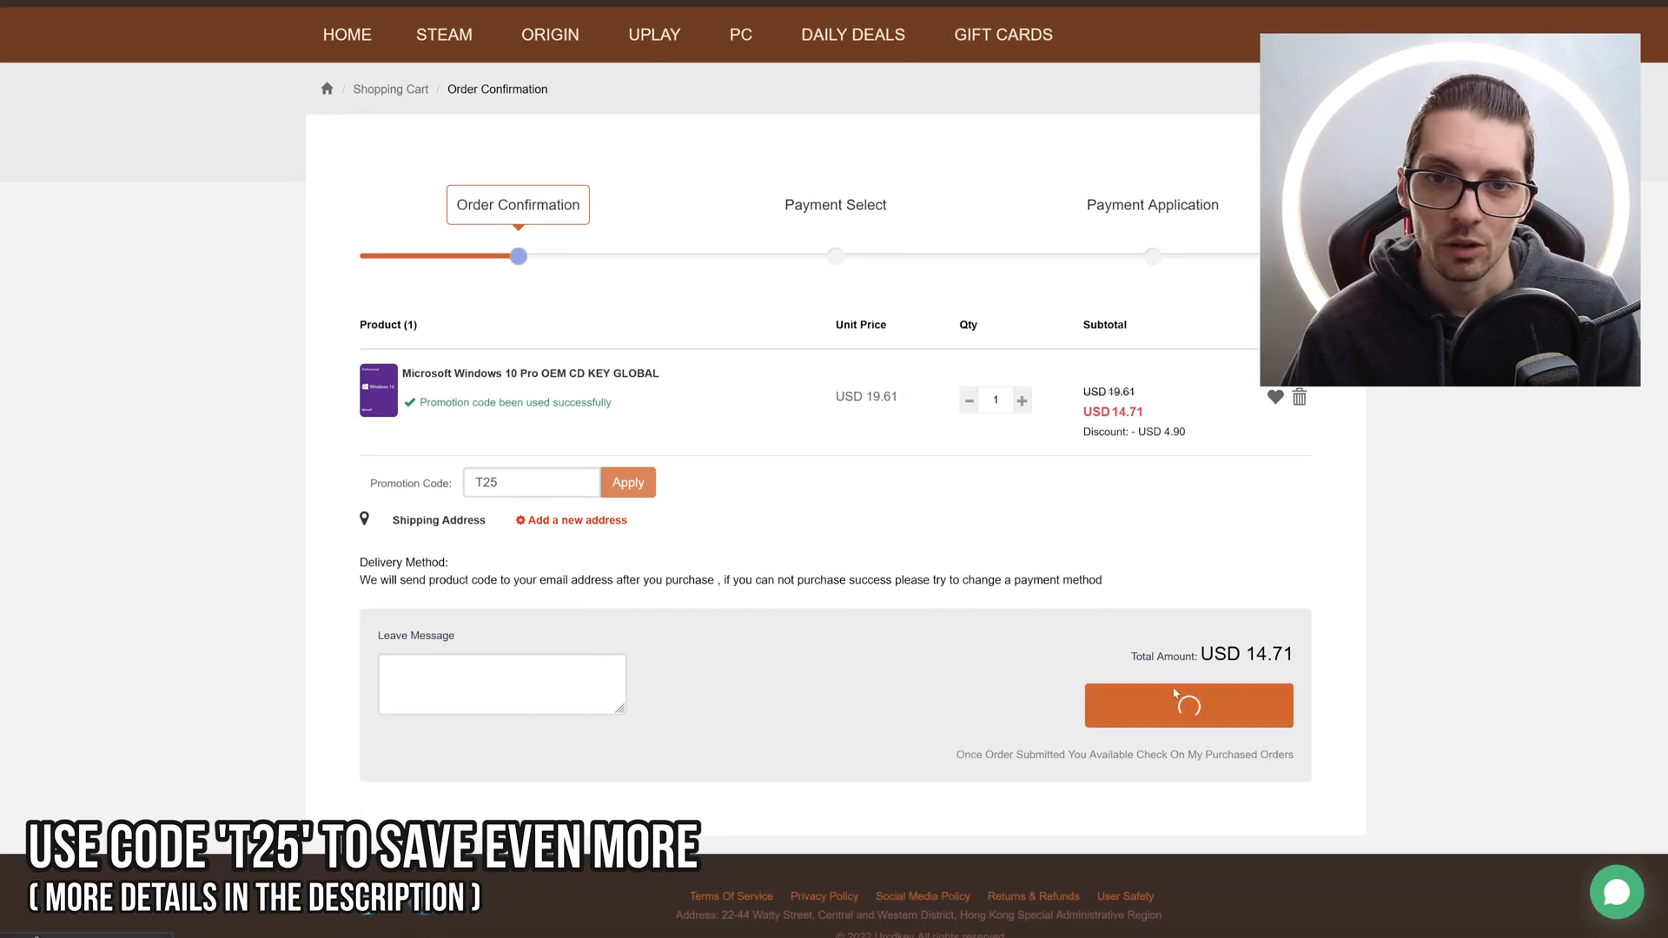
# - Choose Visa/Mastercard payment, enter the card details, and pay the USD 14.71 order
pyautogui.click(1189, 704)
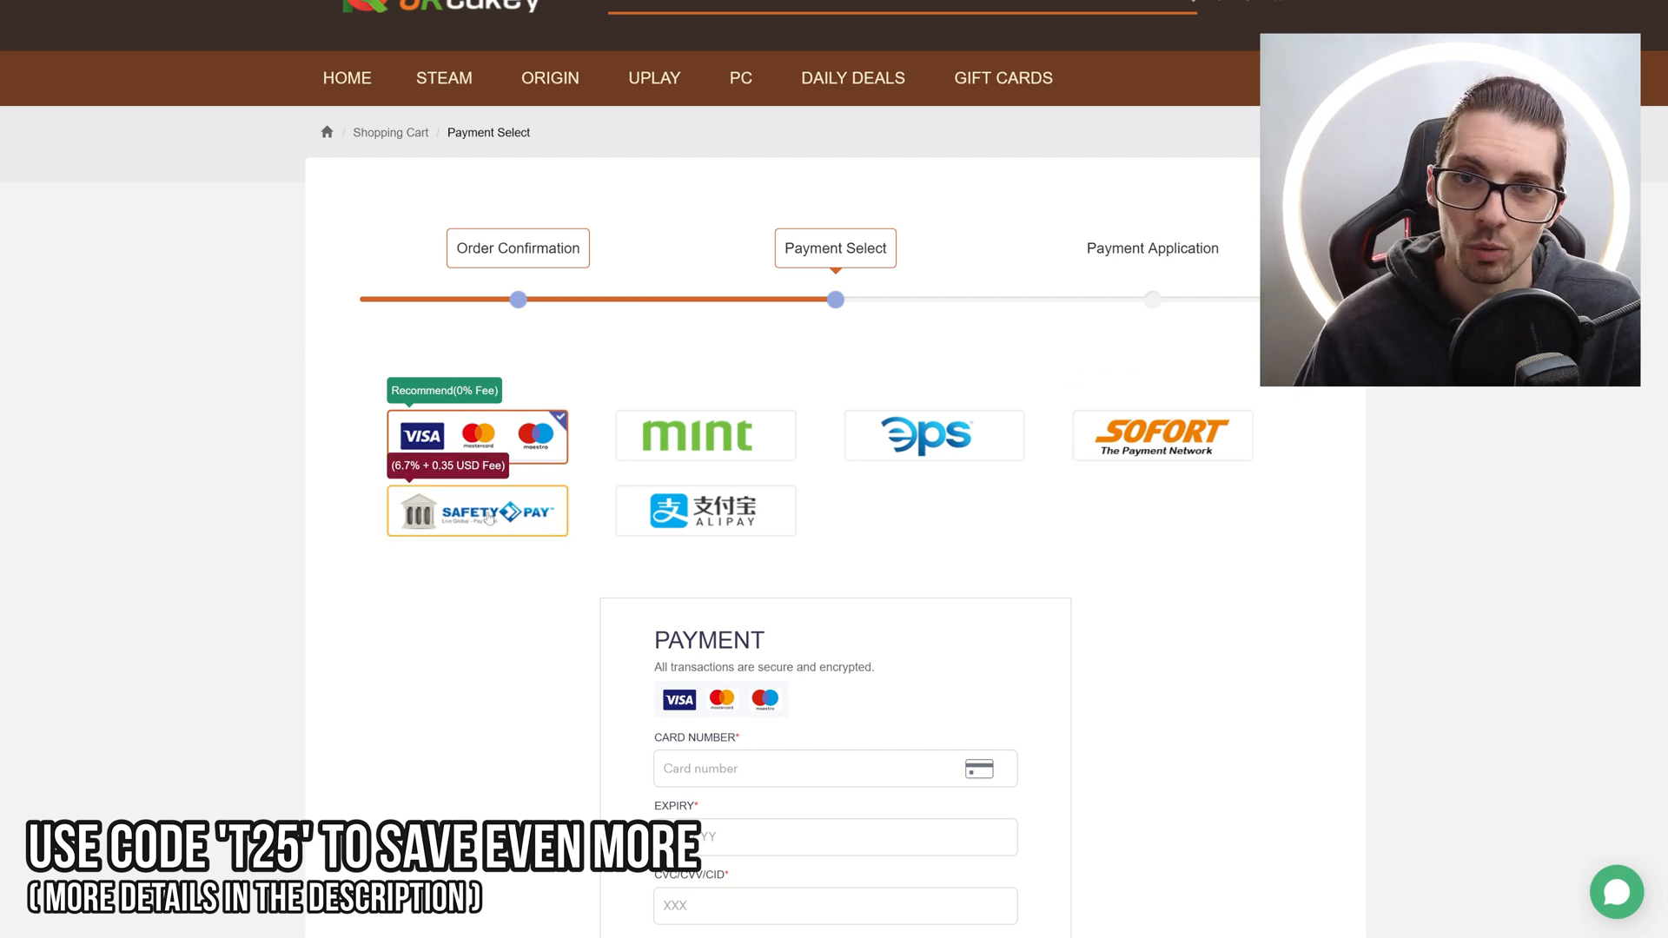
pyautogui.click(704, 509)
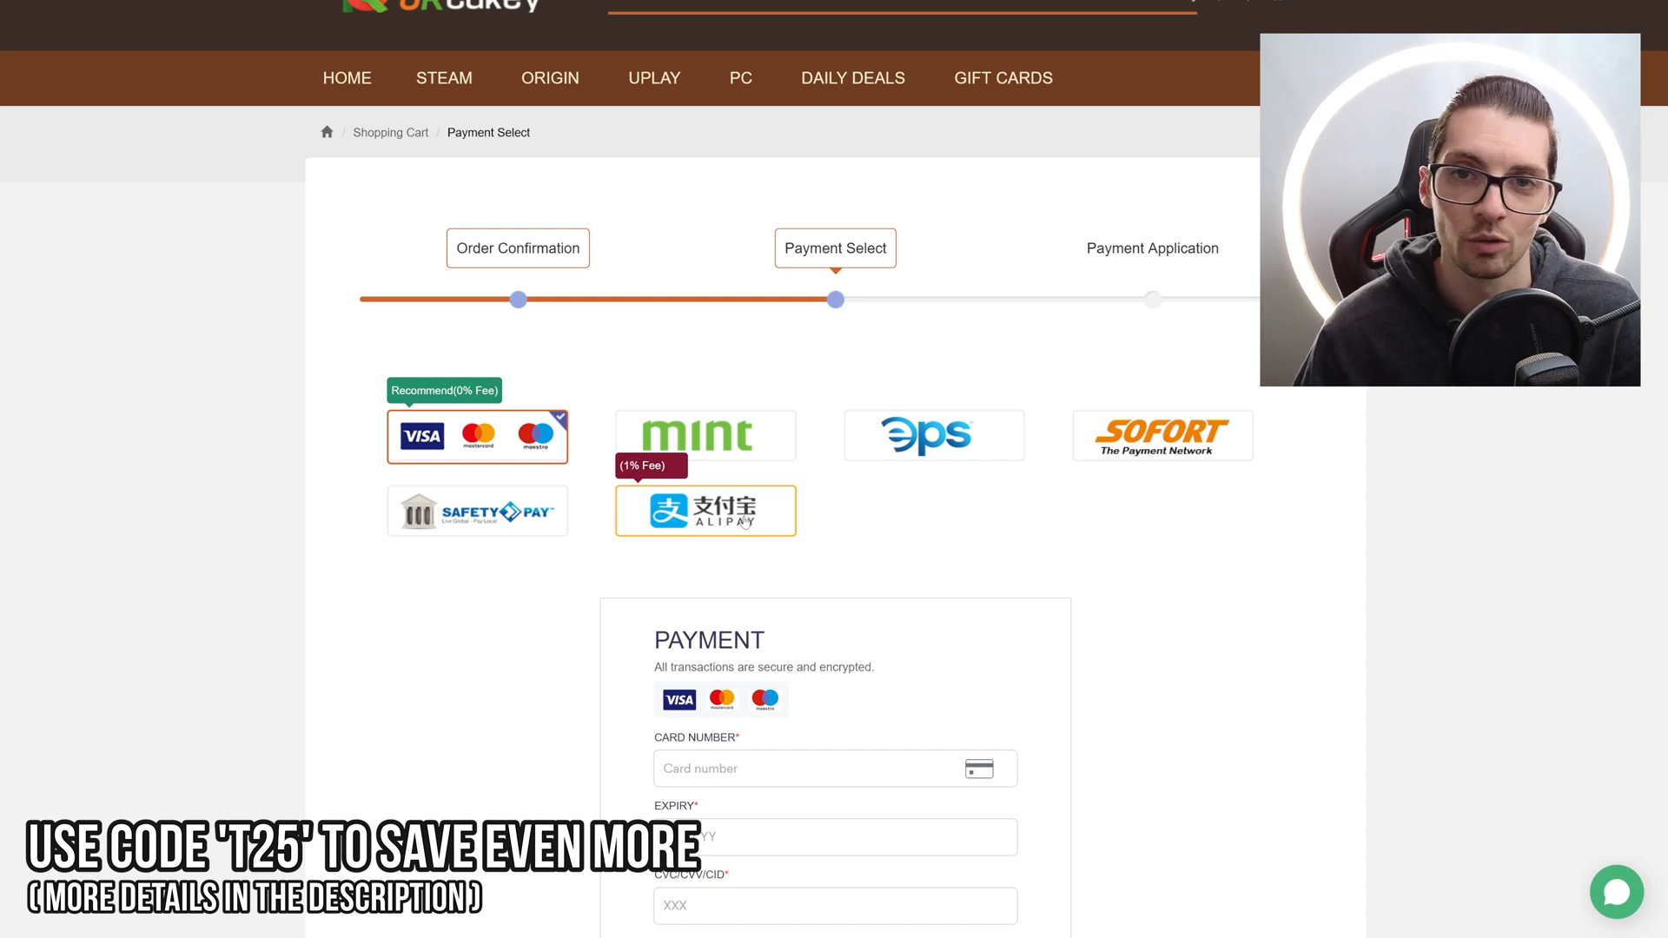
pyautogui.scroll(-3)
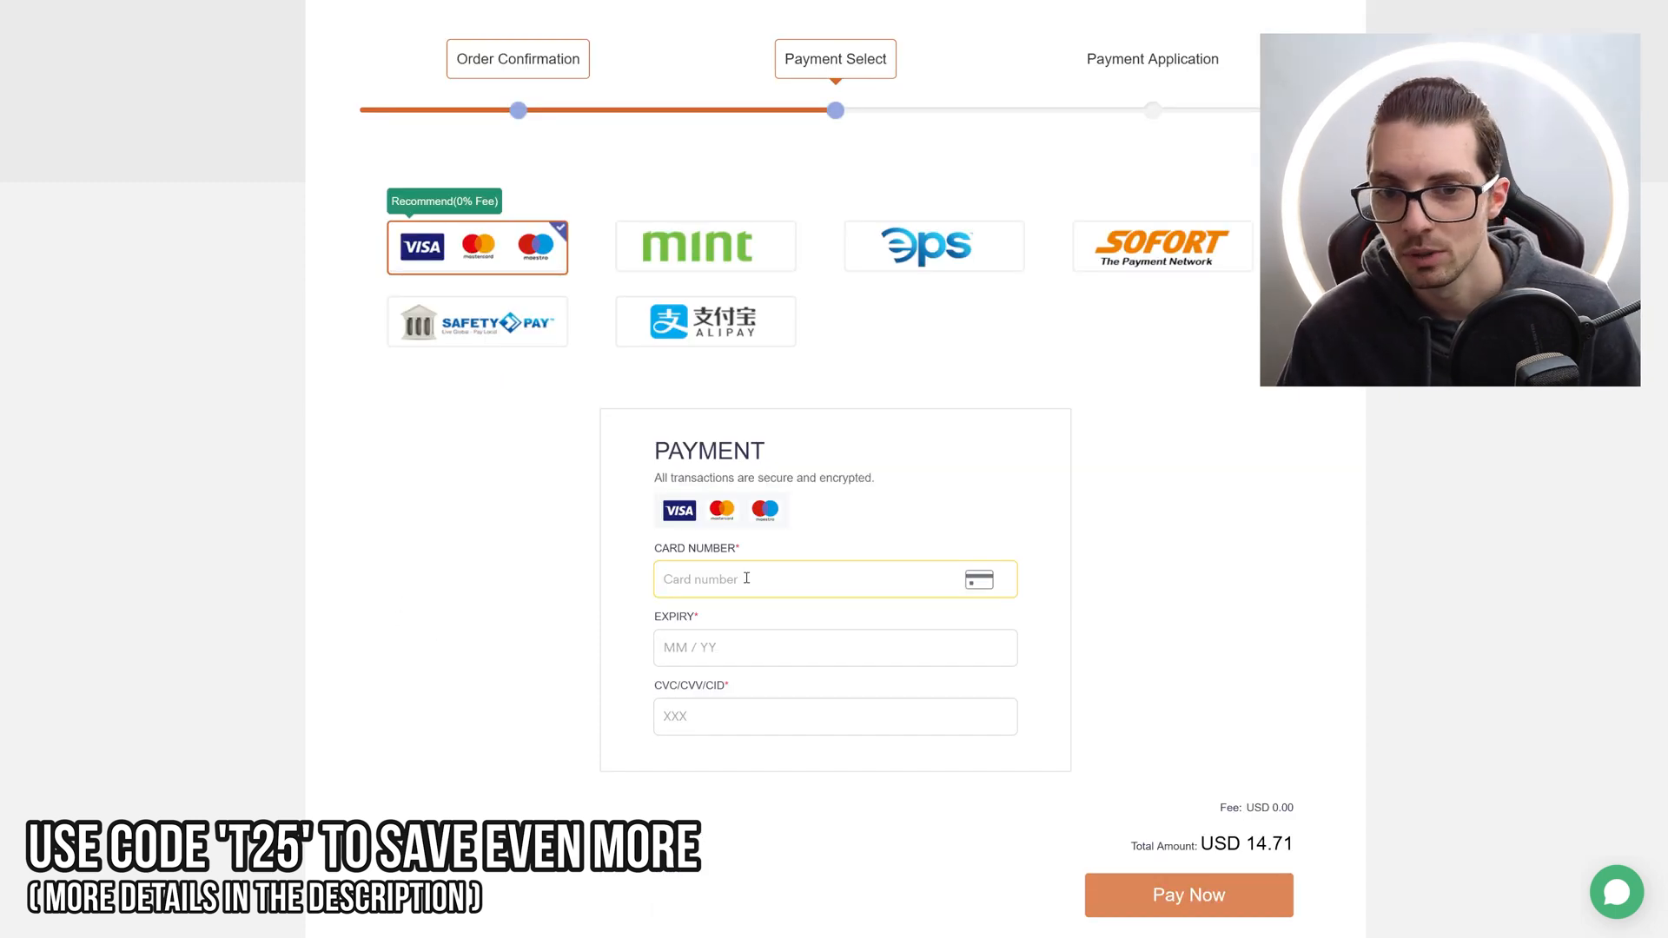
pyautogui.click(1188, 895)
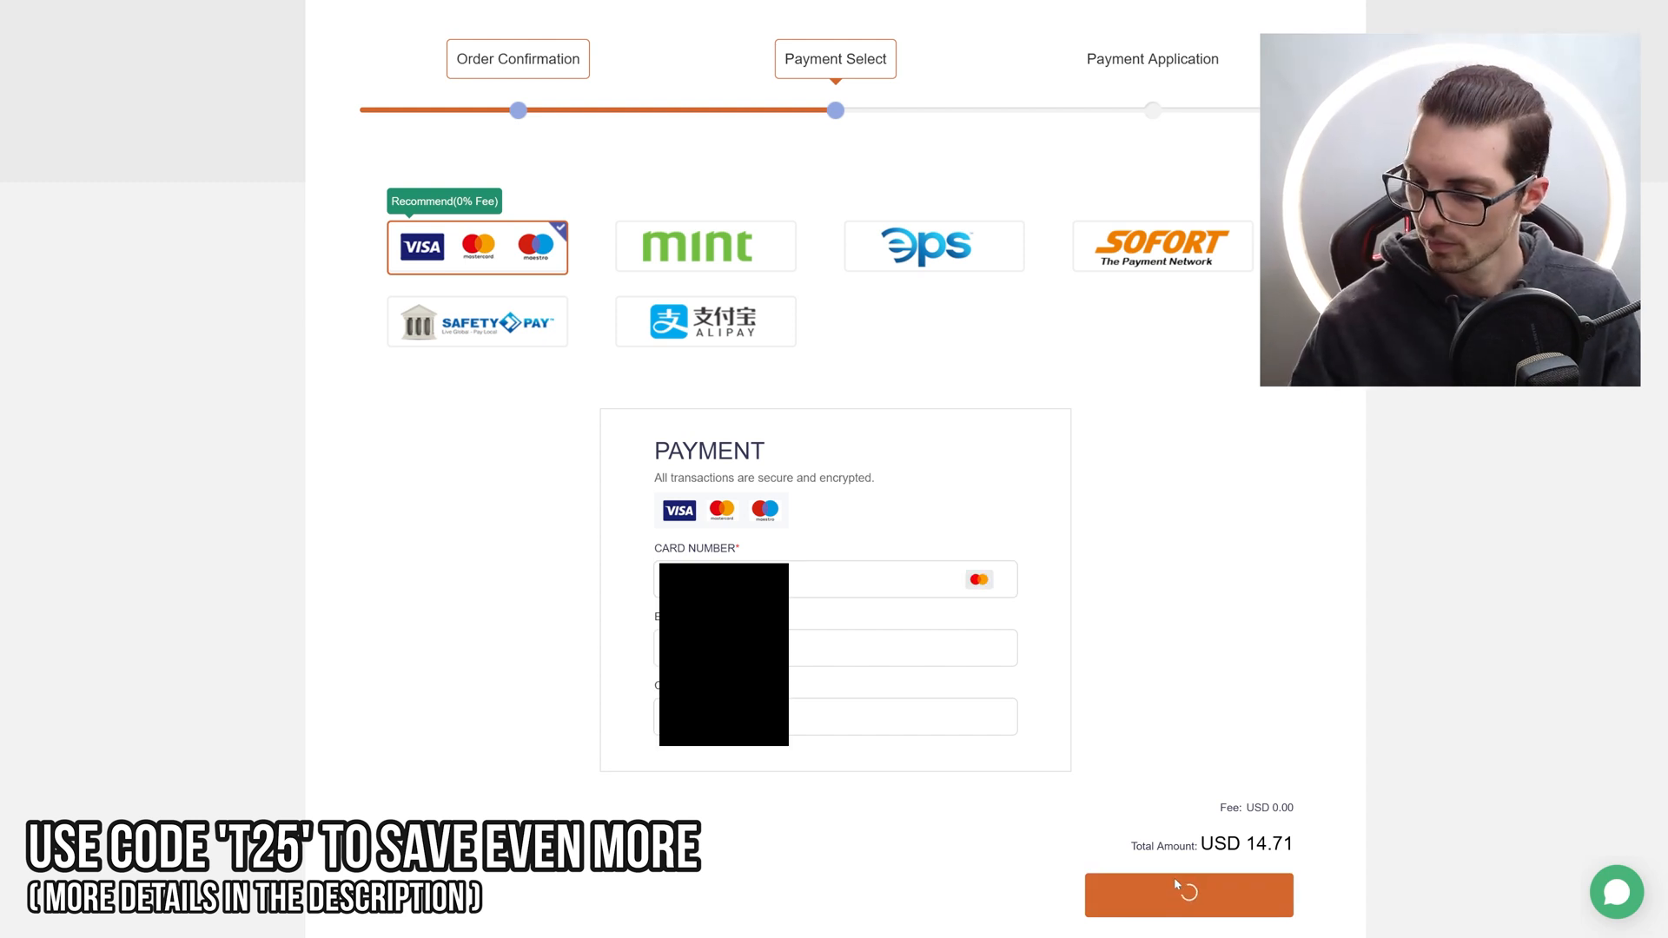
pyautogui.click(1189, 895)
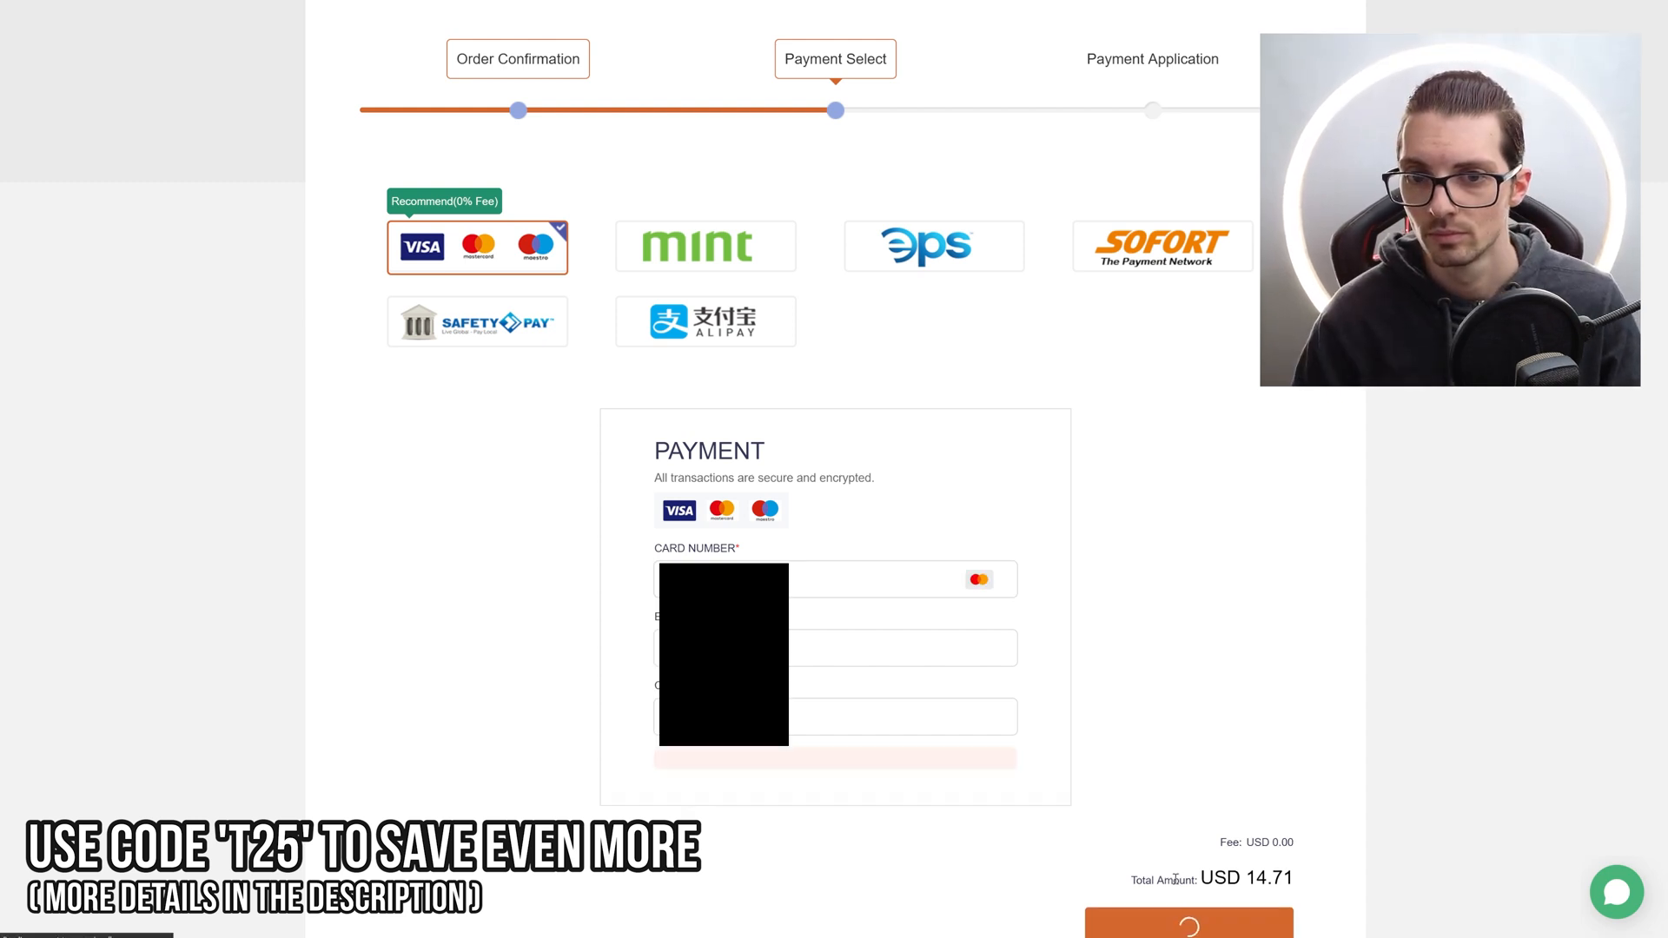
pyautogui.click(1189, 921)
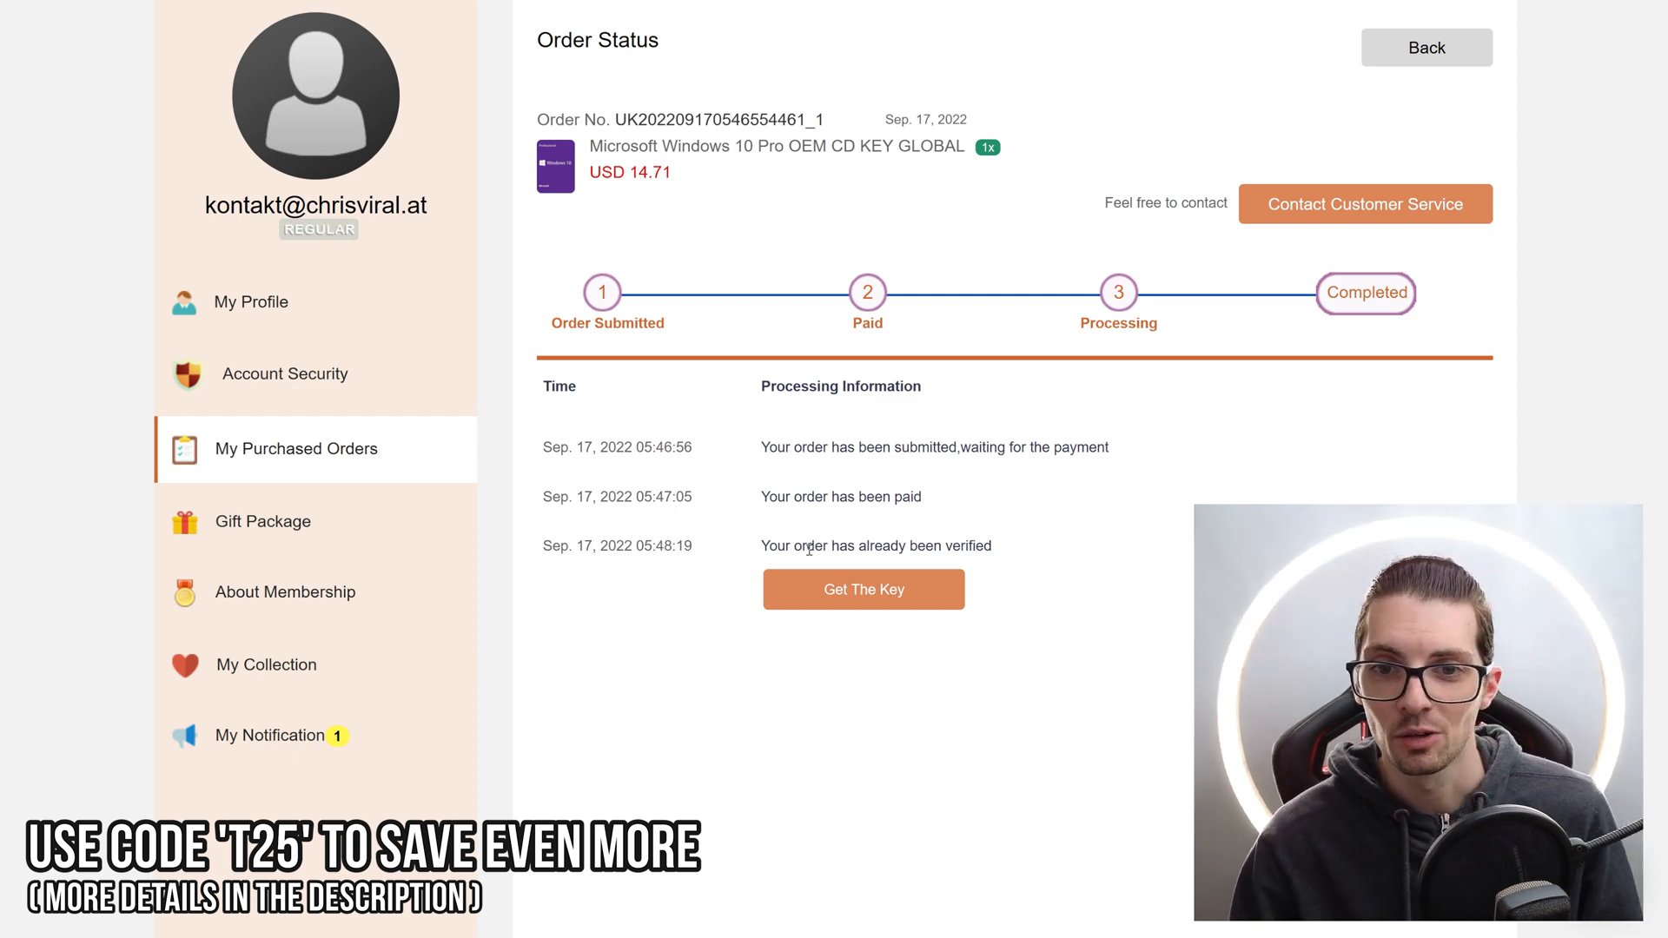
# - Reveal the purchased Windows 10 Pro product key and select the code for copying
pyautogui.click(864, 589)
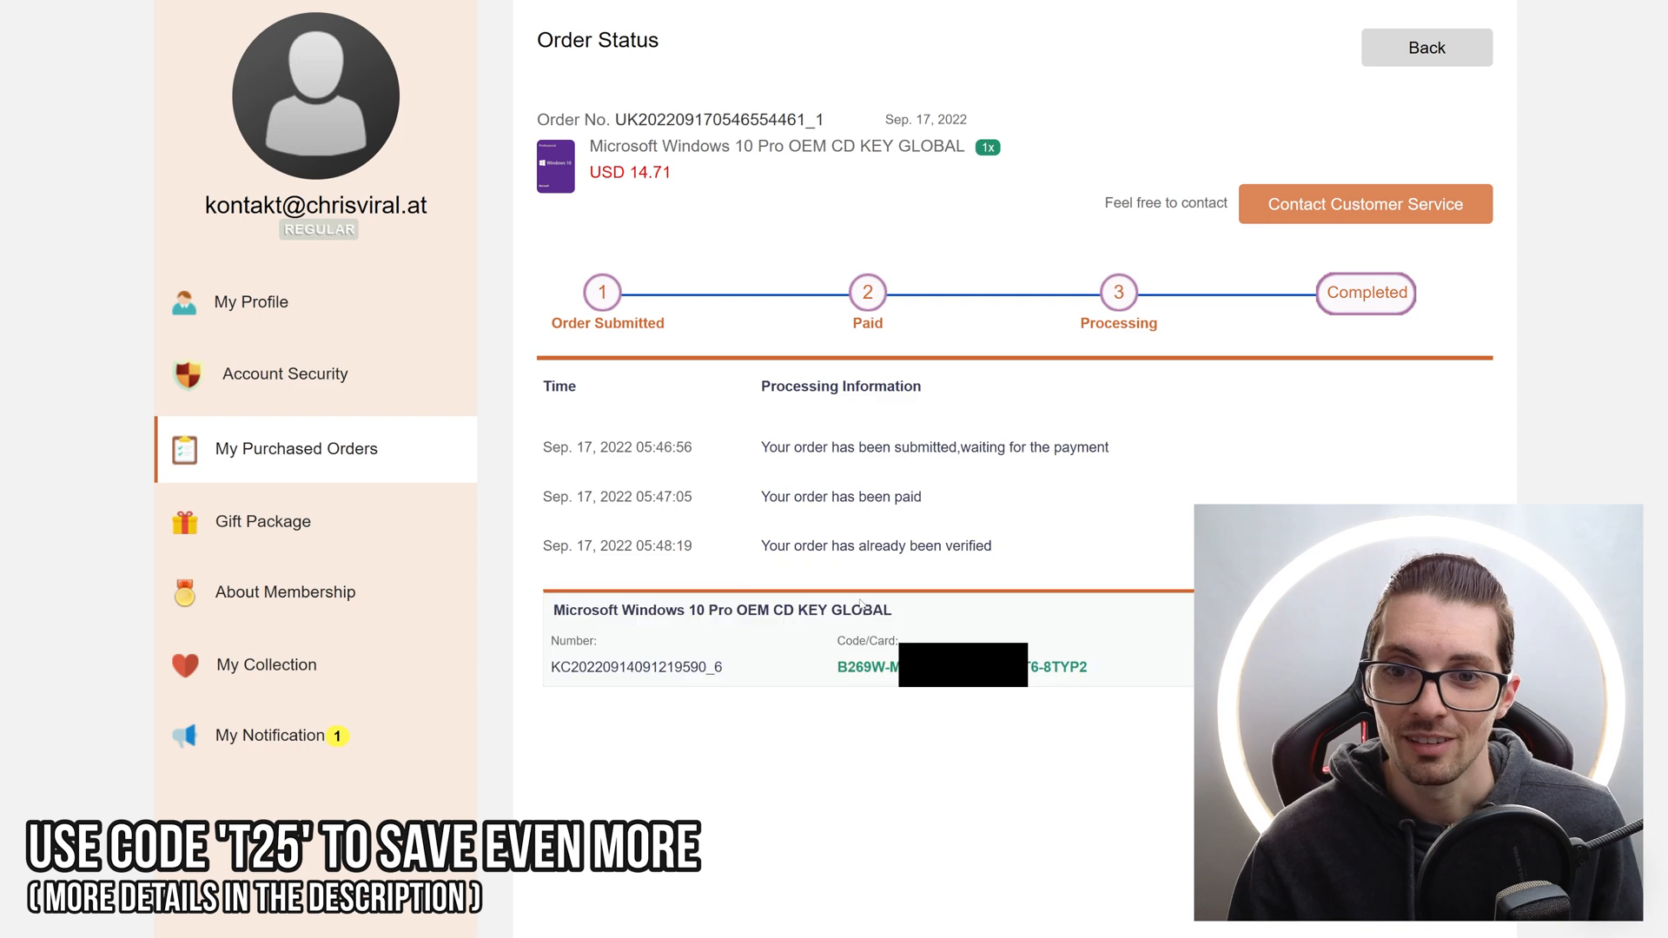
pyautogui.scroll(-3)
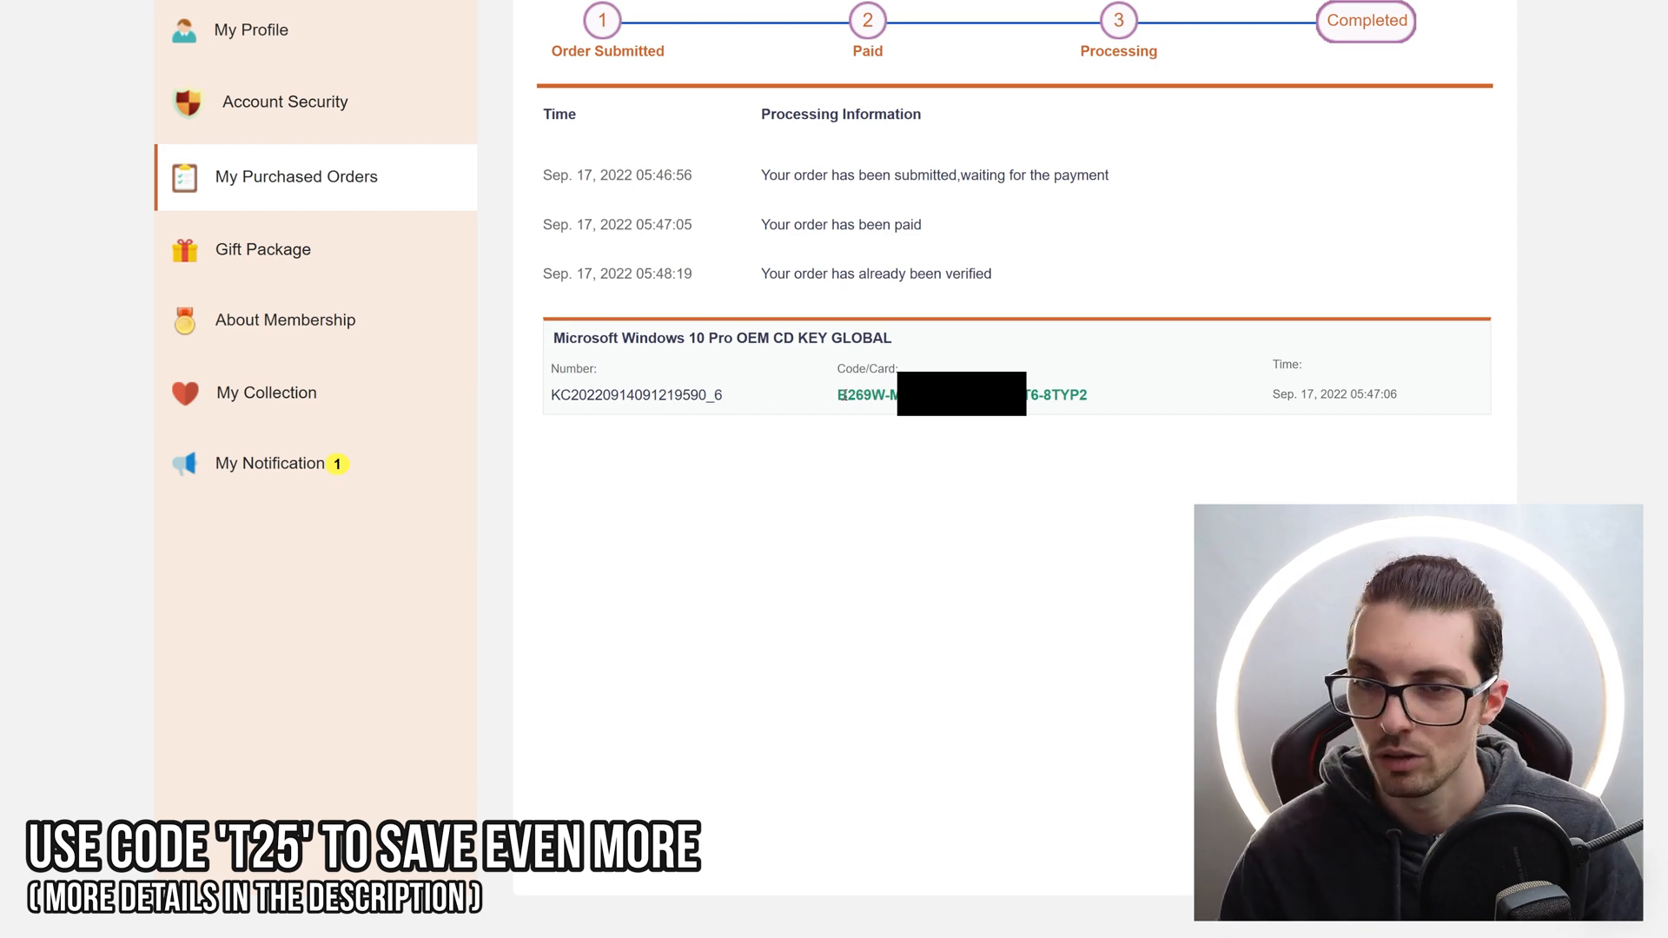
pyautogui.doubleClick(958, 395)
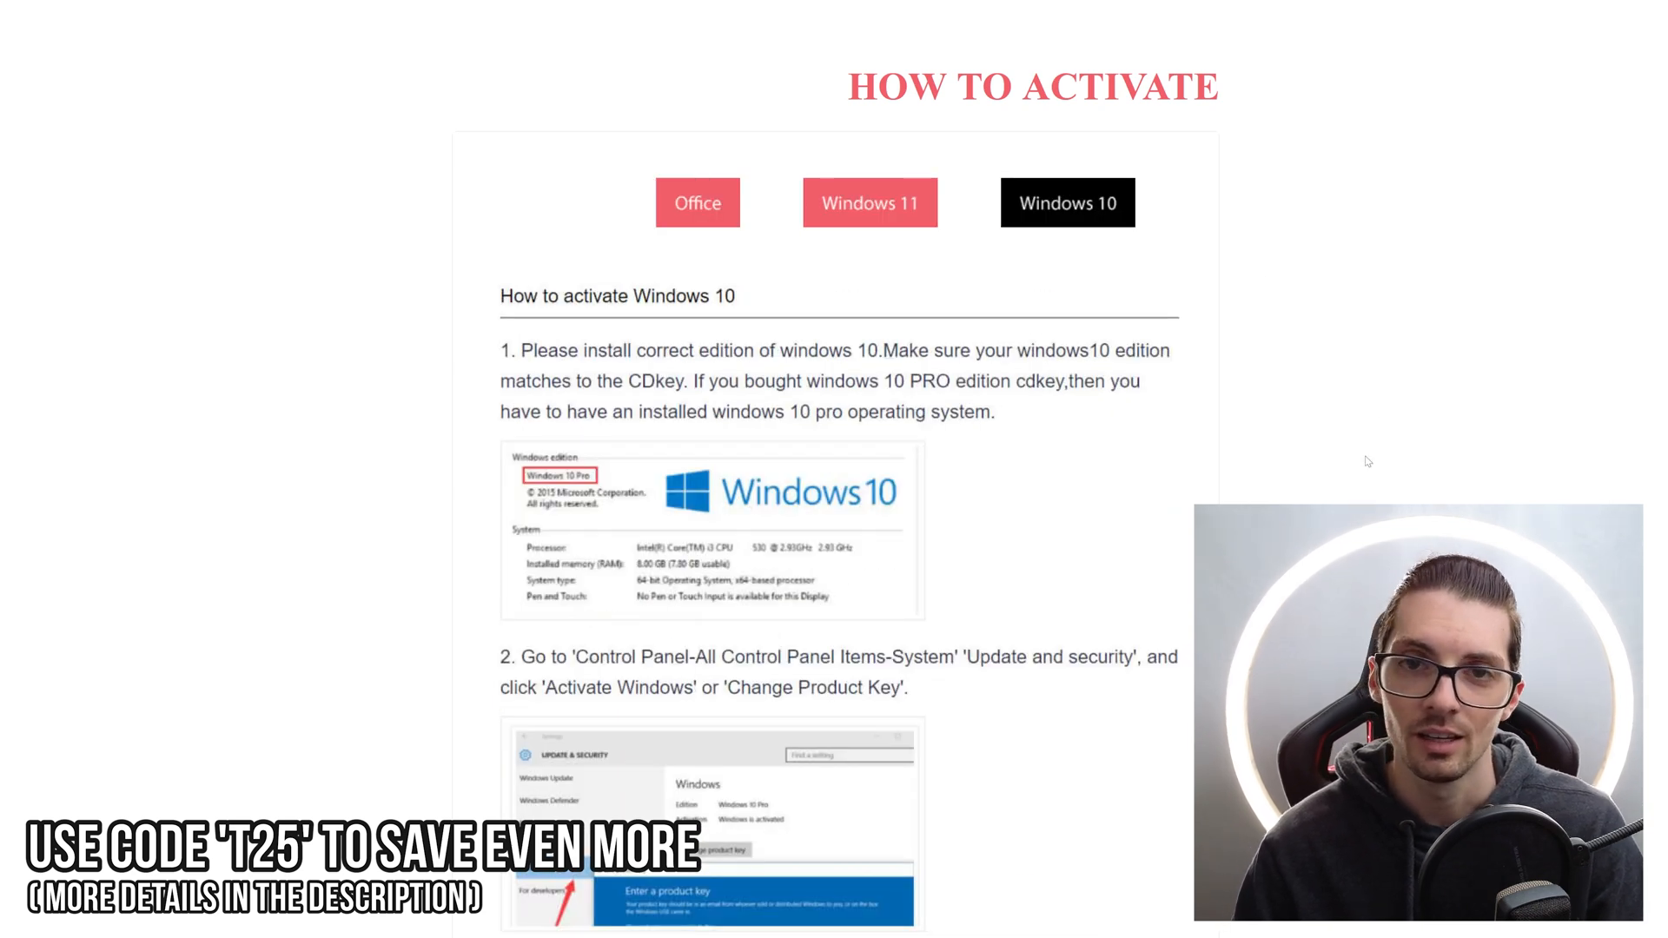
# - Read down the Windows 10 activation guide through its activation-error troubleshooting answers
pyautogui.scroll(-3)
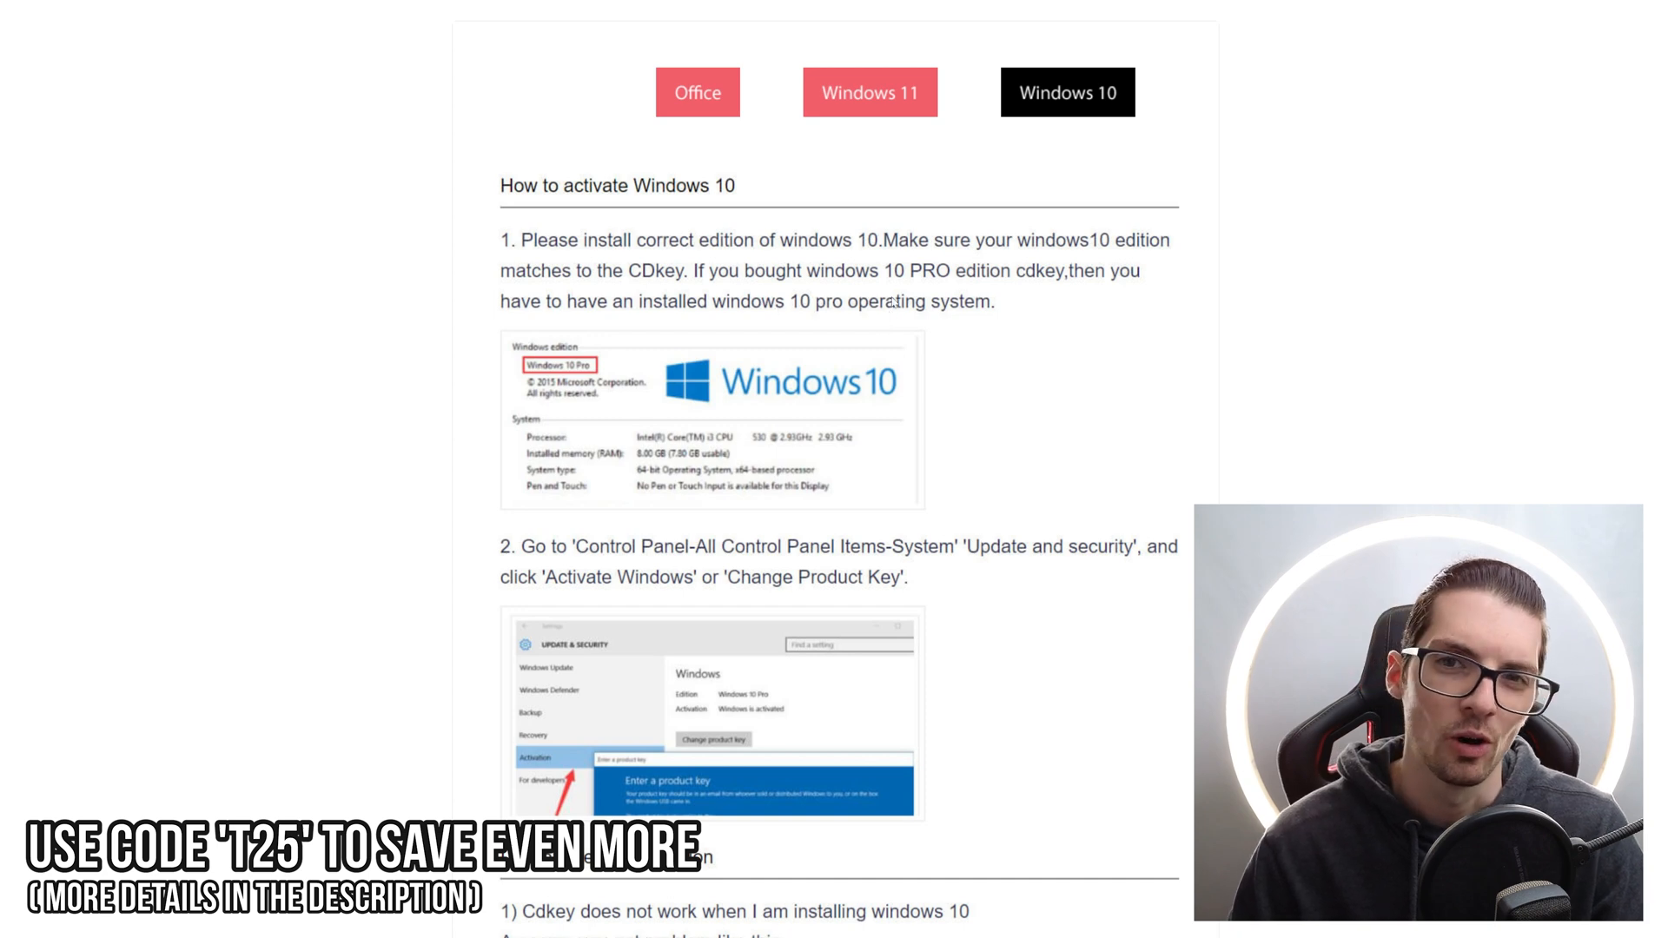
pyautogui.moveTo(472, 319)
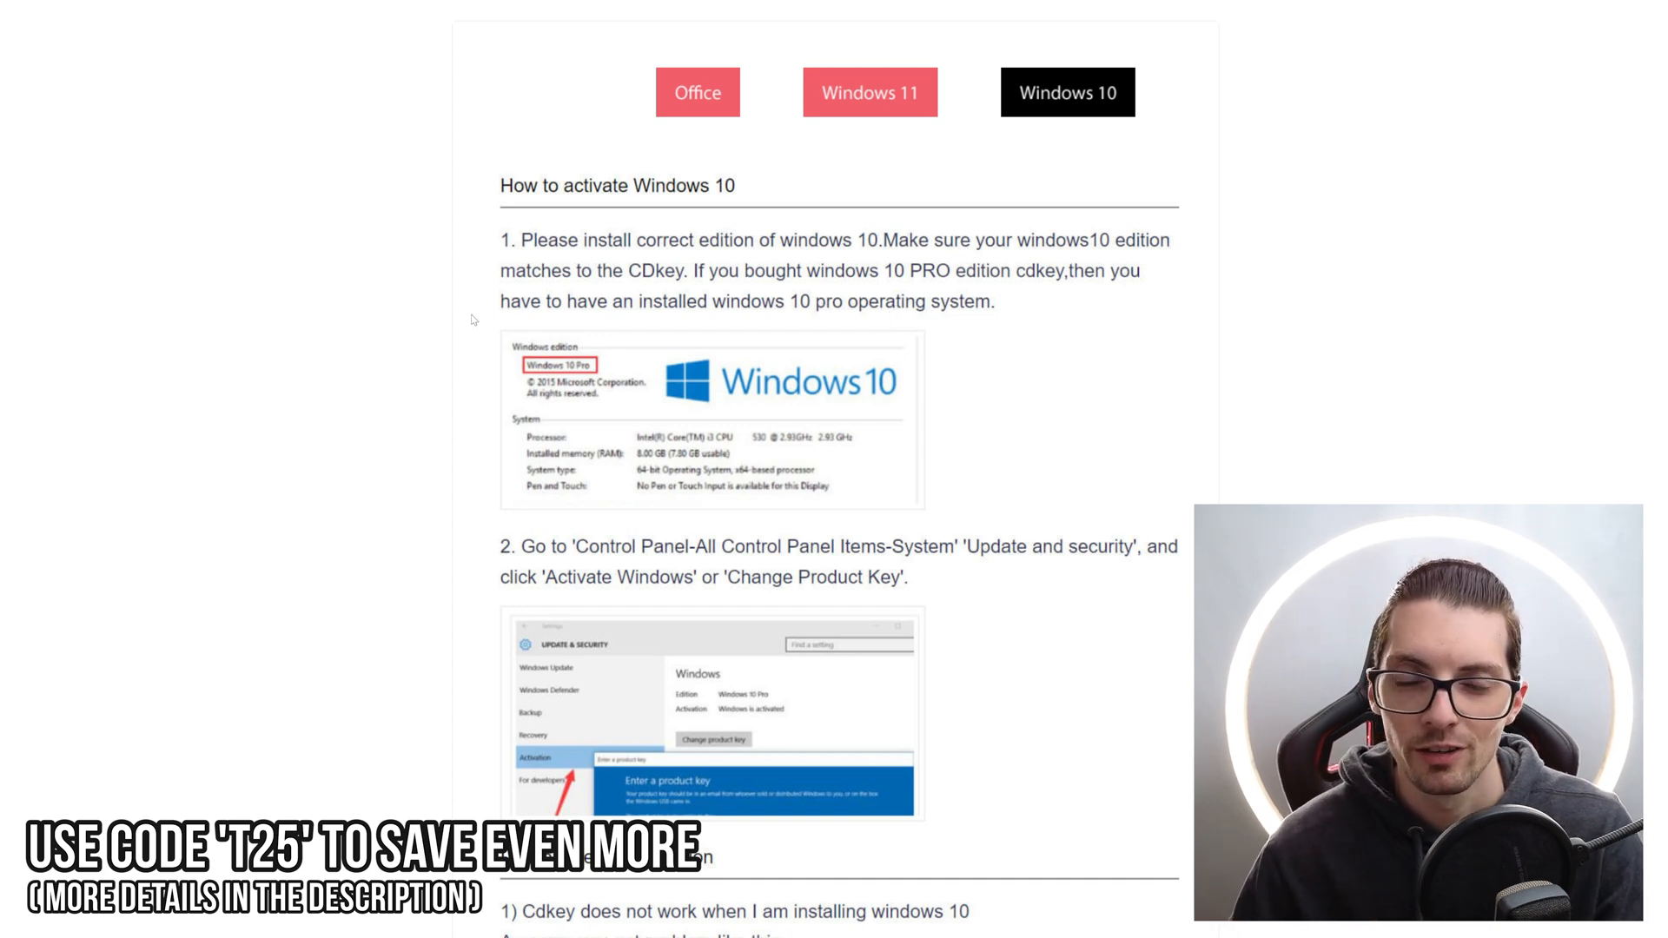
pyautogui.scroll(-3)
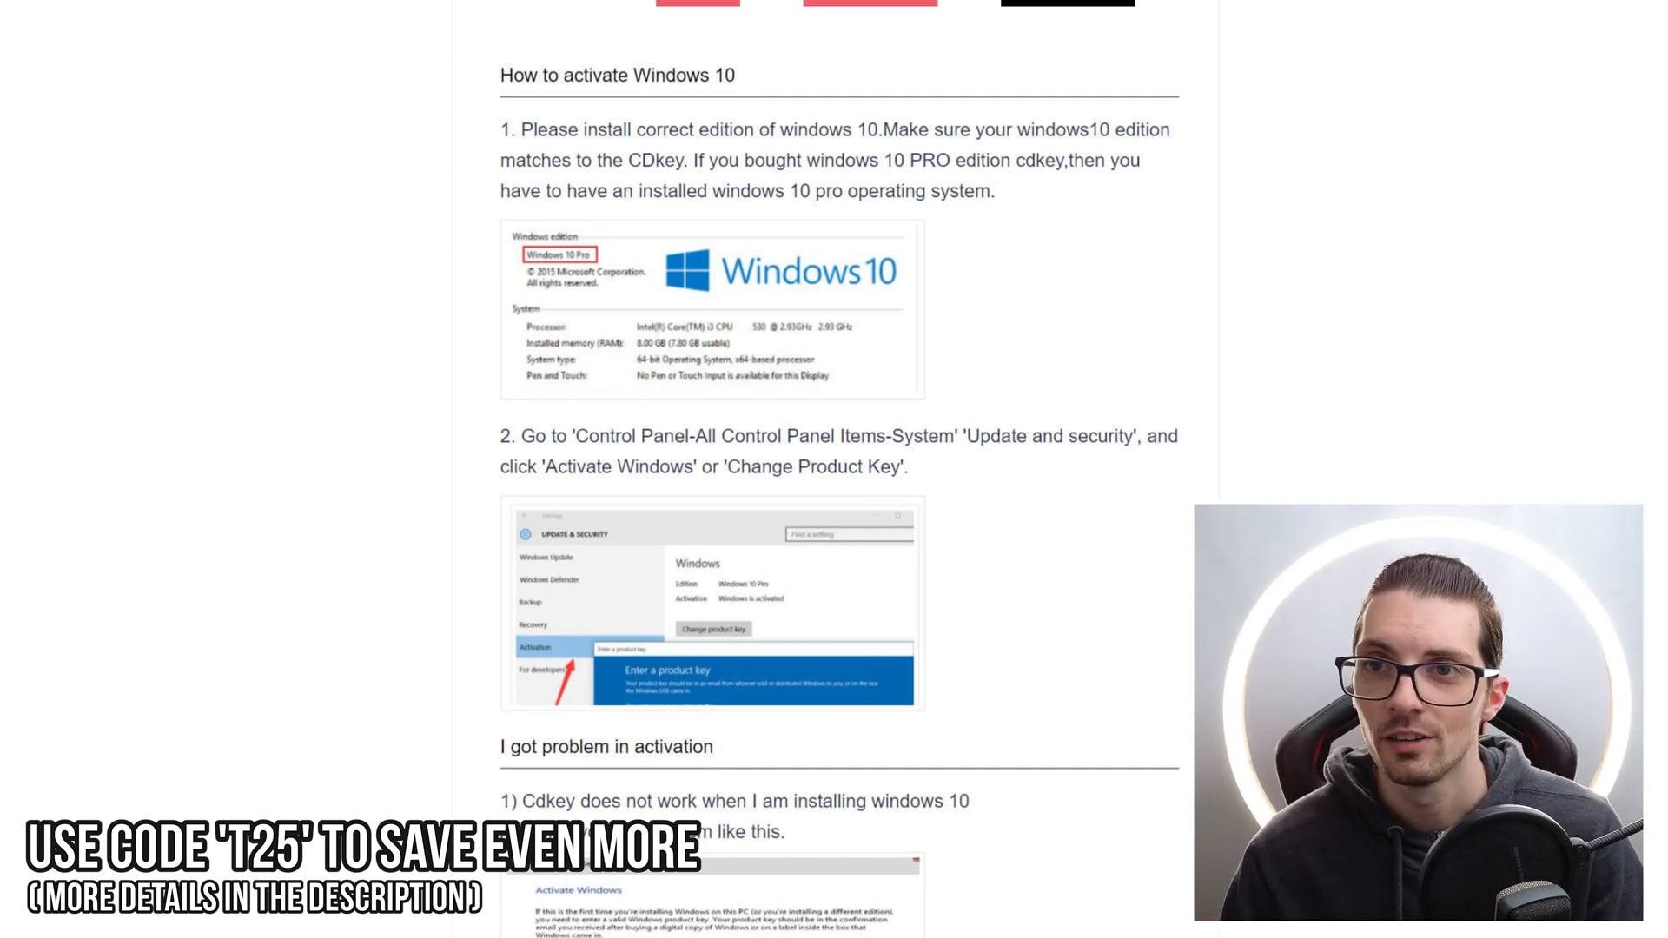
pyautogui.scroll(-3)
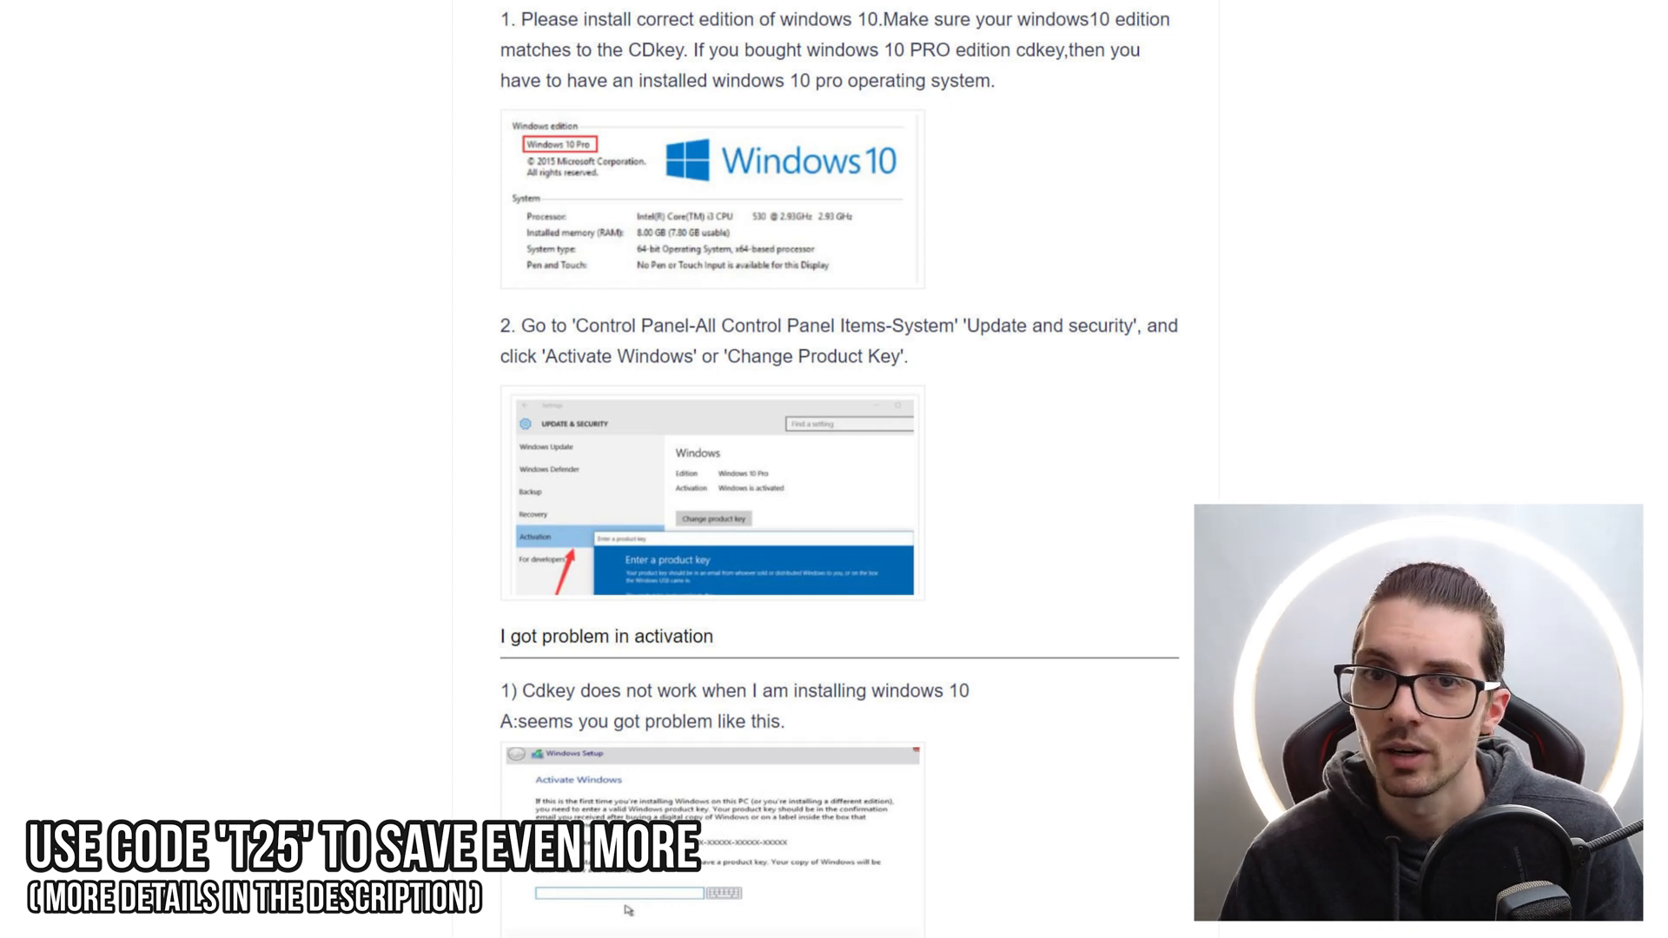
pyautogui.scroll(-3)
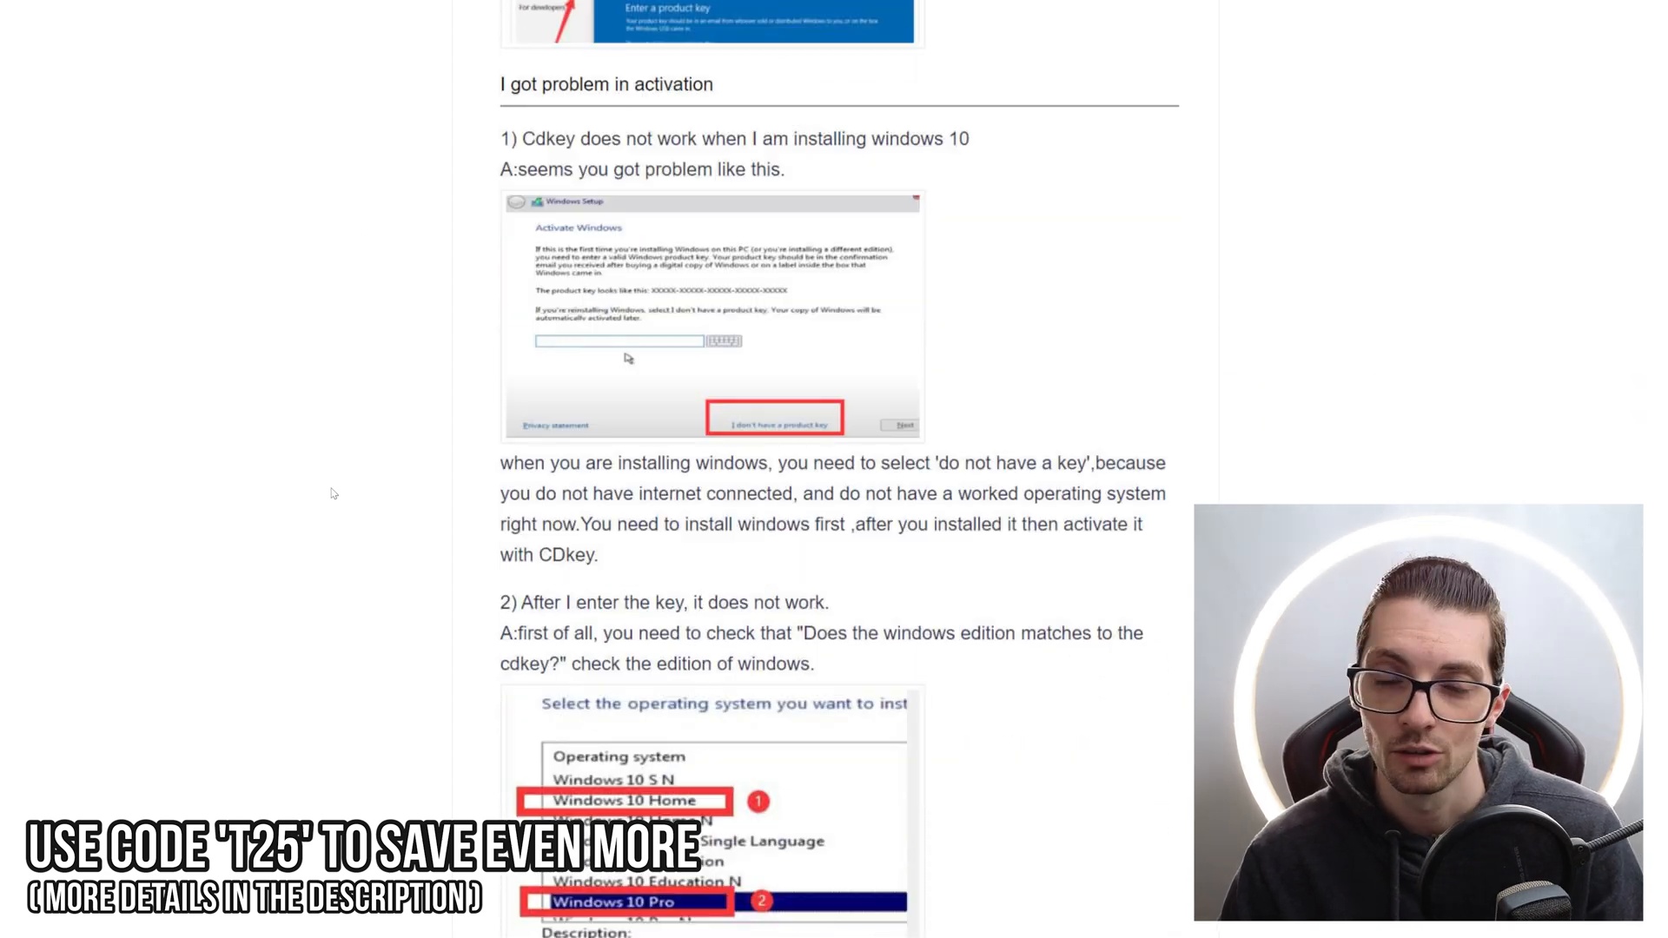
pyautogui.scroll(-3)
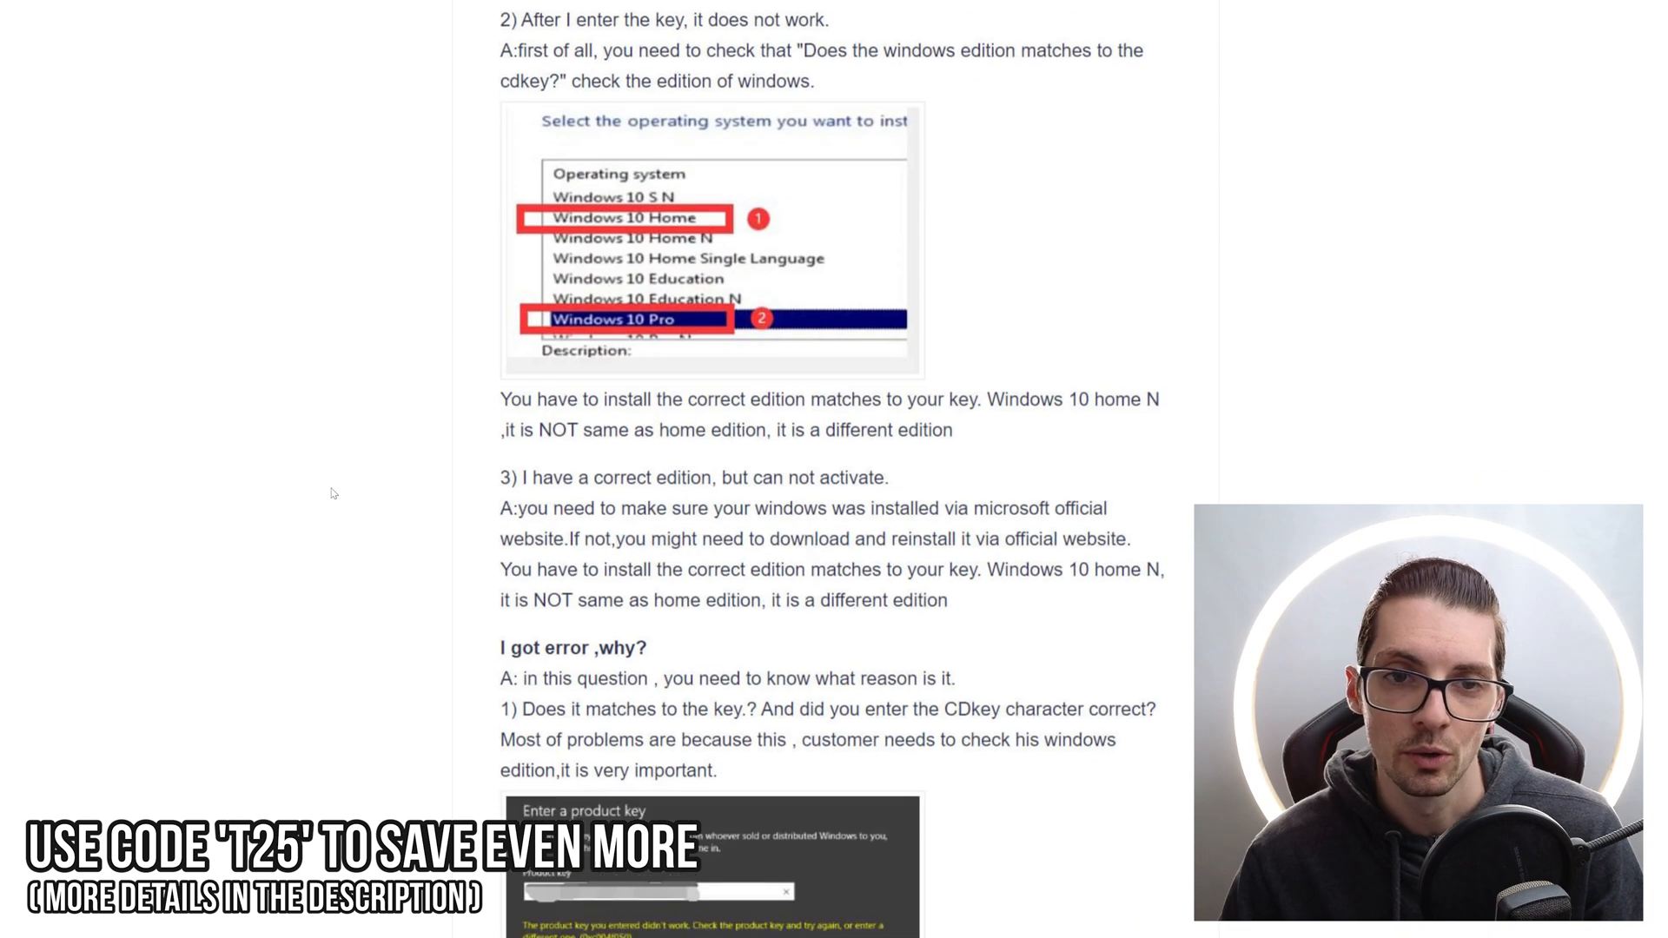
pyautogui.scroll(-3)
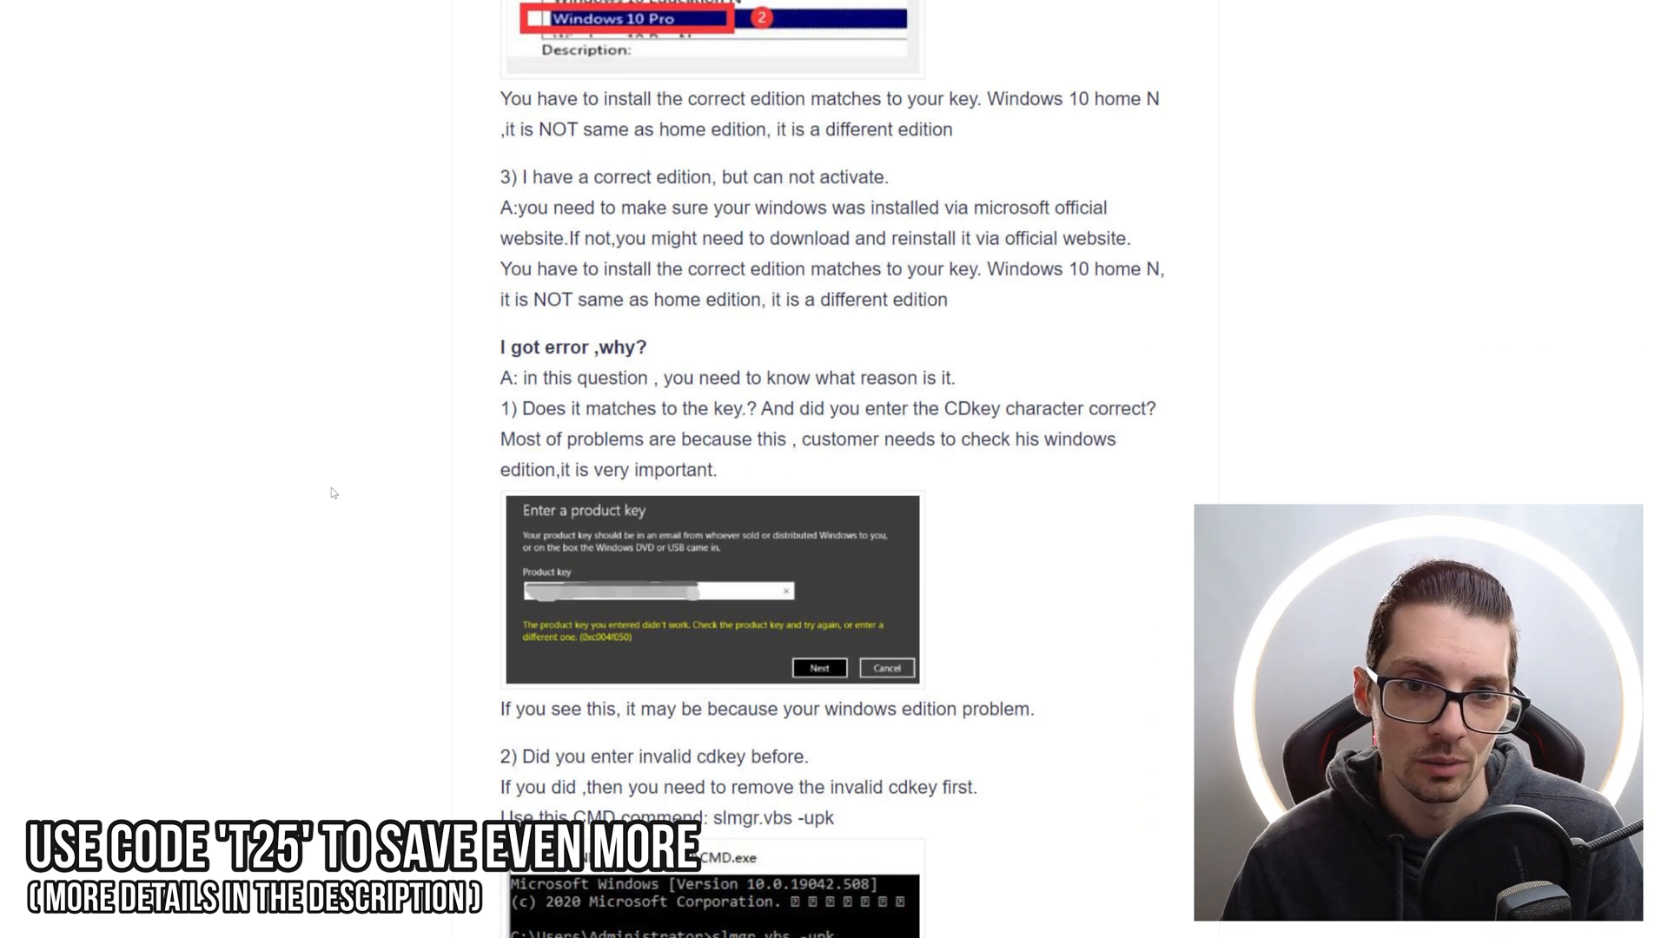
pyautogui.scroll(-3)
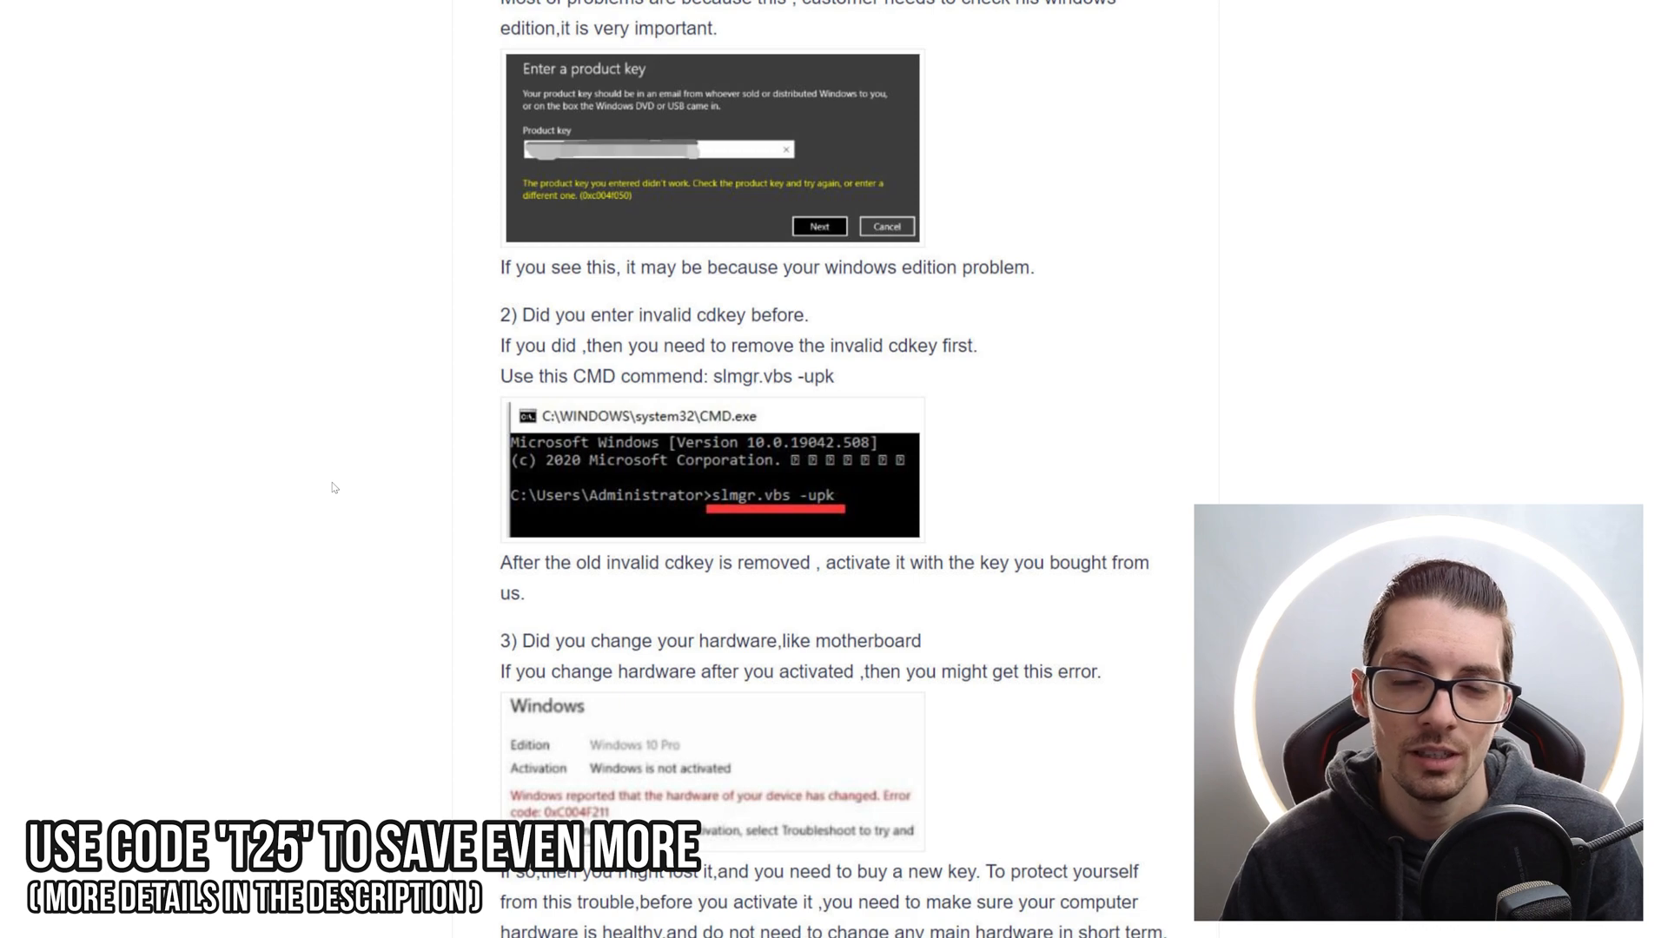
pyautogui.scroll(-3)
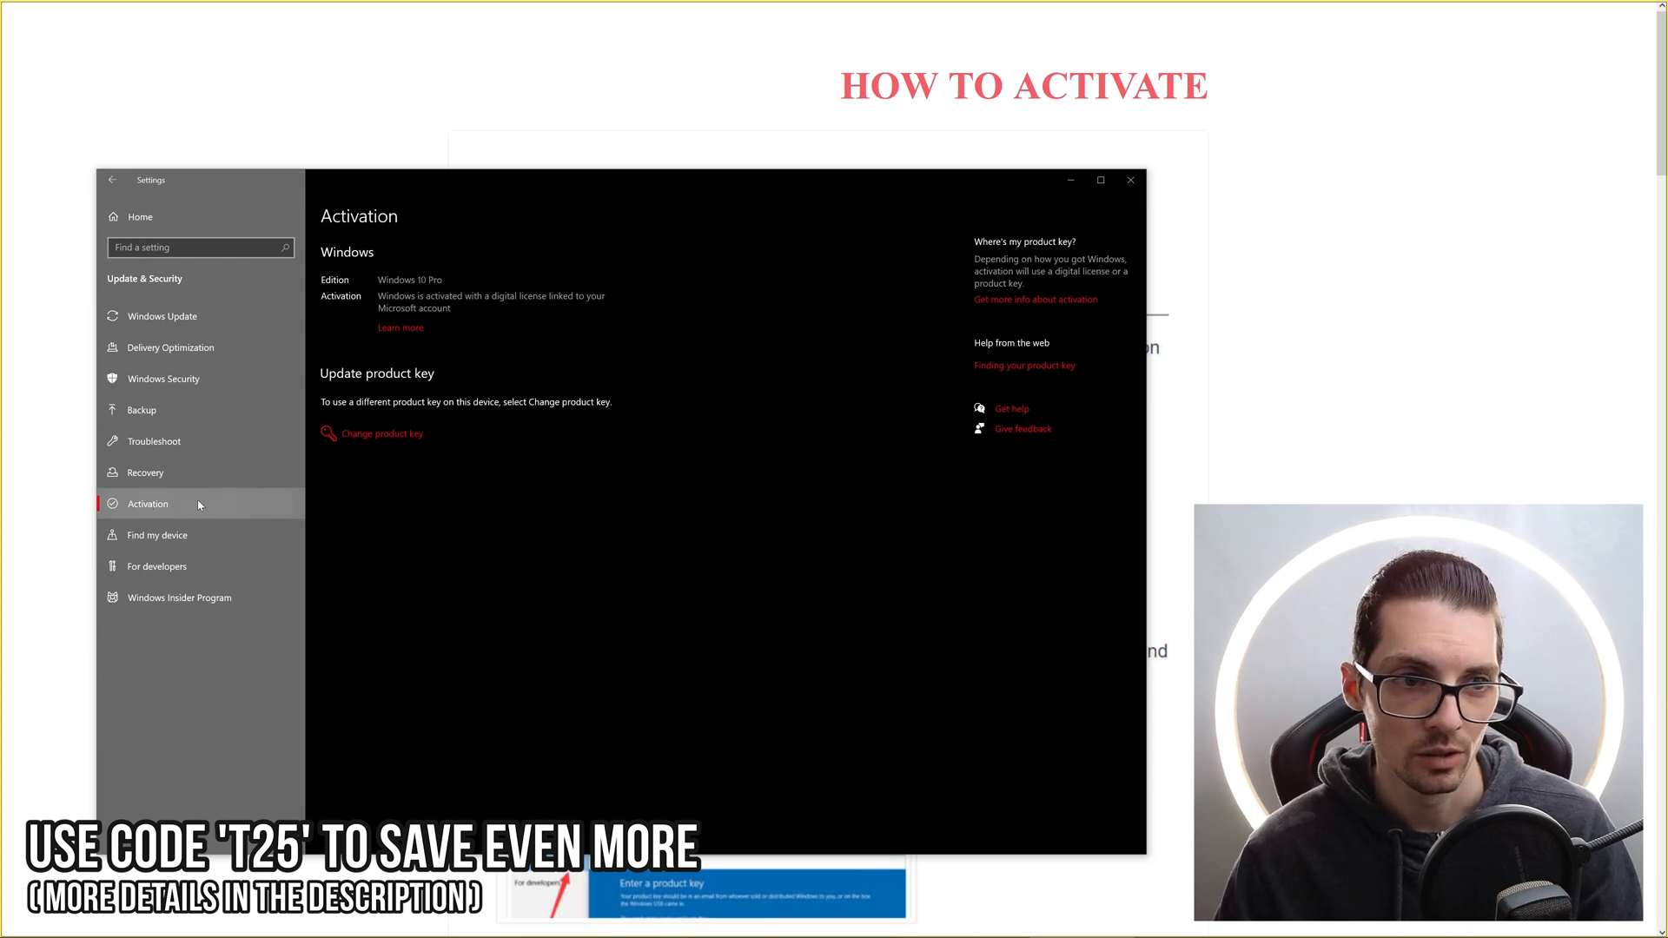
pyautogui.moveTo(351, 252)
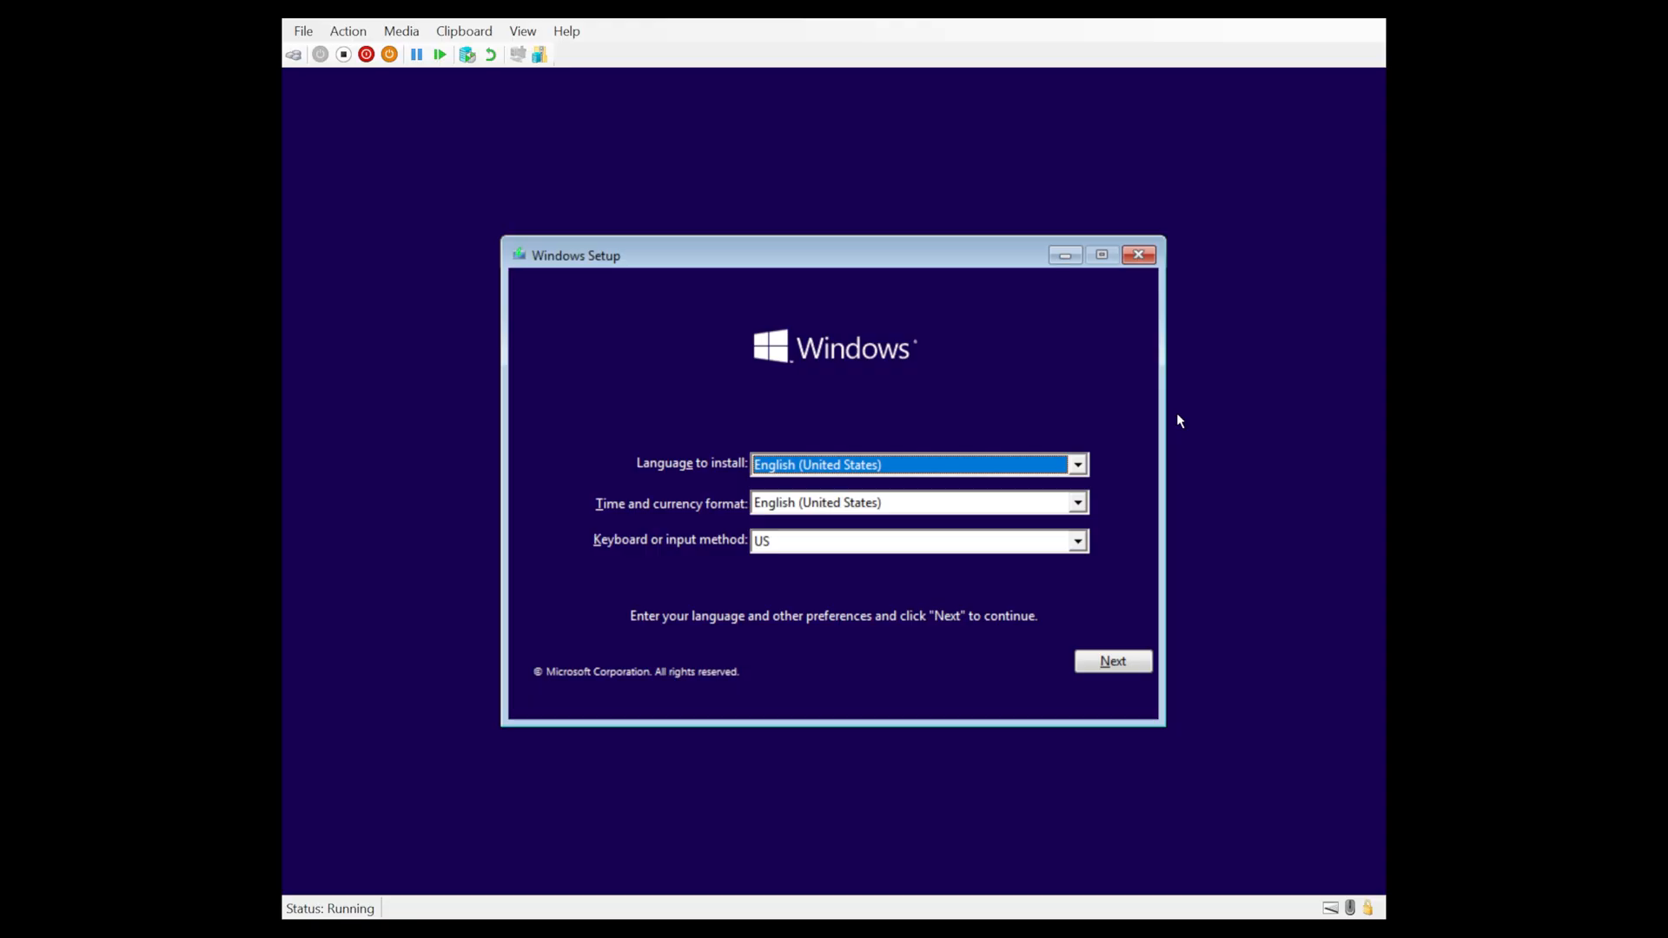
pyautogui.moveTo(1020, 466)
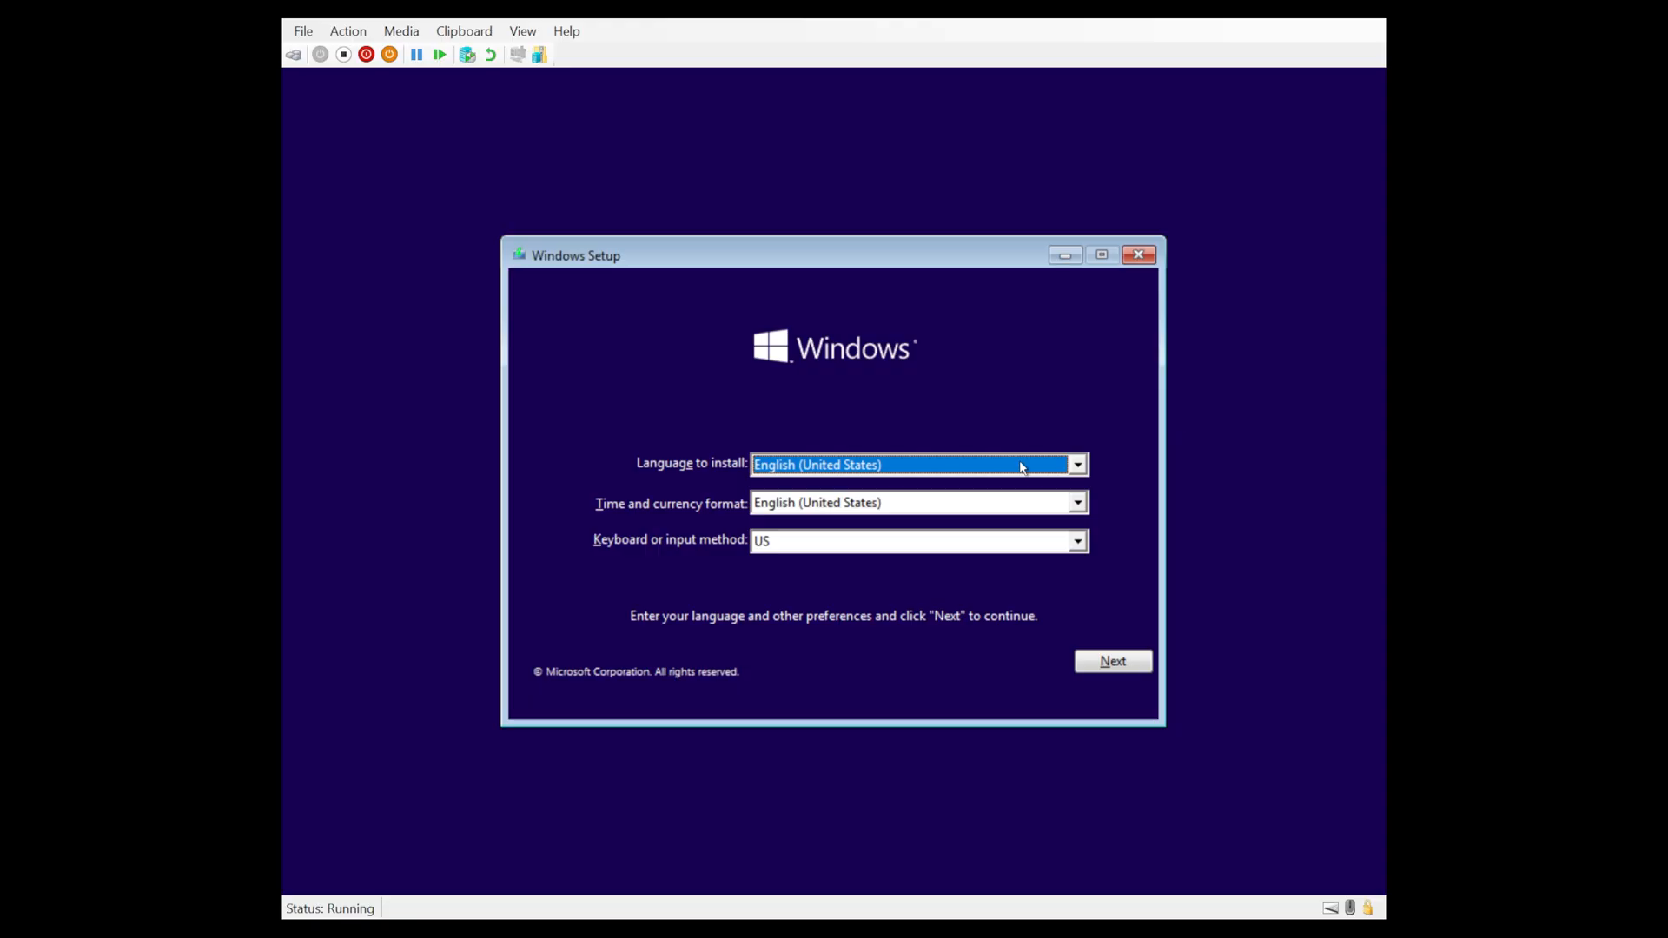
pyautogui.moveTo(1103, 476)
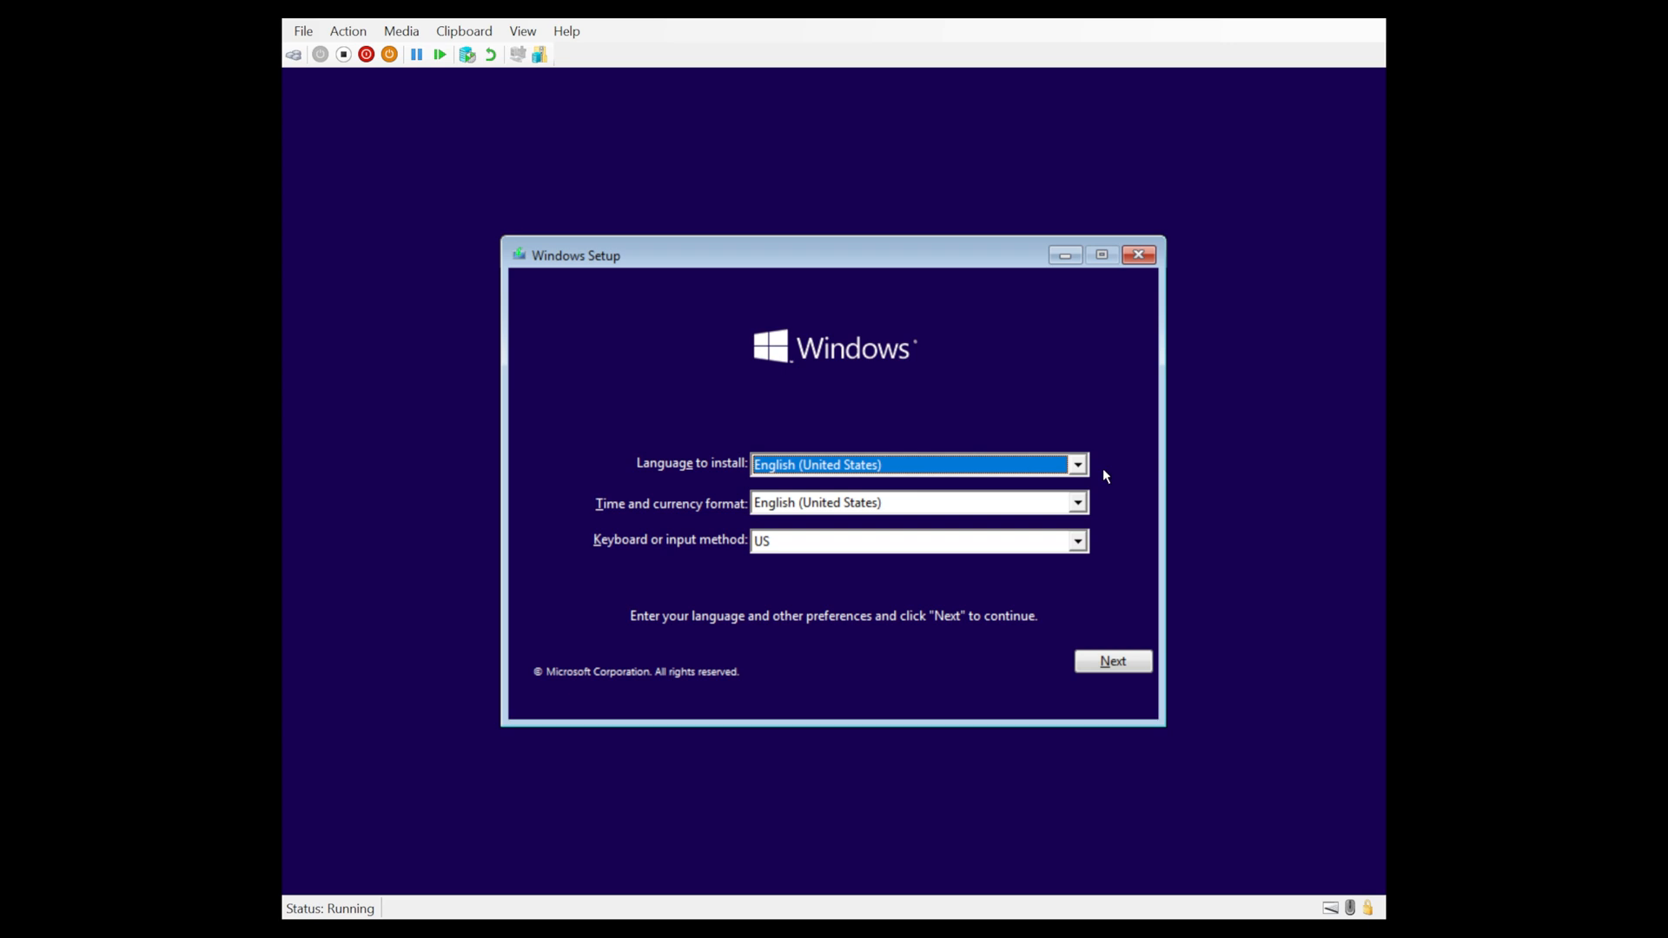
pyautogui.moveTo(973, 556)
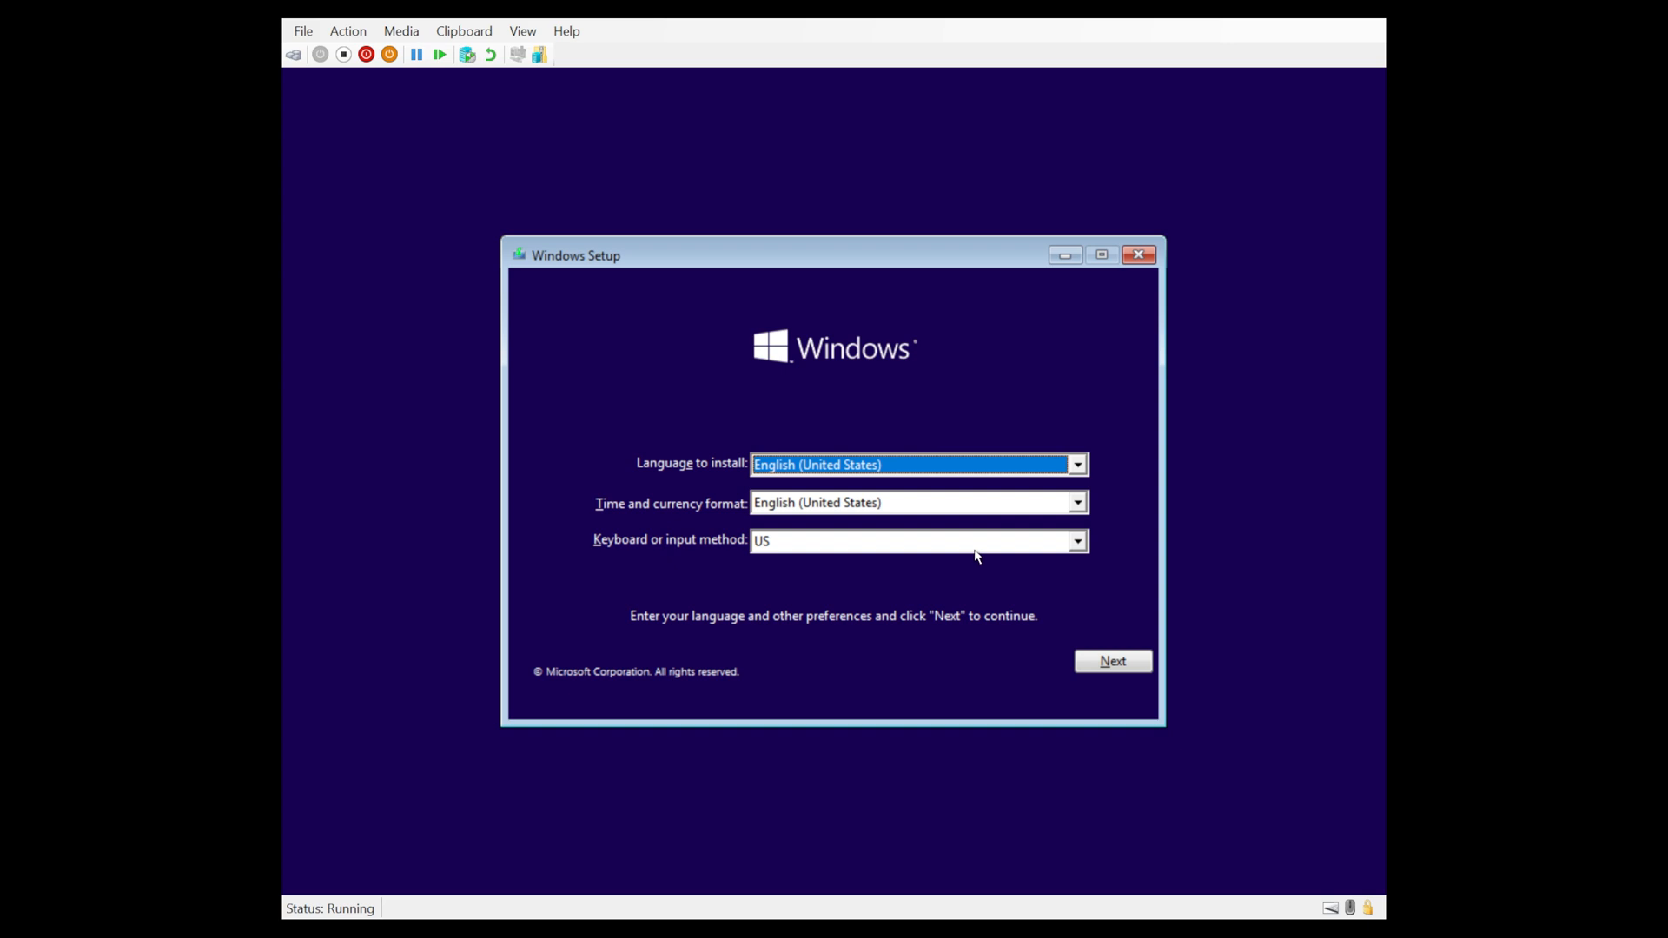
# - Confirm the setup language preferences and start the Windows installation
pyautogui.click(1112, 660)
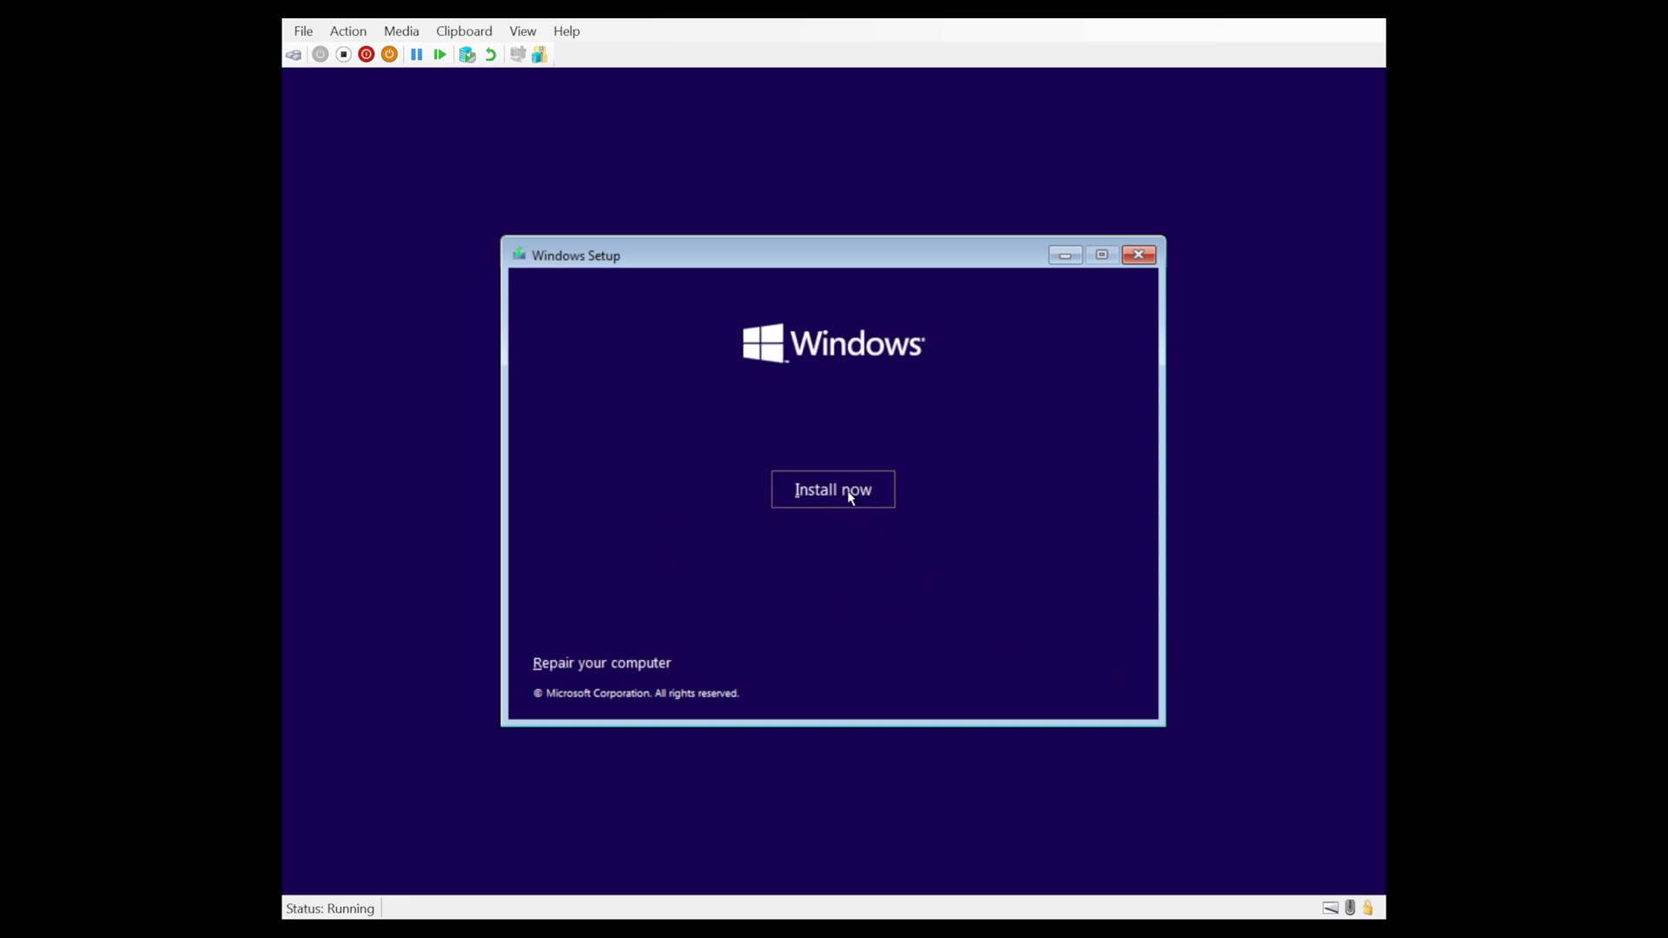
pyautogui.click(833, 490)
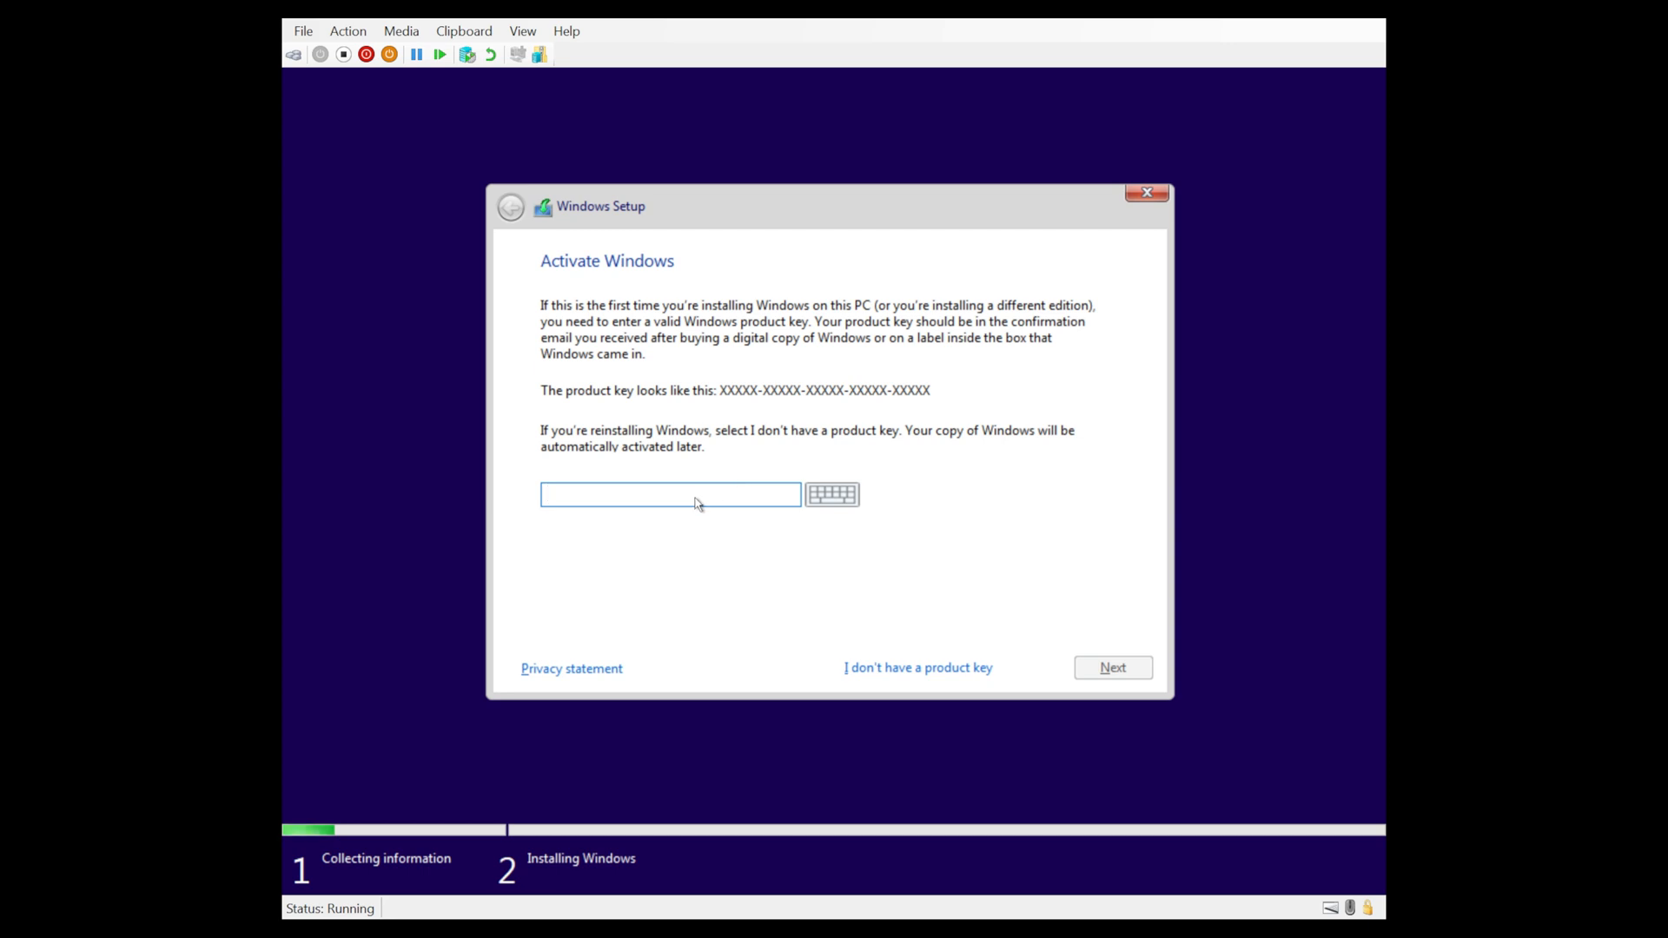
# - Enter the purchased Windows 10 Pro product key and continue to the license terms
pyautogui.click(671, 494)
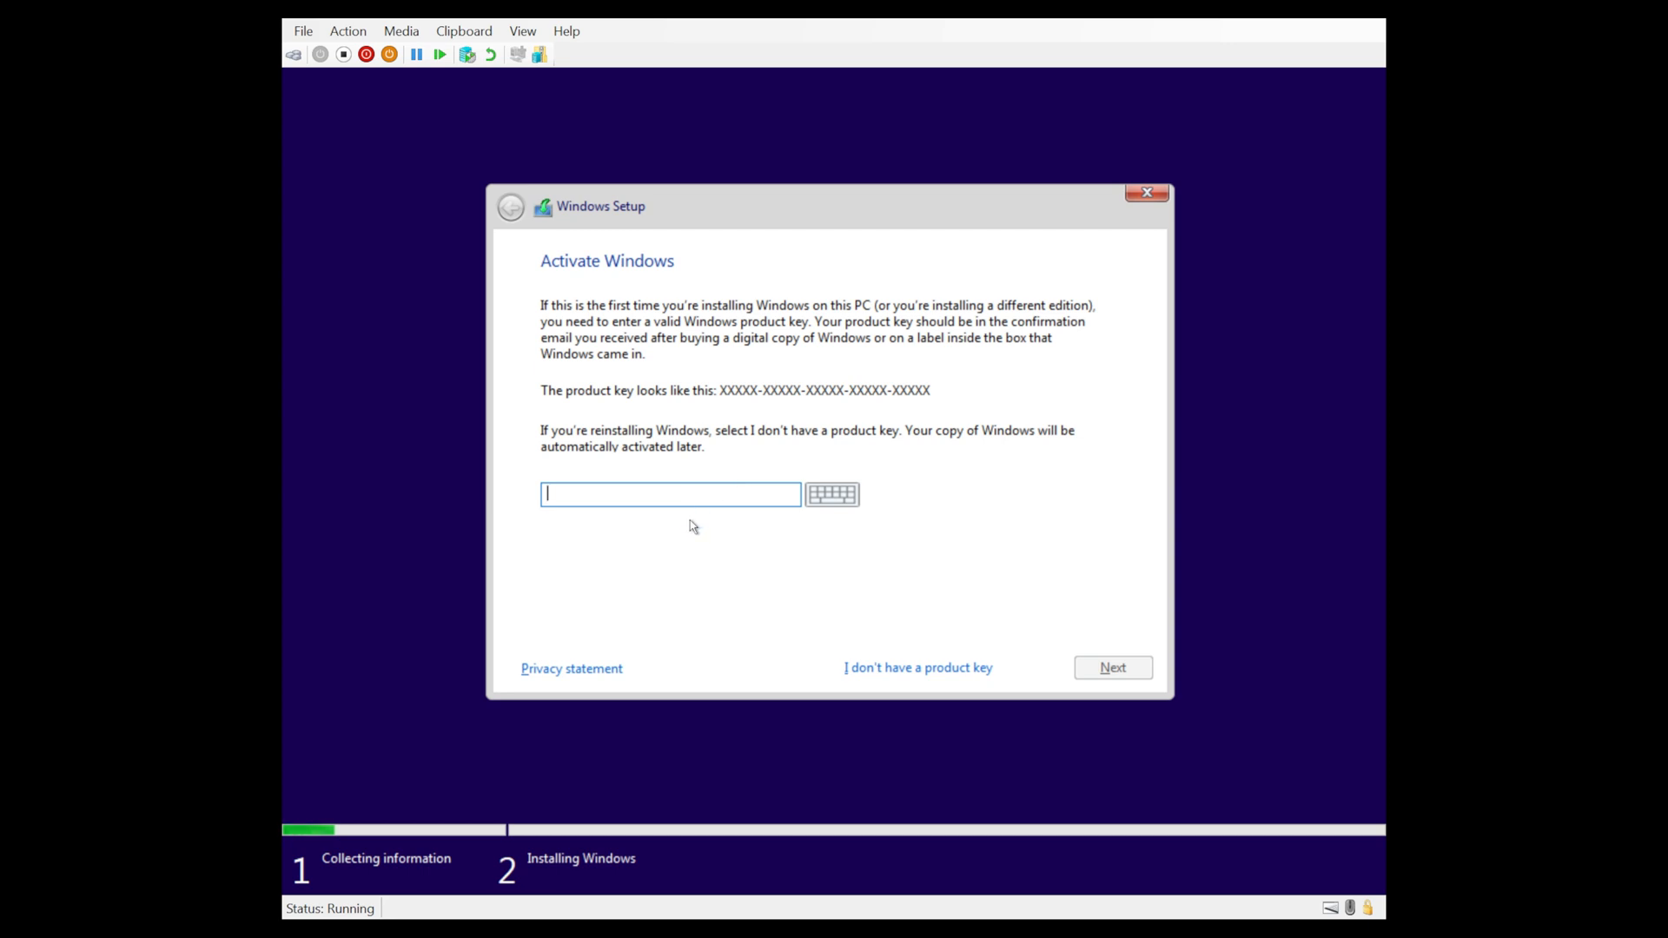
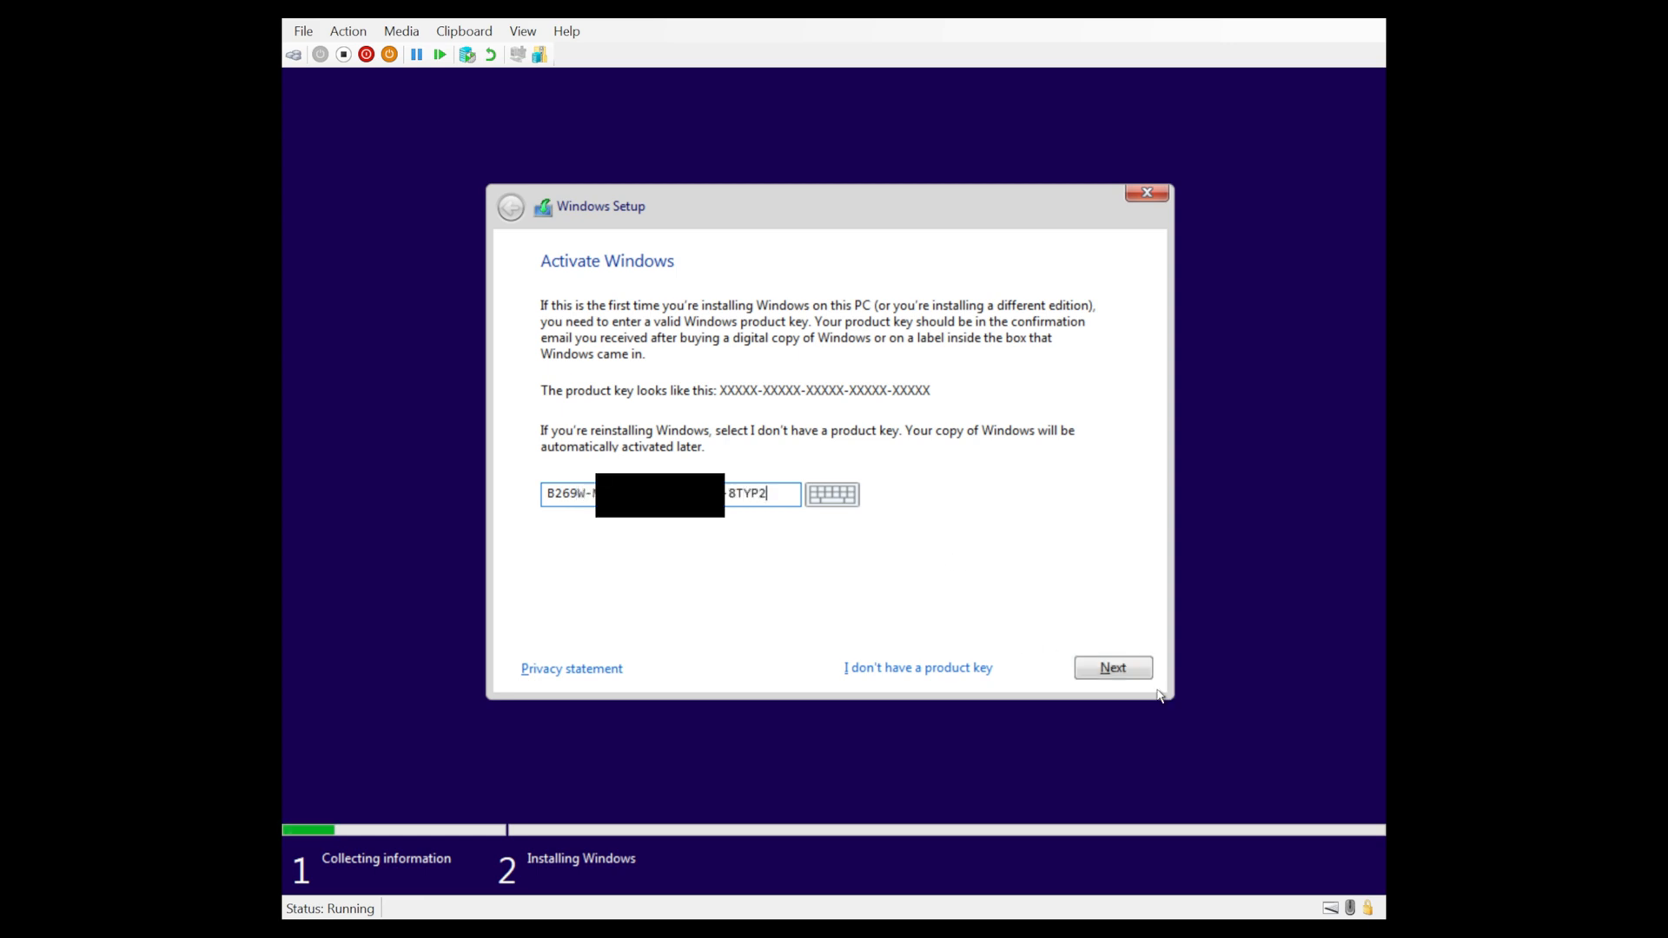
pyautogui.click(1113, 667)
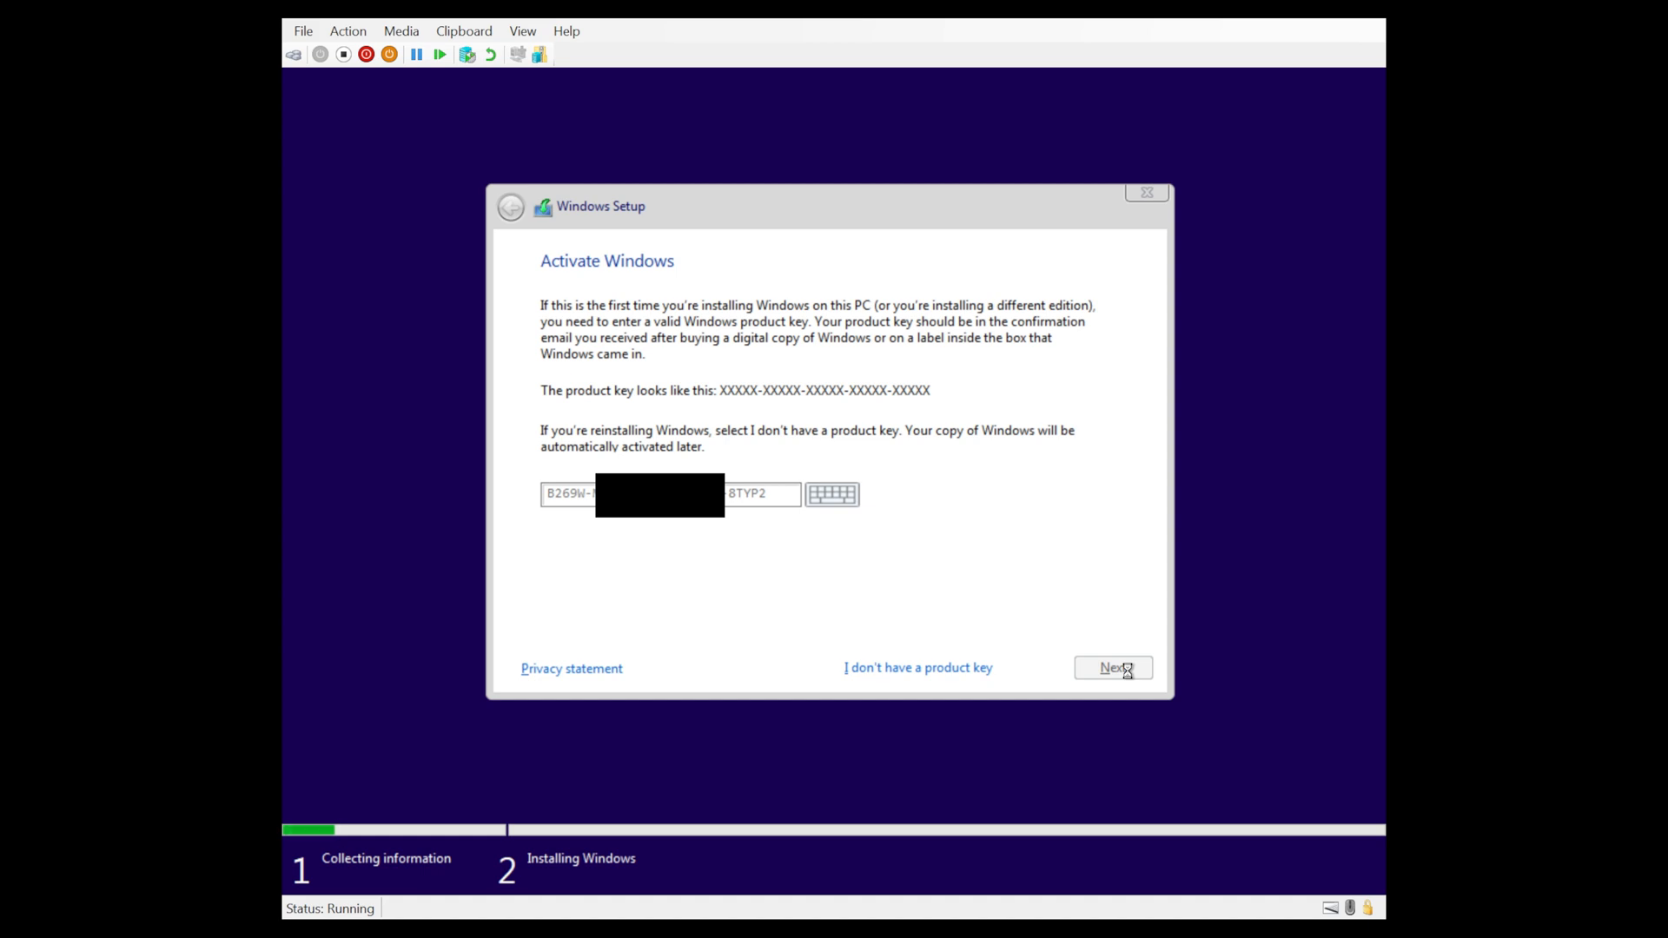
pyautogui.click(1113, 667)
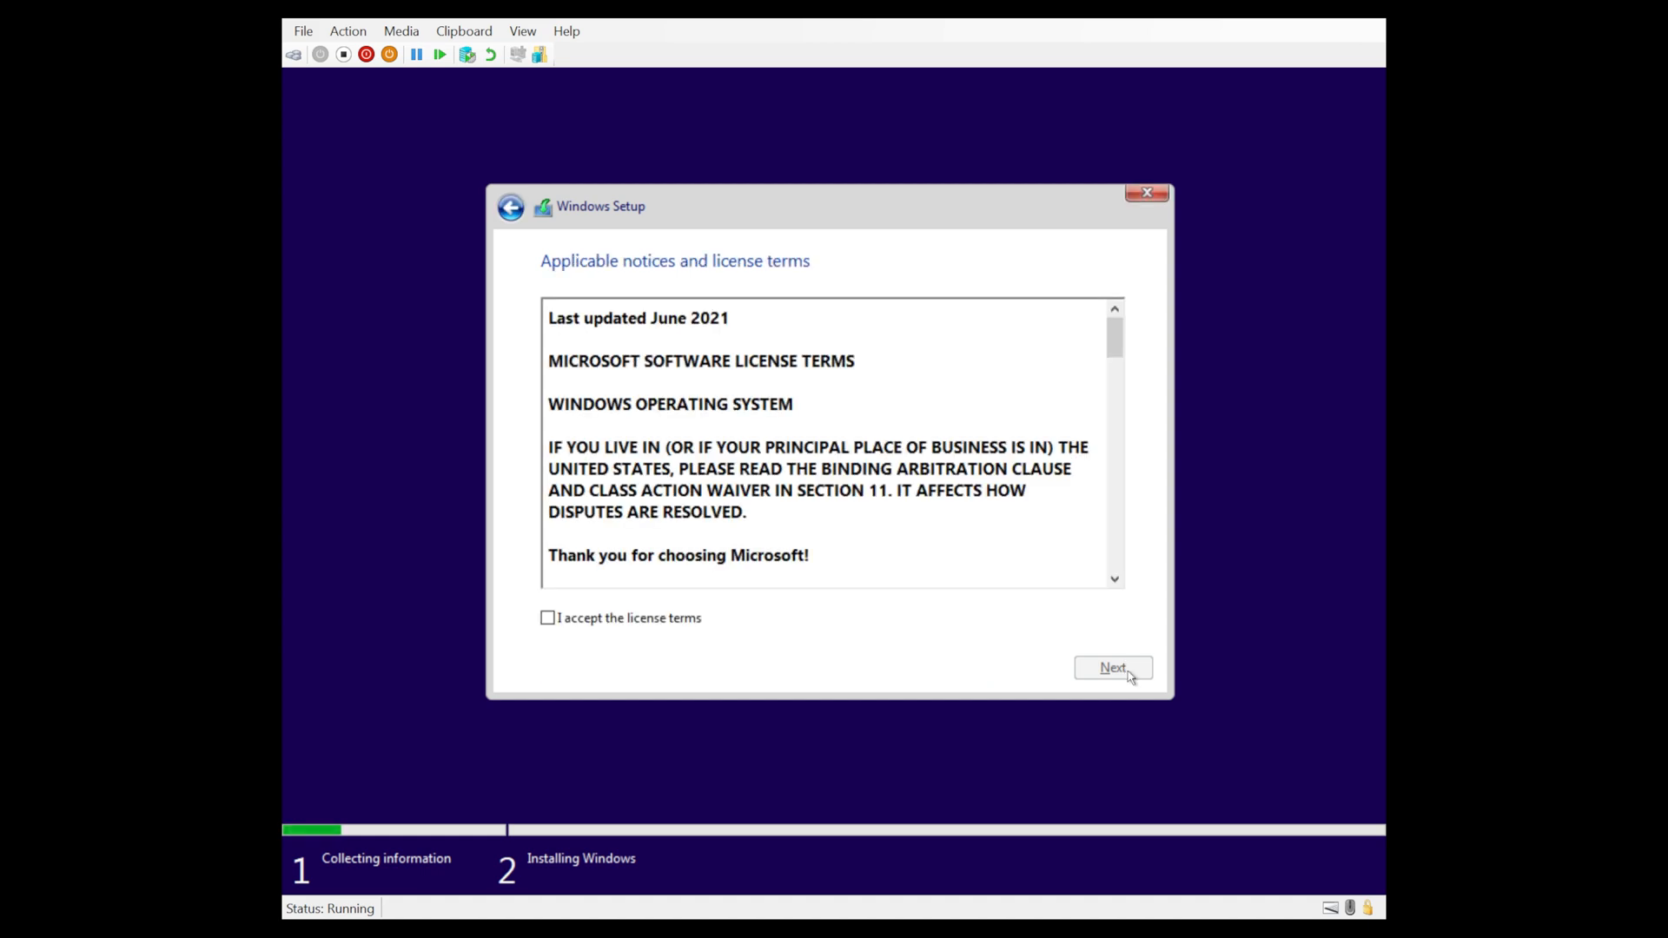
# - Accept the license terms and continue to the 127.0 GB Drive 0 install location page
pyautogui.click(547, 617)
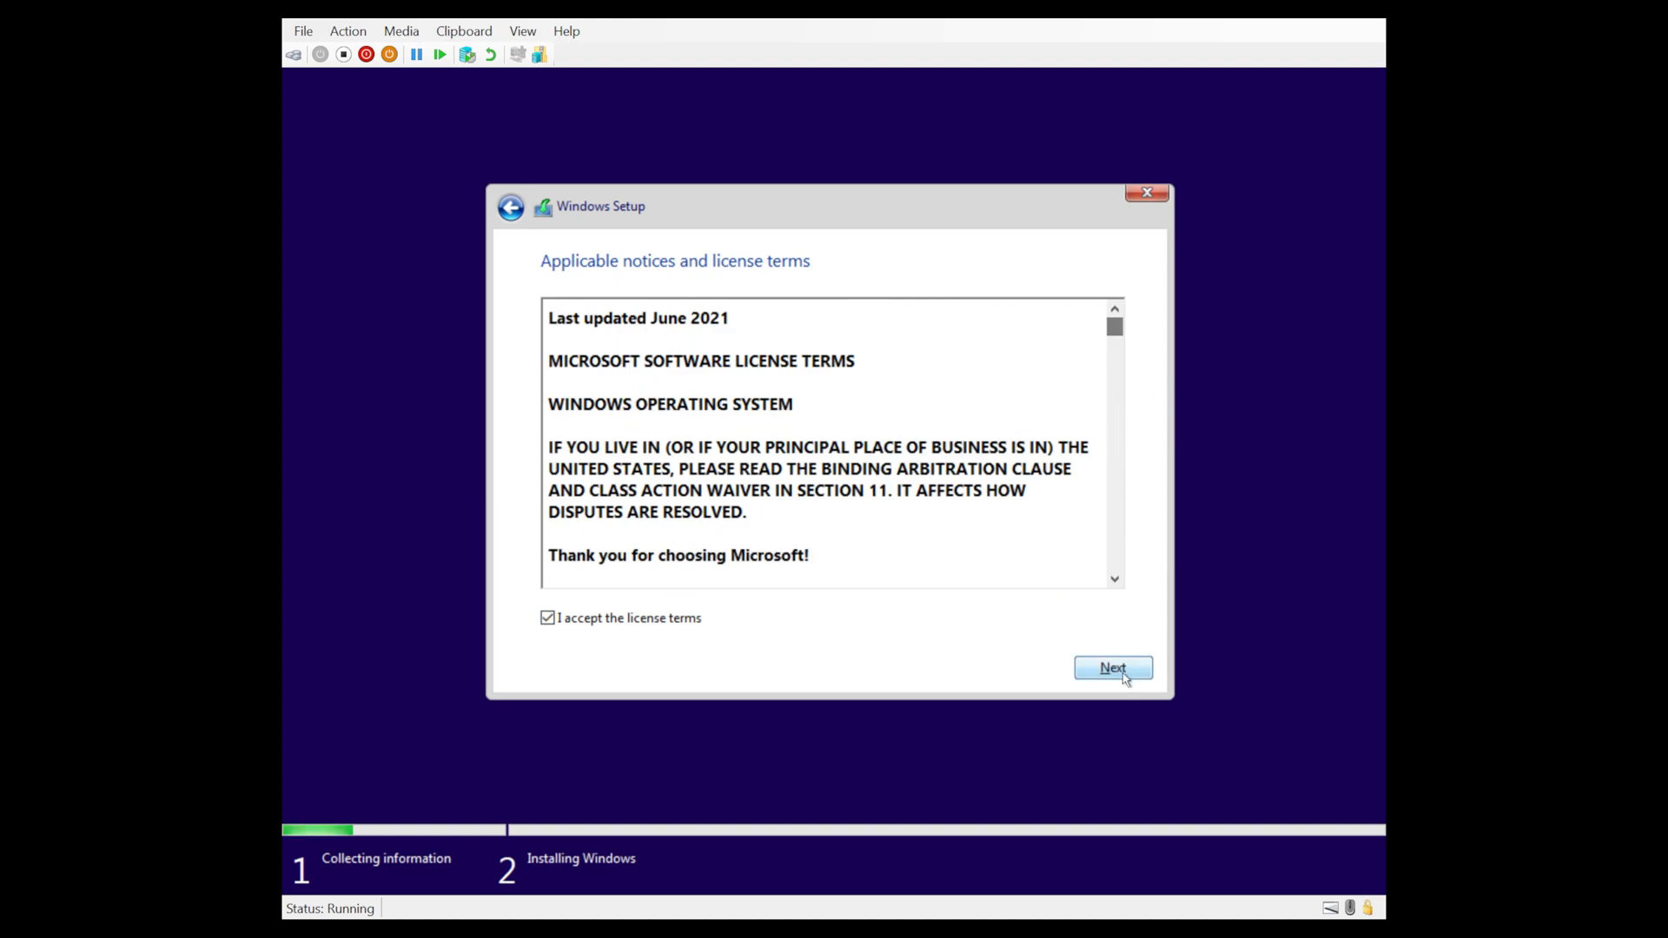
pyautogui.click(1112, 668)
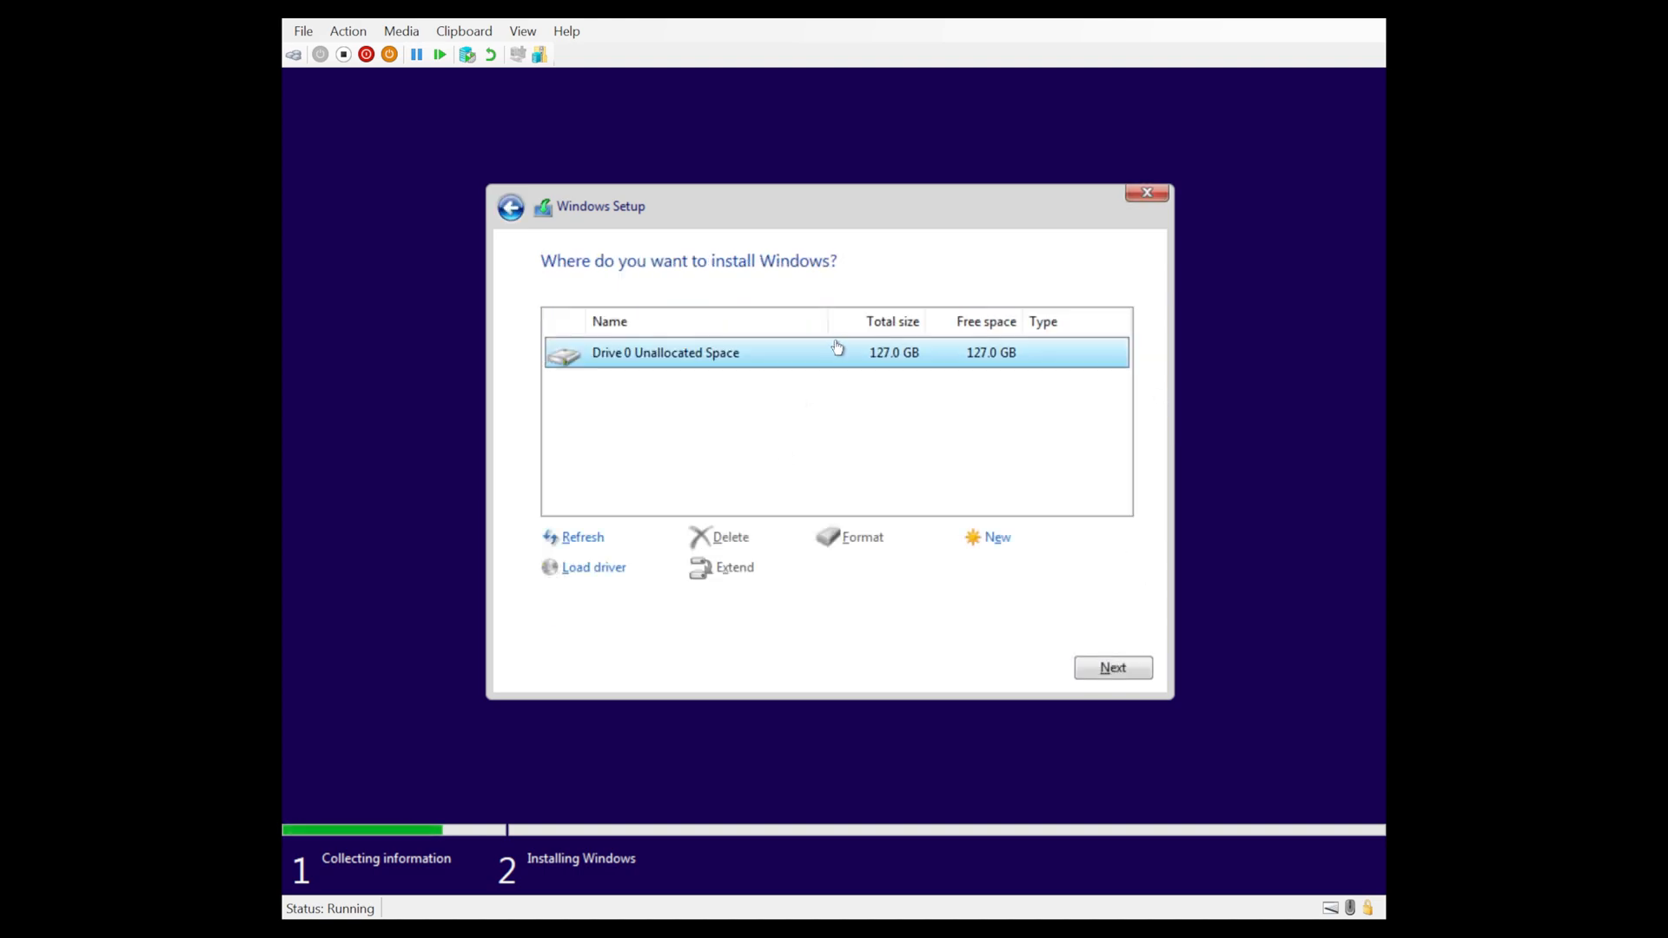
pyautogui.moveTo(820, 410)
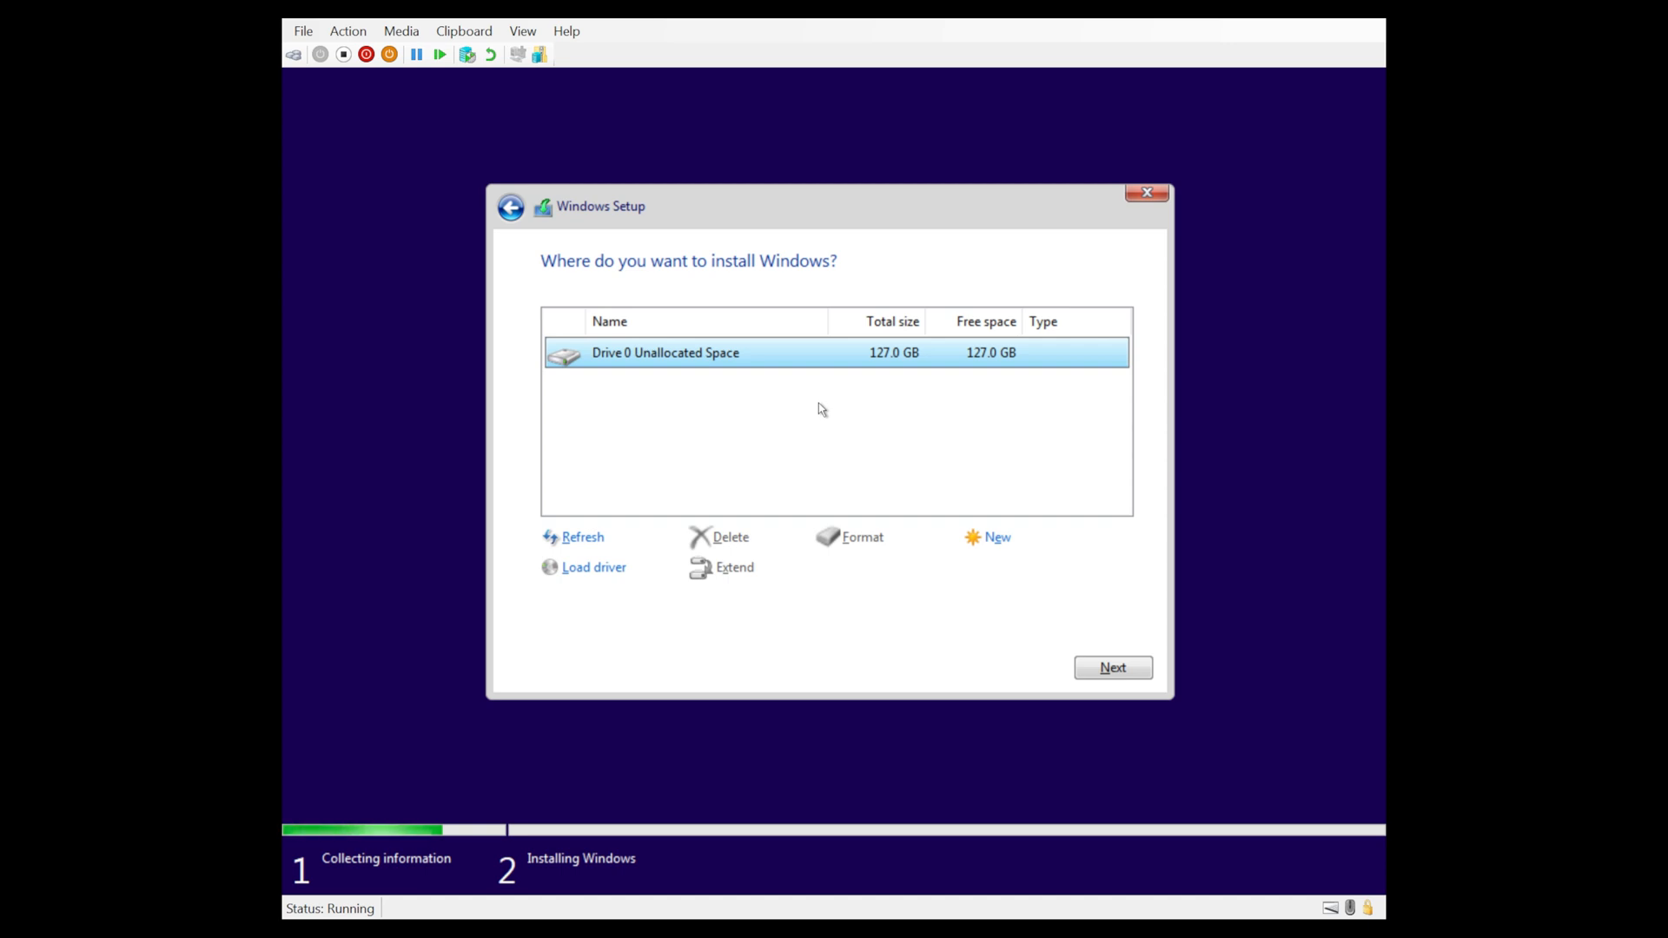
pyautogui.moveTo(975, 394)
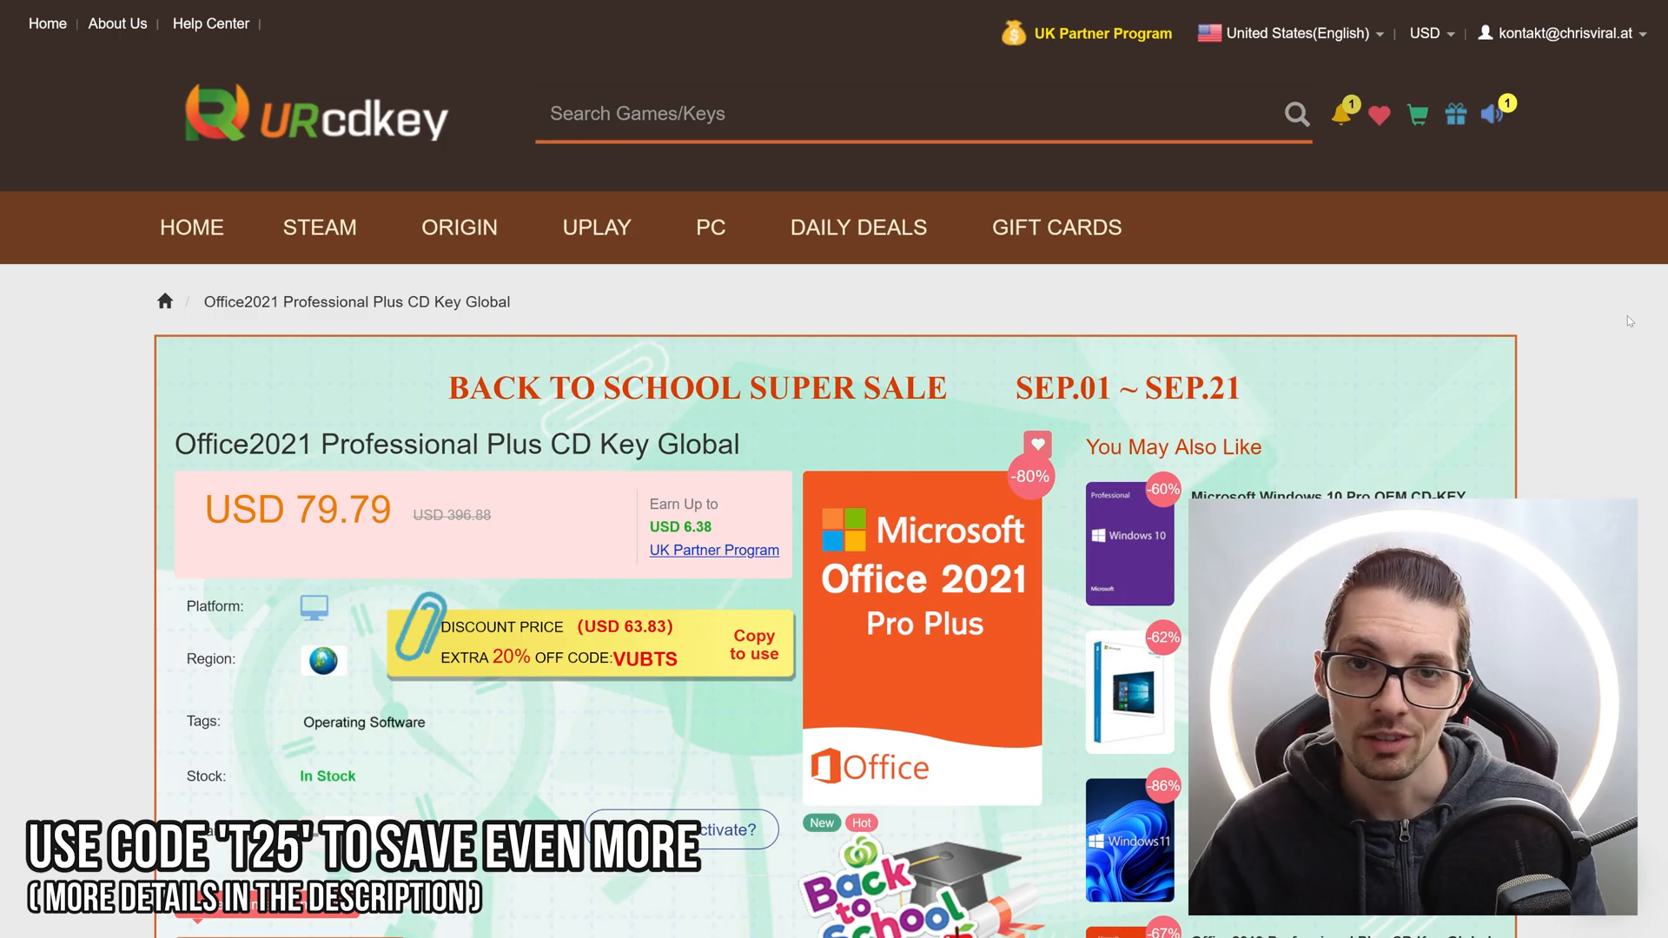
# - Add Office2021 Professional Plus CD Key Global to the cart, showing USD 79.79 subtotal
pyautogui.scroll(-3)
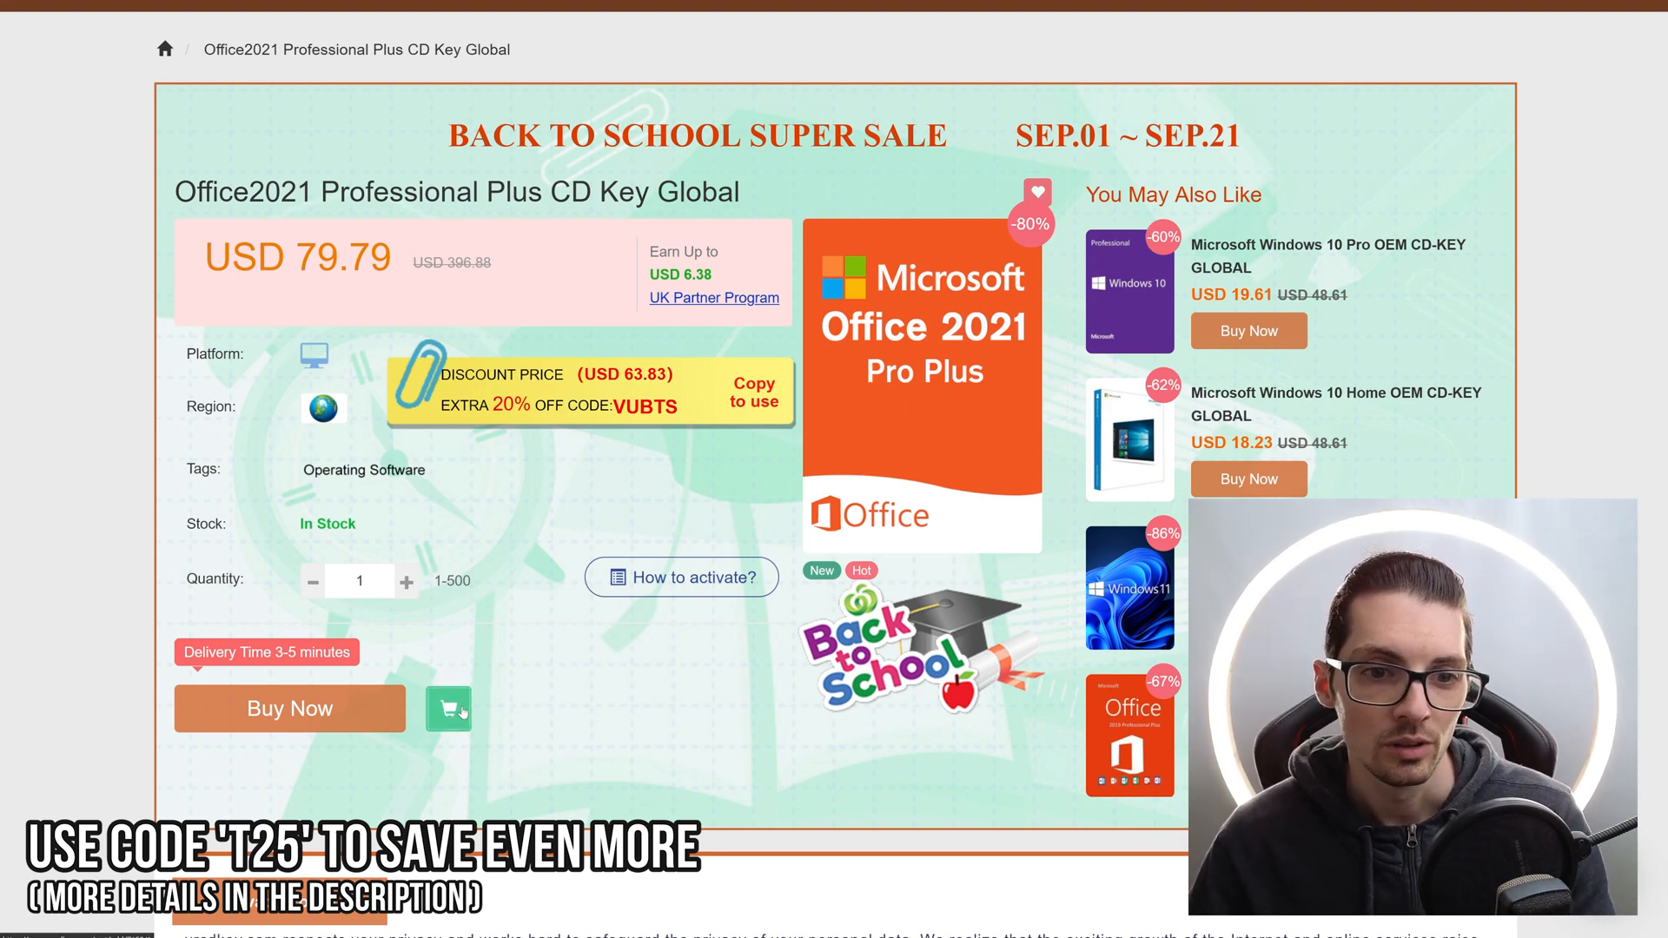
pyautogui.click(449, 709)
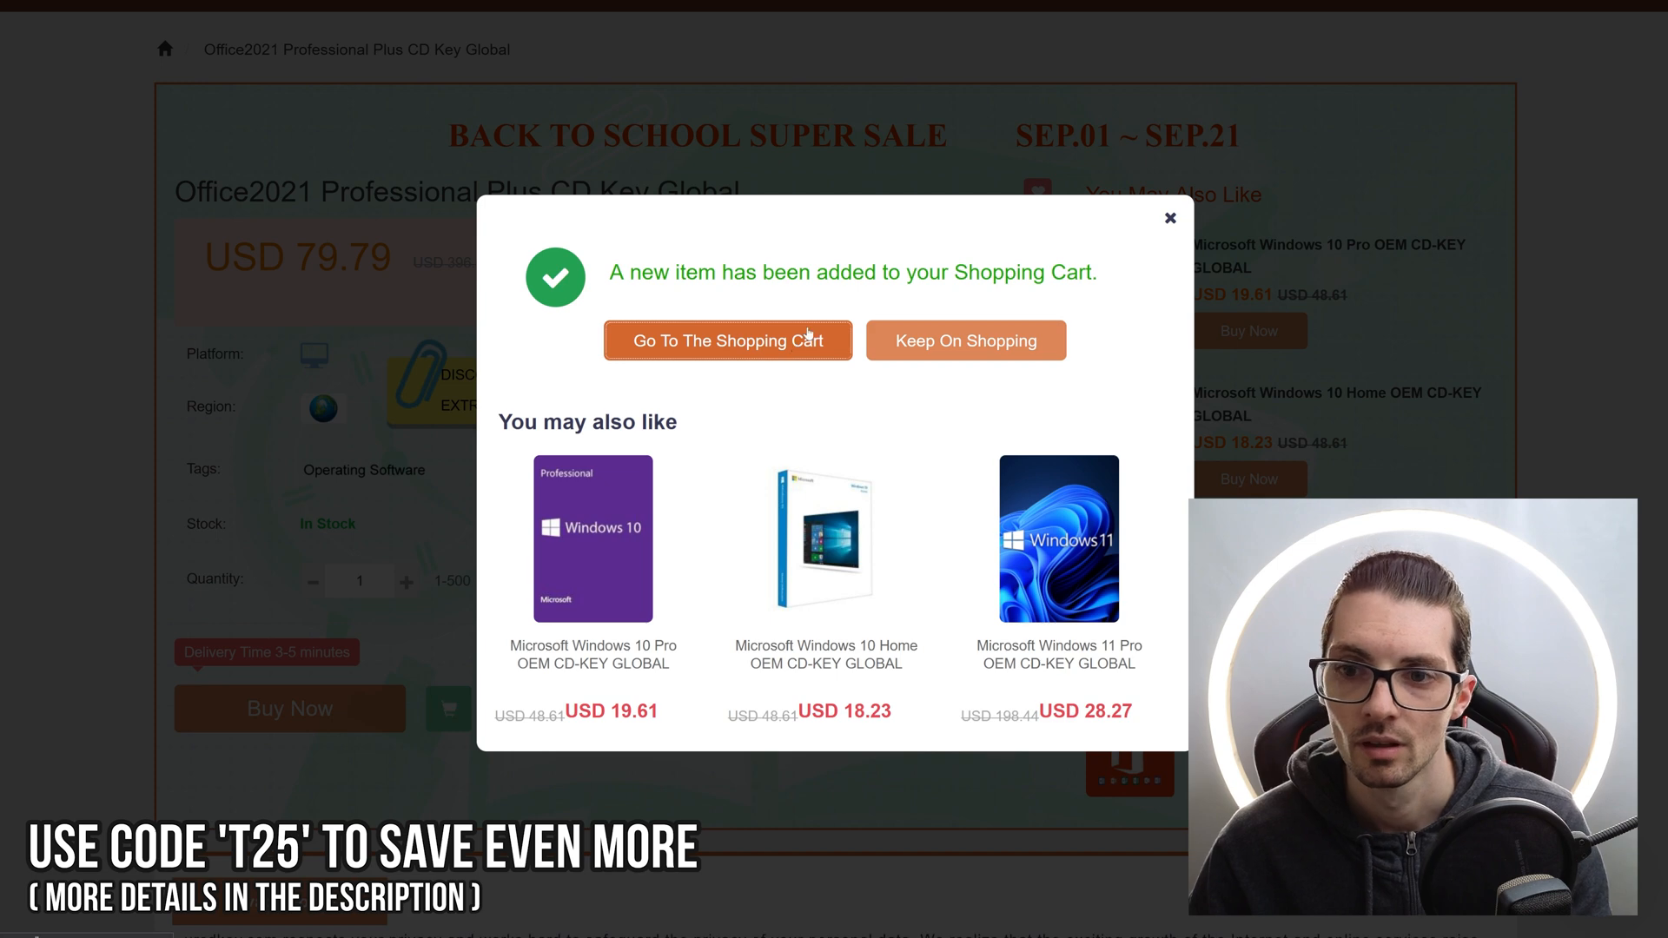
pyautogui.click(728, 340)
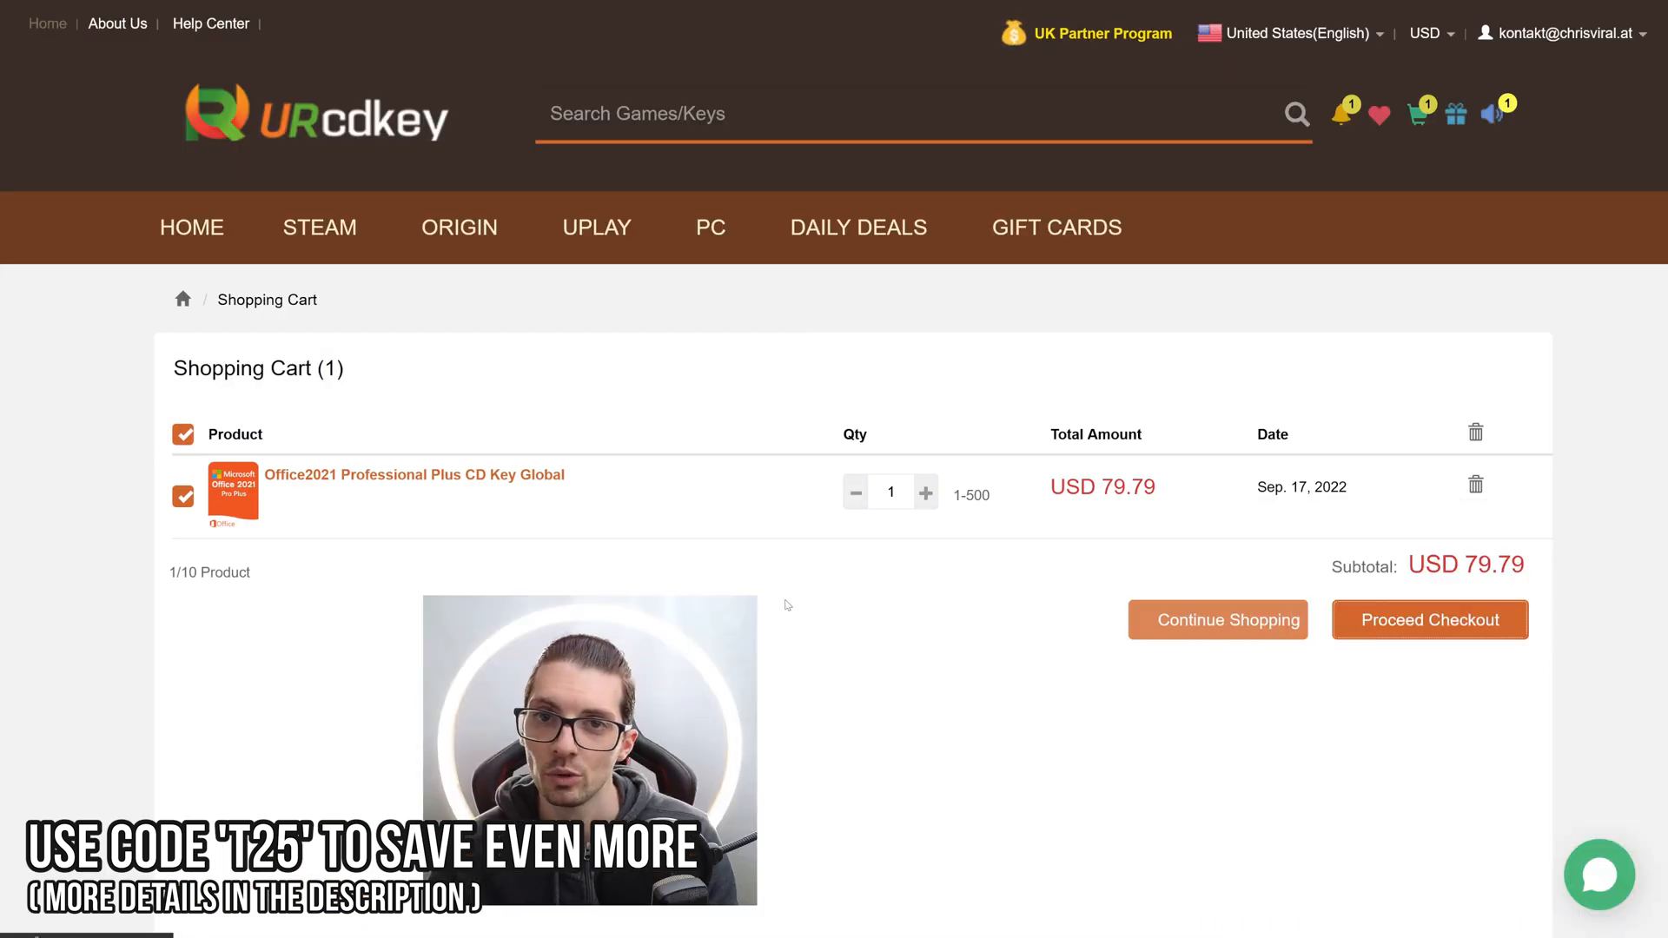
# - Check out and apply promotion code T25, cutting the Office 2021 total to USD 59.84
pyautogui.click(1428, 619)
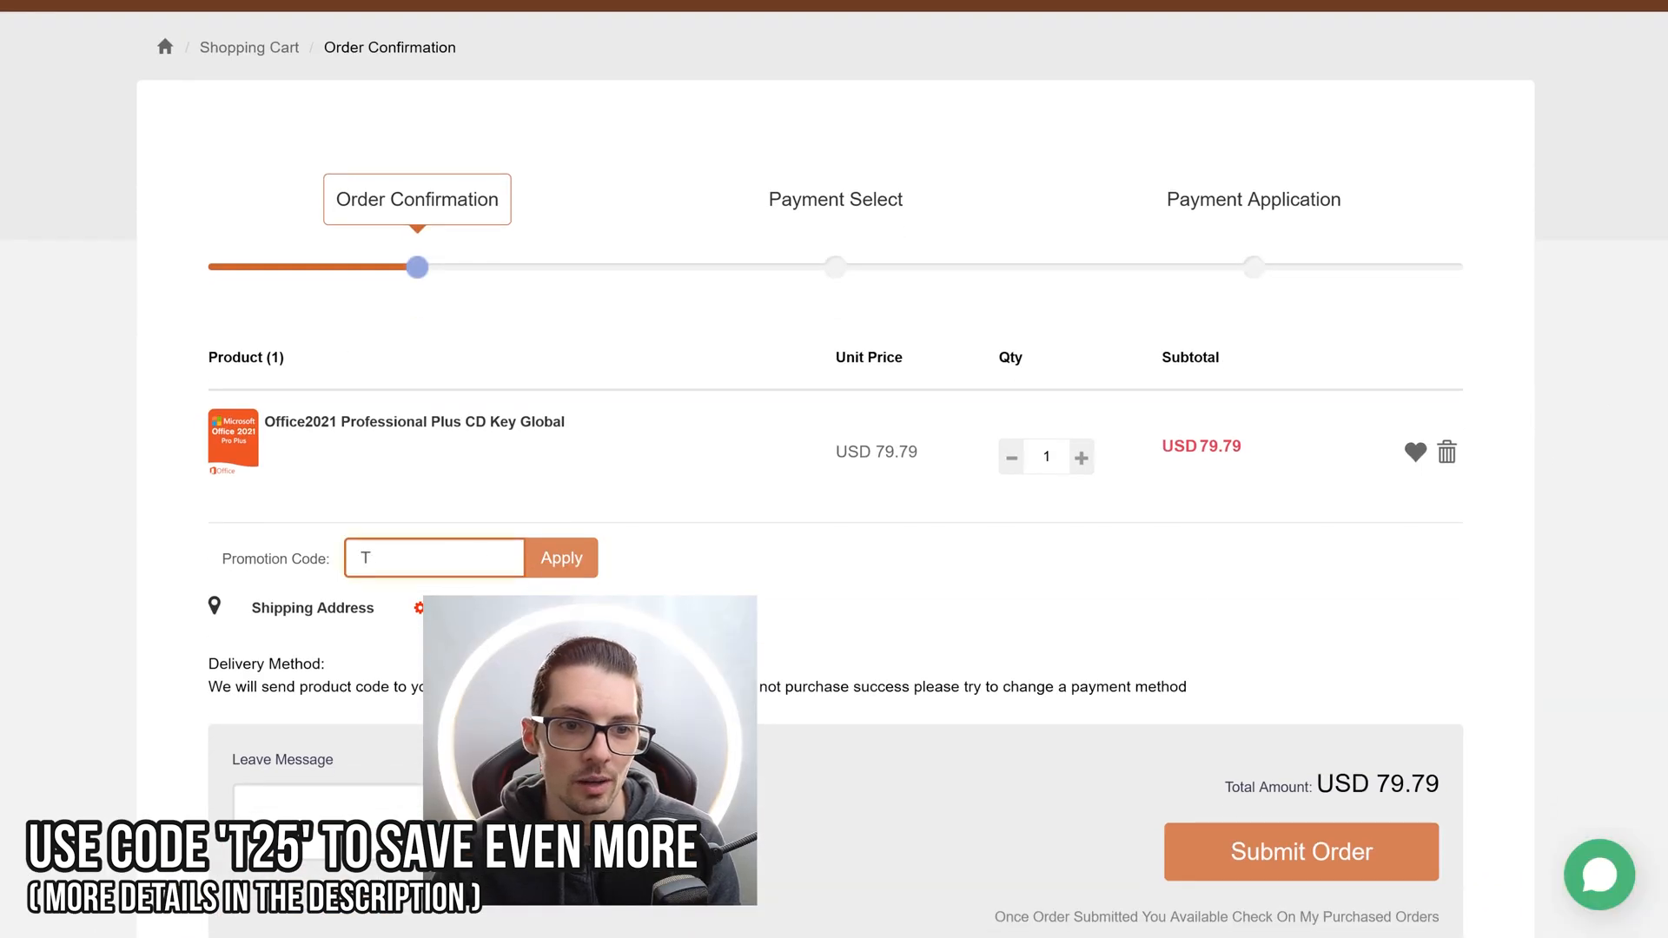
pyautogui.write('25')
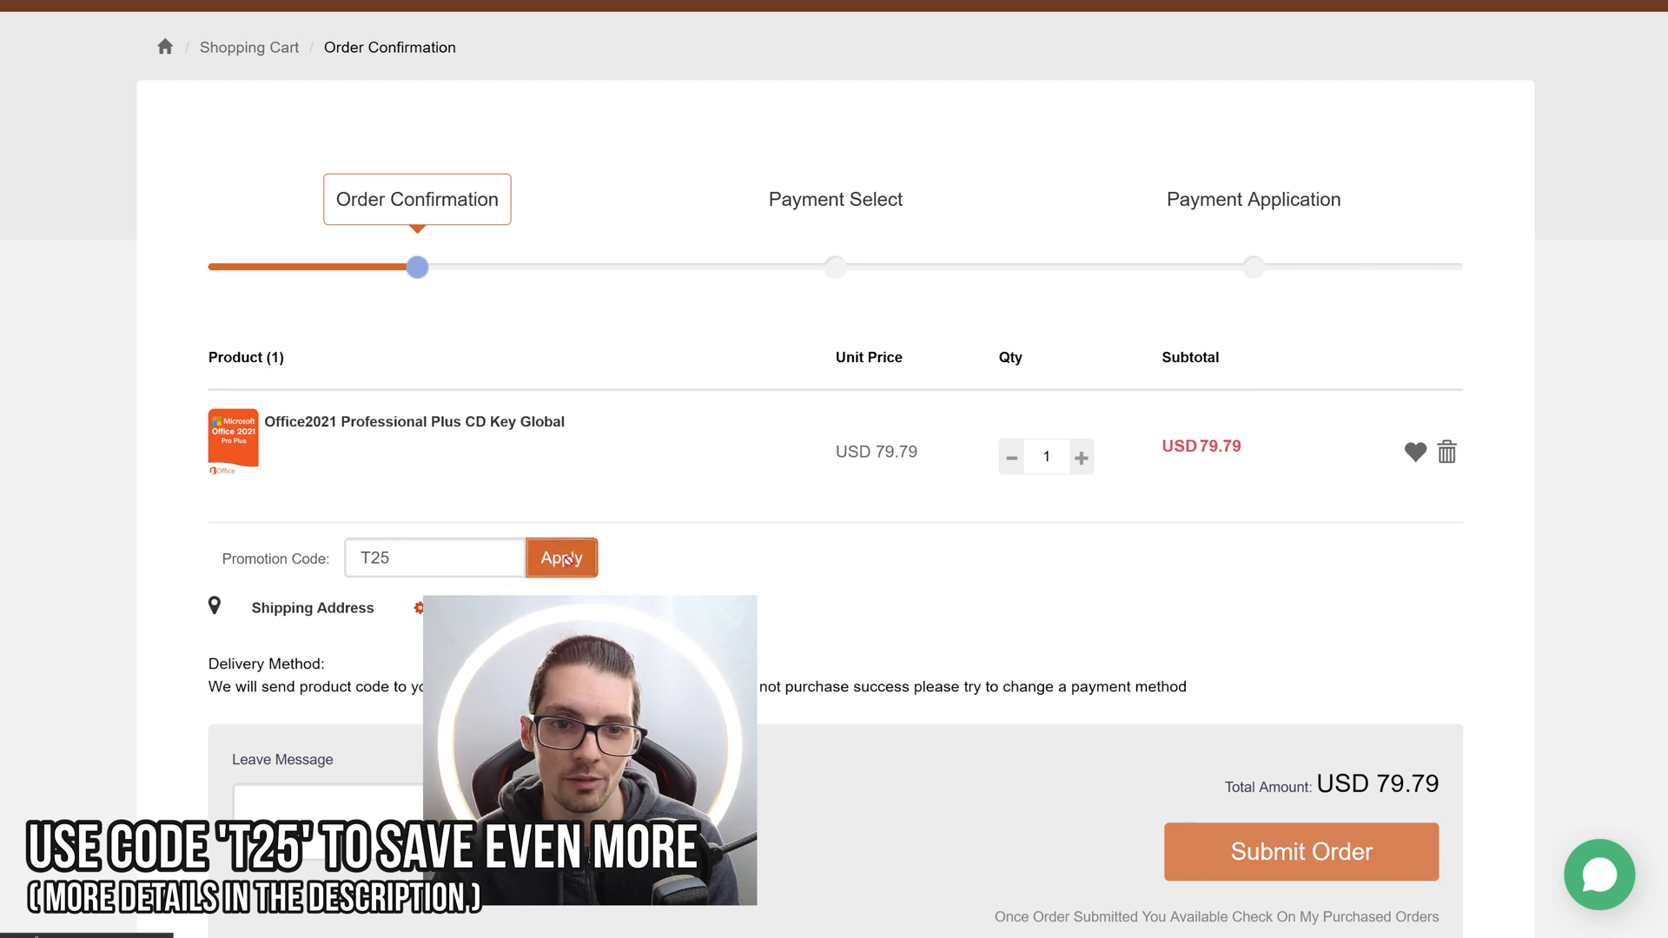
pyautogui.click(561, 558)
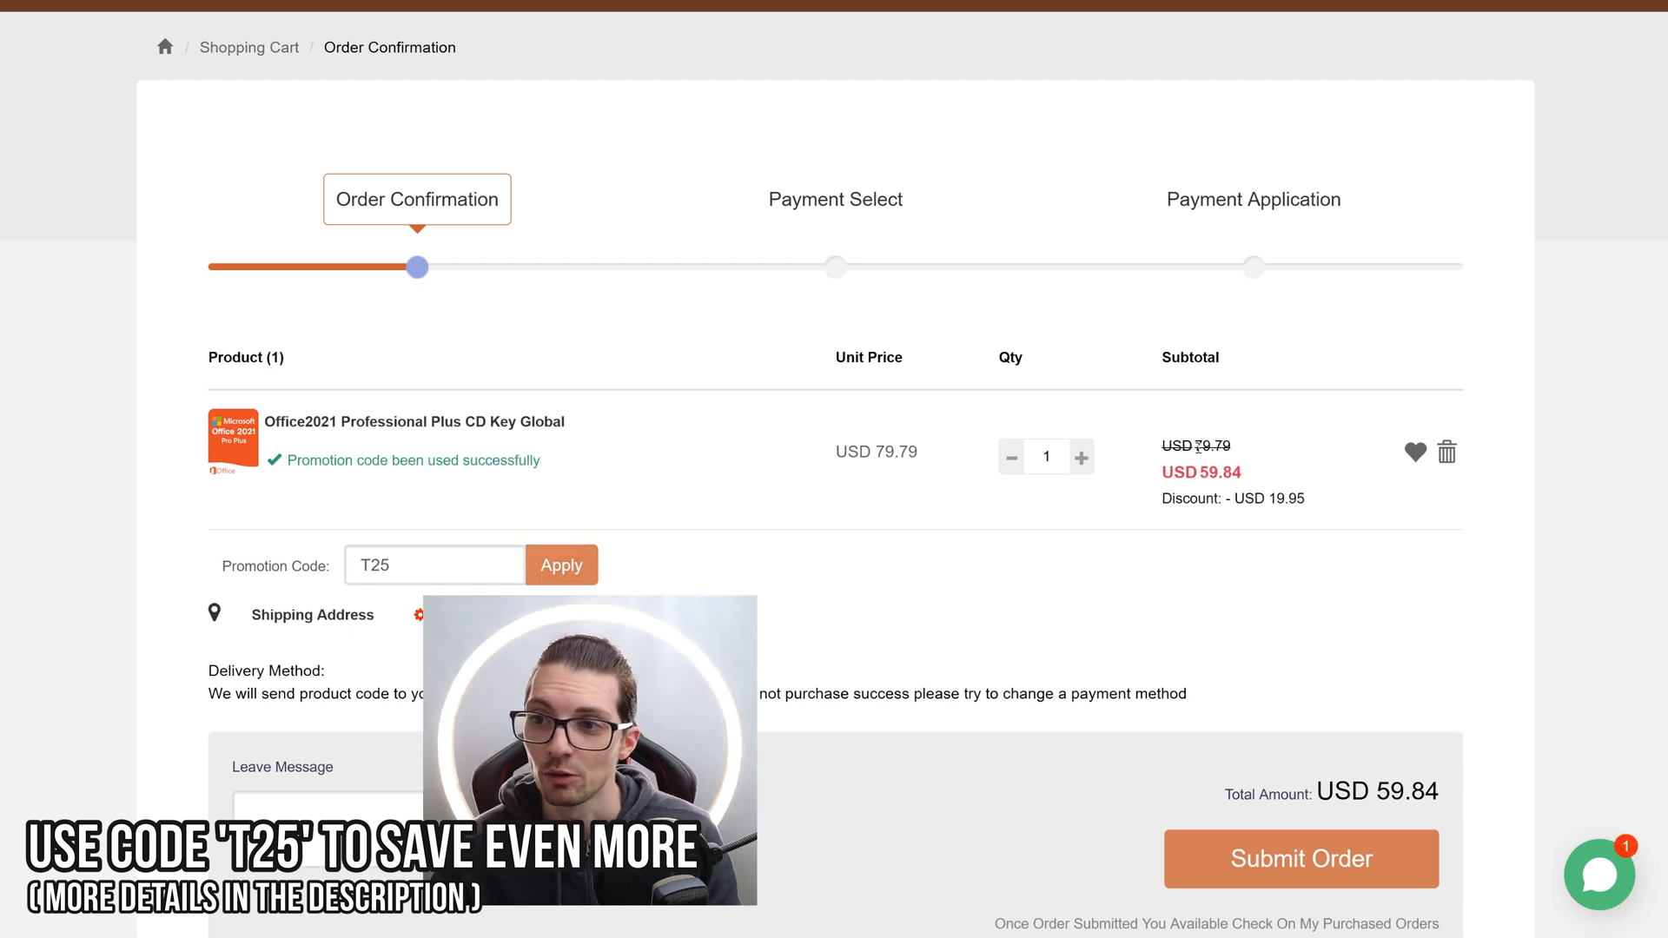
pyautogui.doubleClick(1283, 499)
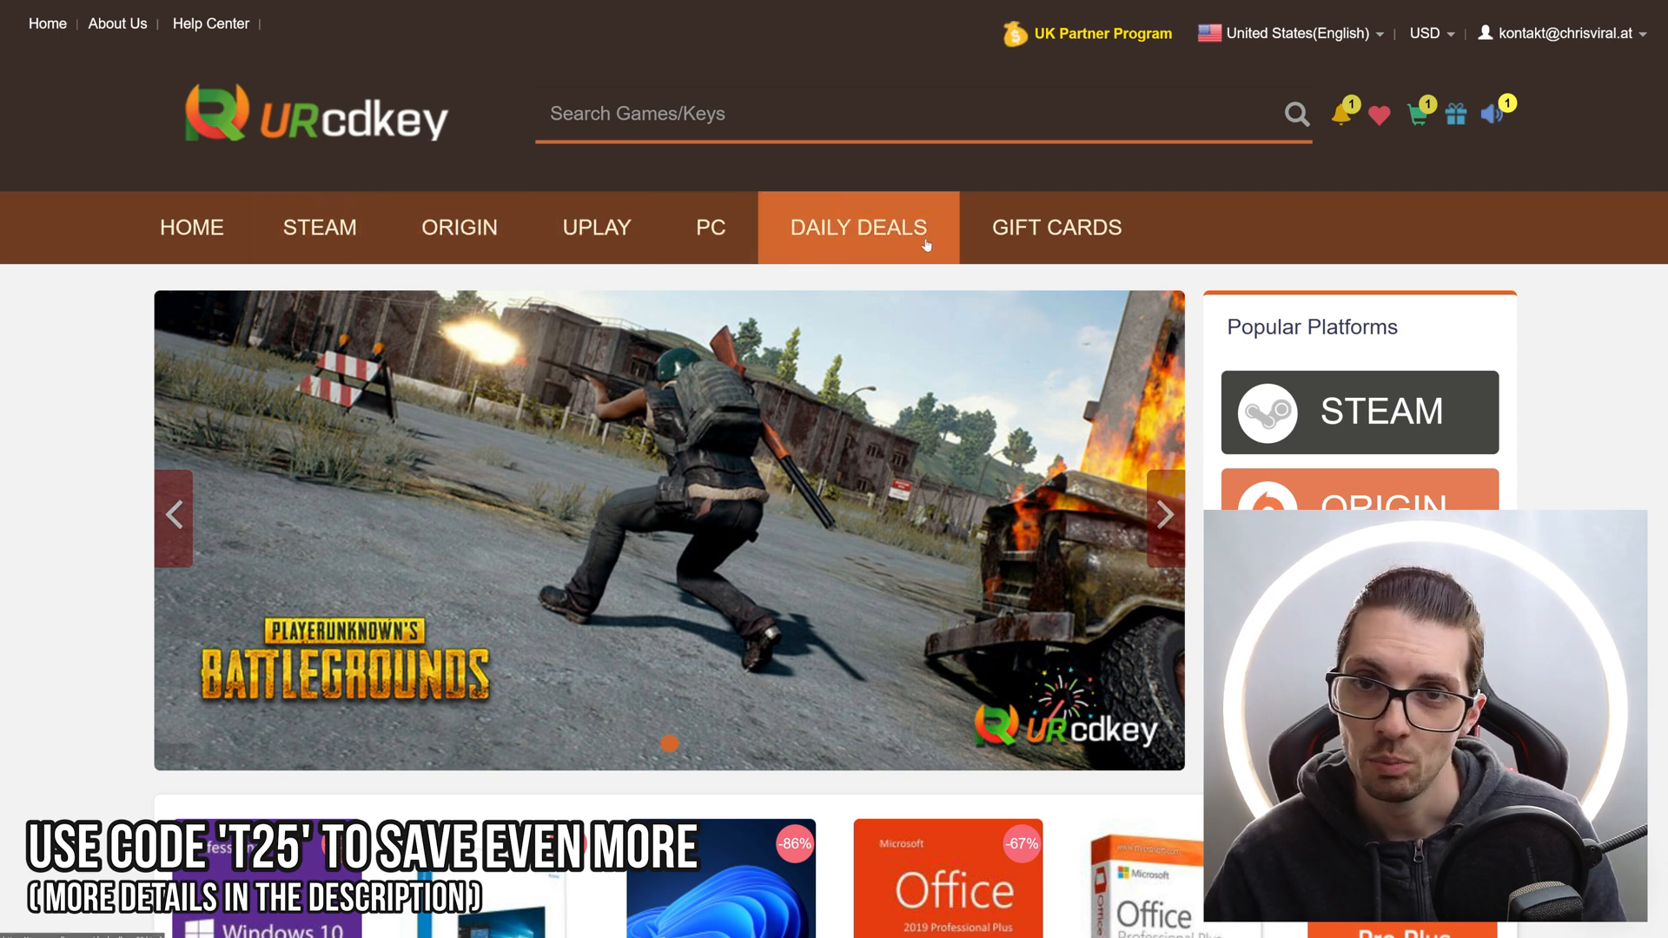
pyautogui.moveTo(7, 563)
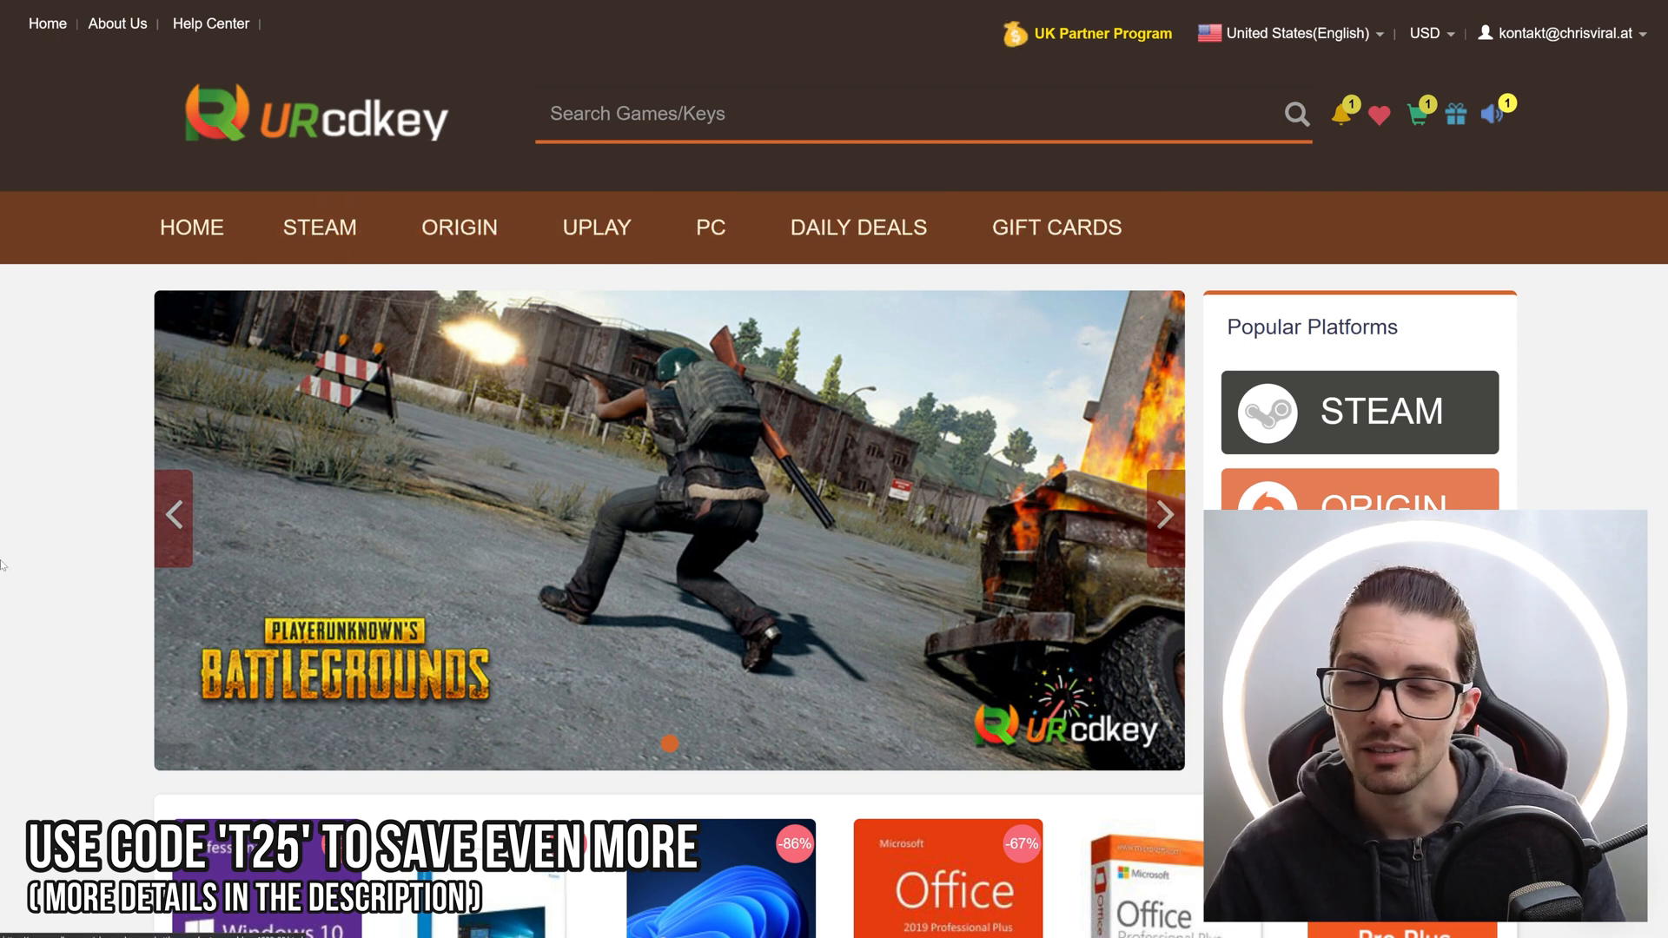
# - Browse the homepage from best-sellers down to daily deals and gift cards, then back up
pyautogui.scroll(-3)
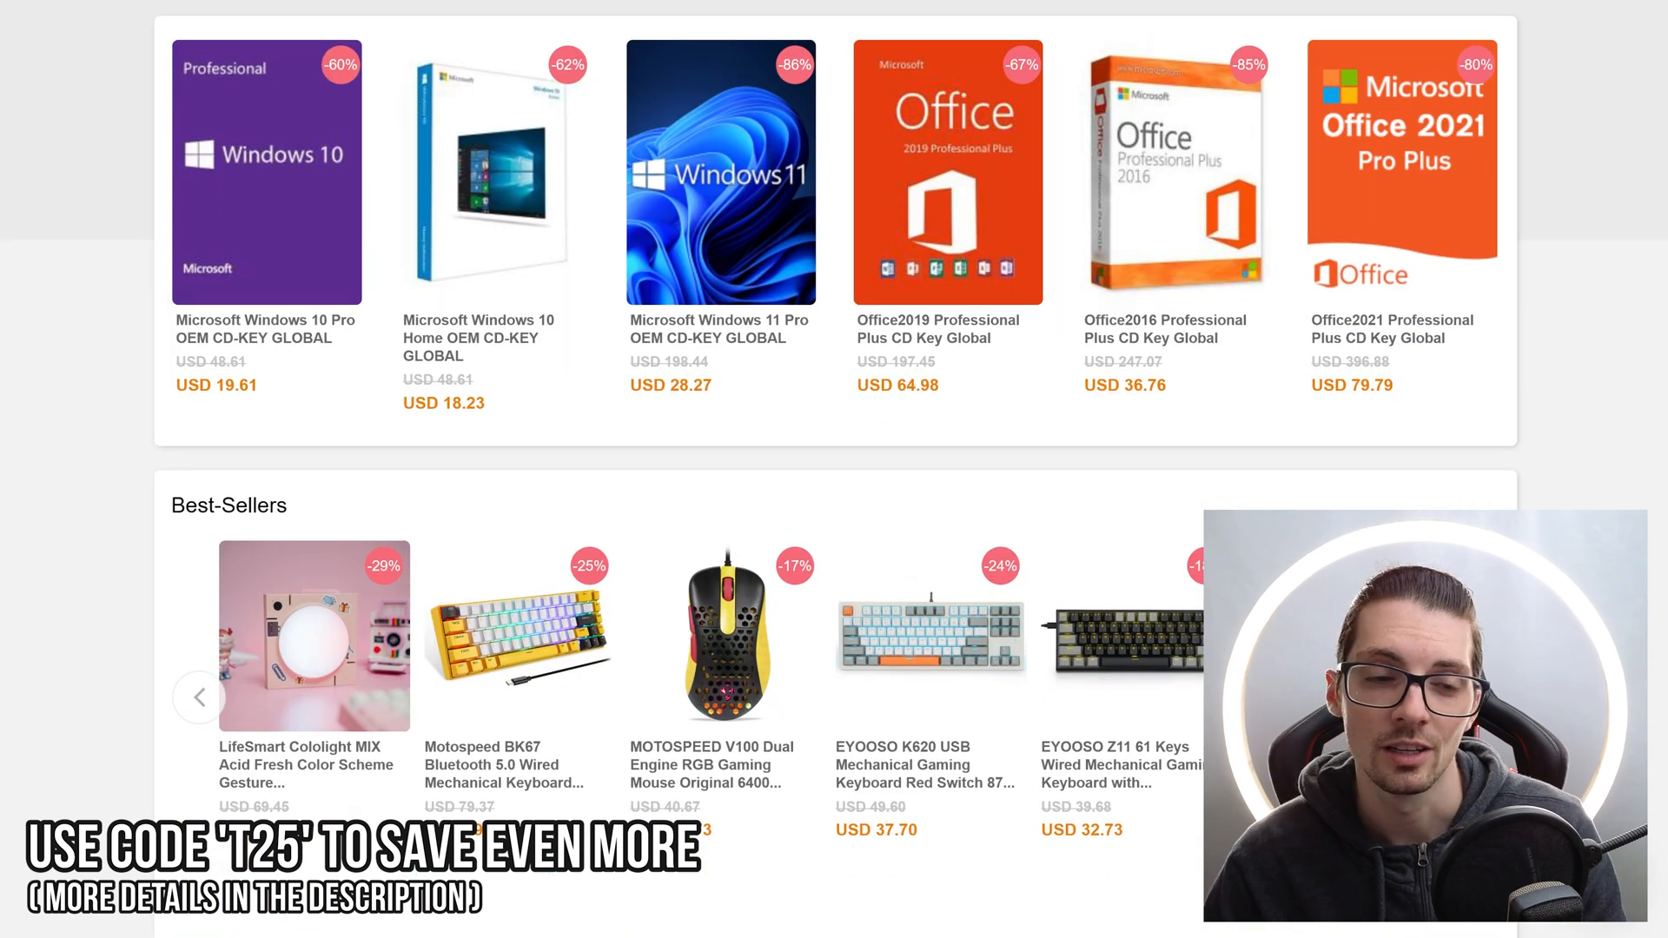
pyautogui.scroll(-3)
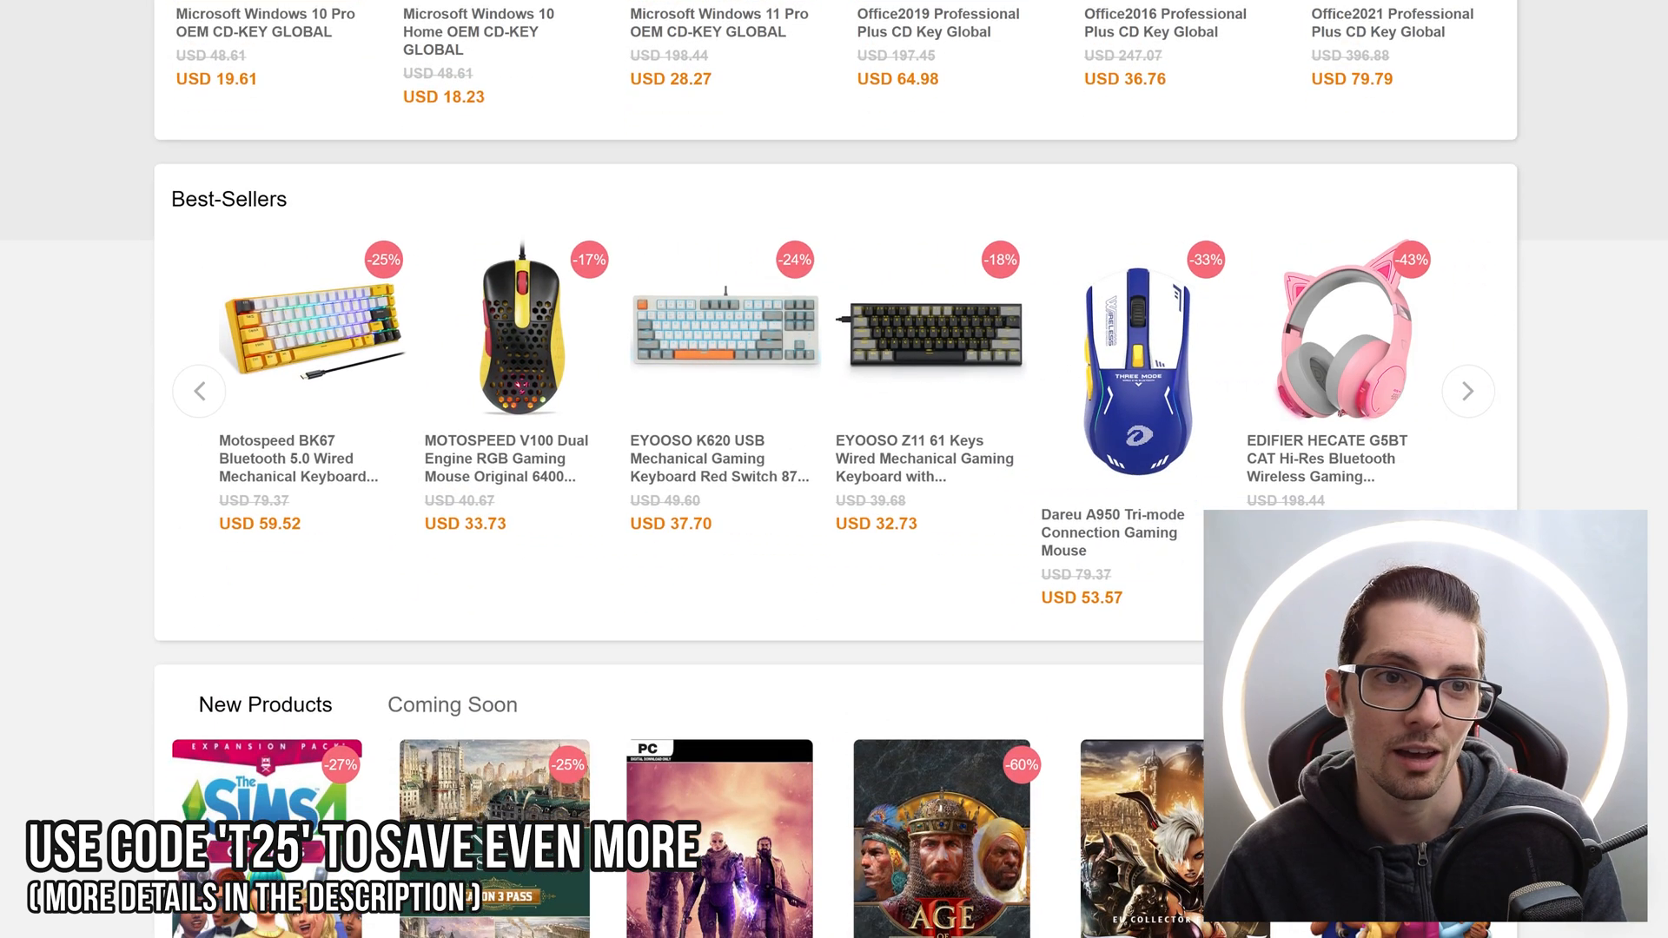
pyautogui.scroll(-3)
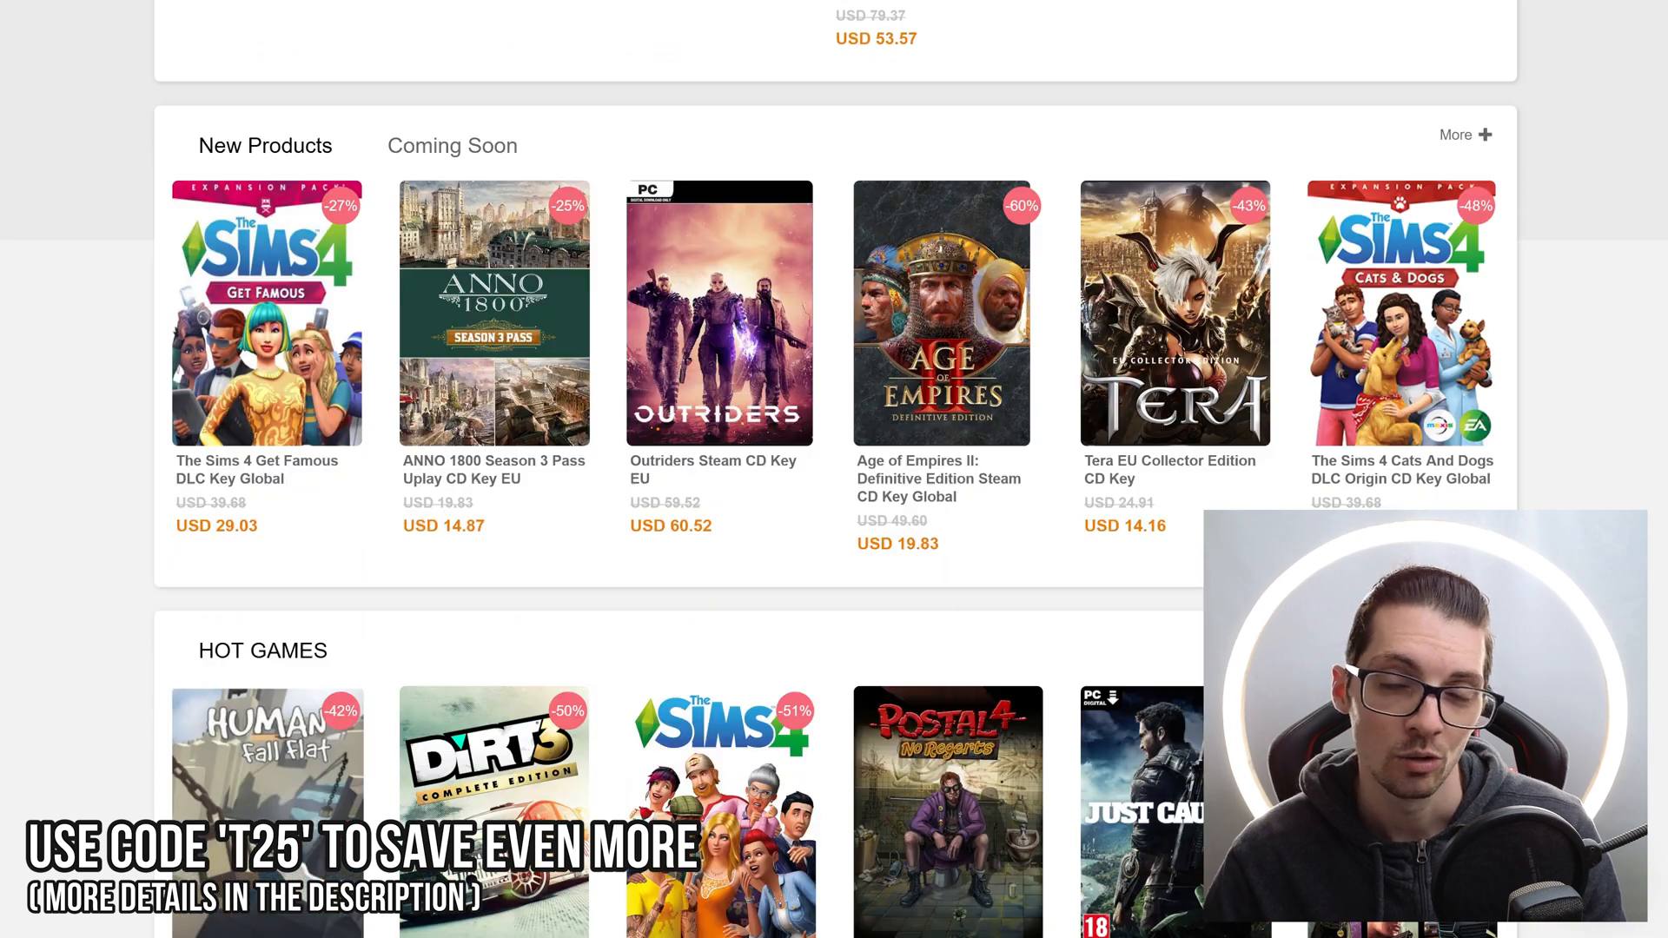
pyautogui.scroll(-3)
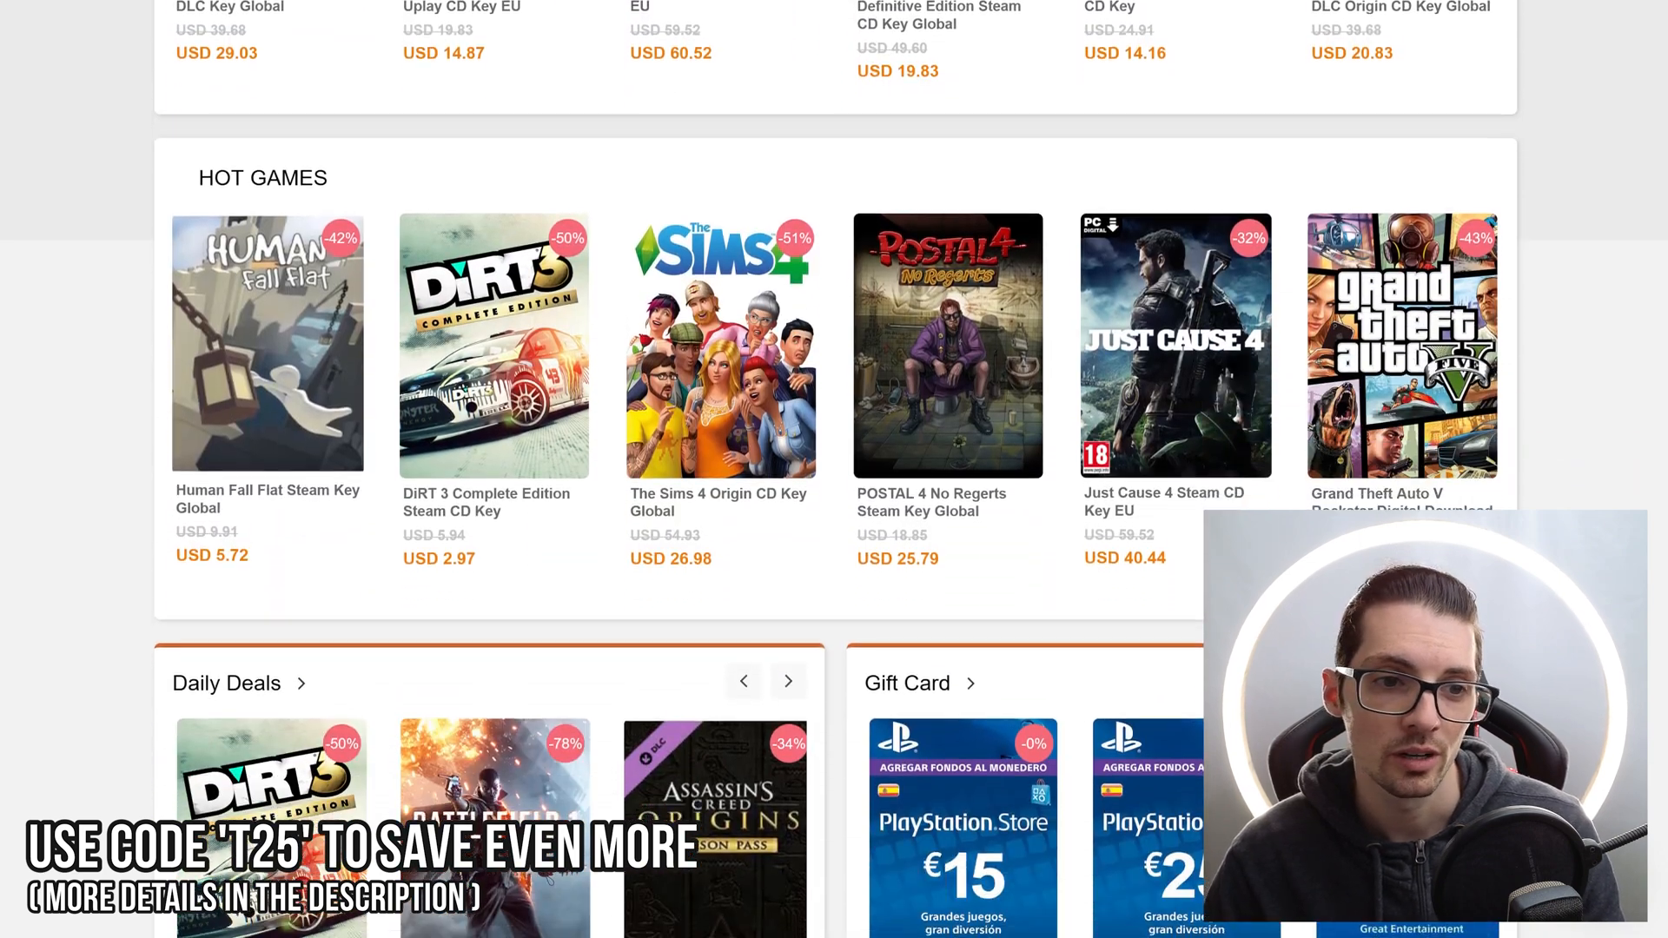
pyautogui.scroll(-3)
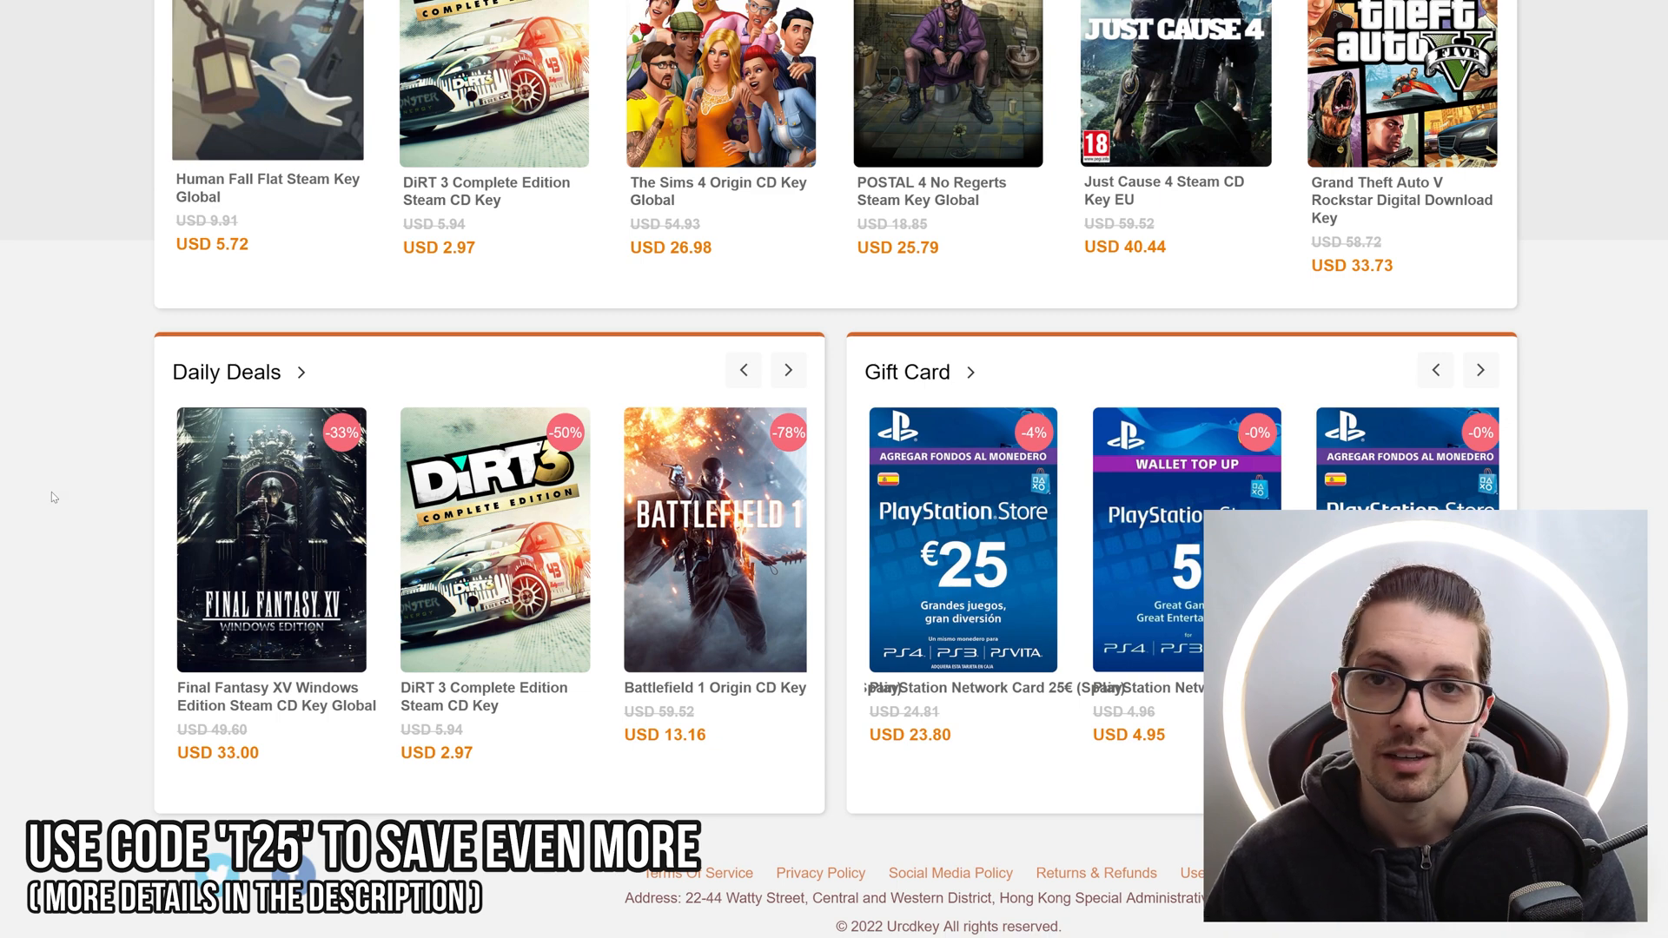
pyautogui.moveTo(965, 539)
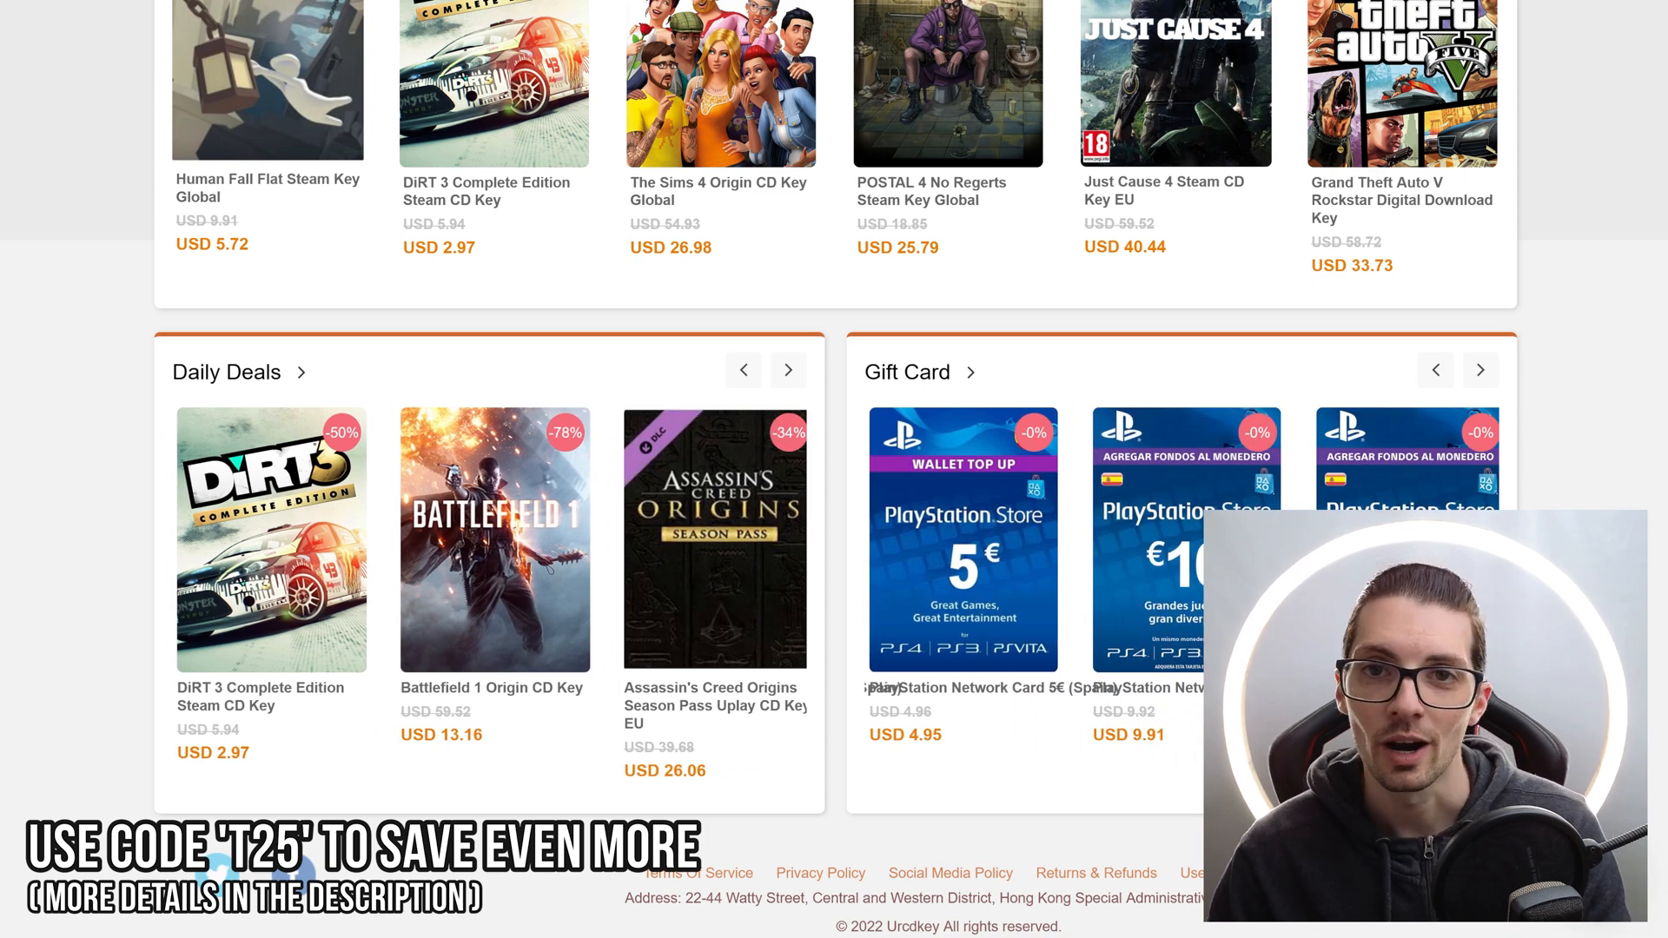
pyautogui.scroll(3)
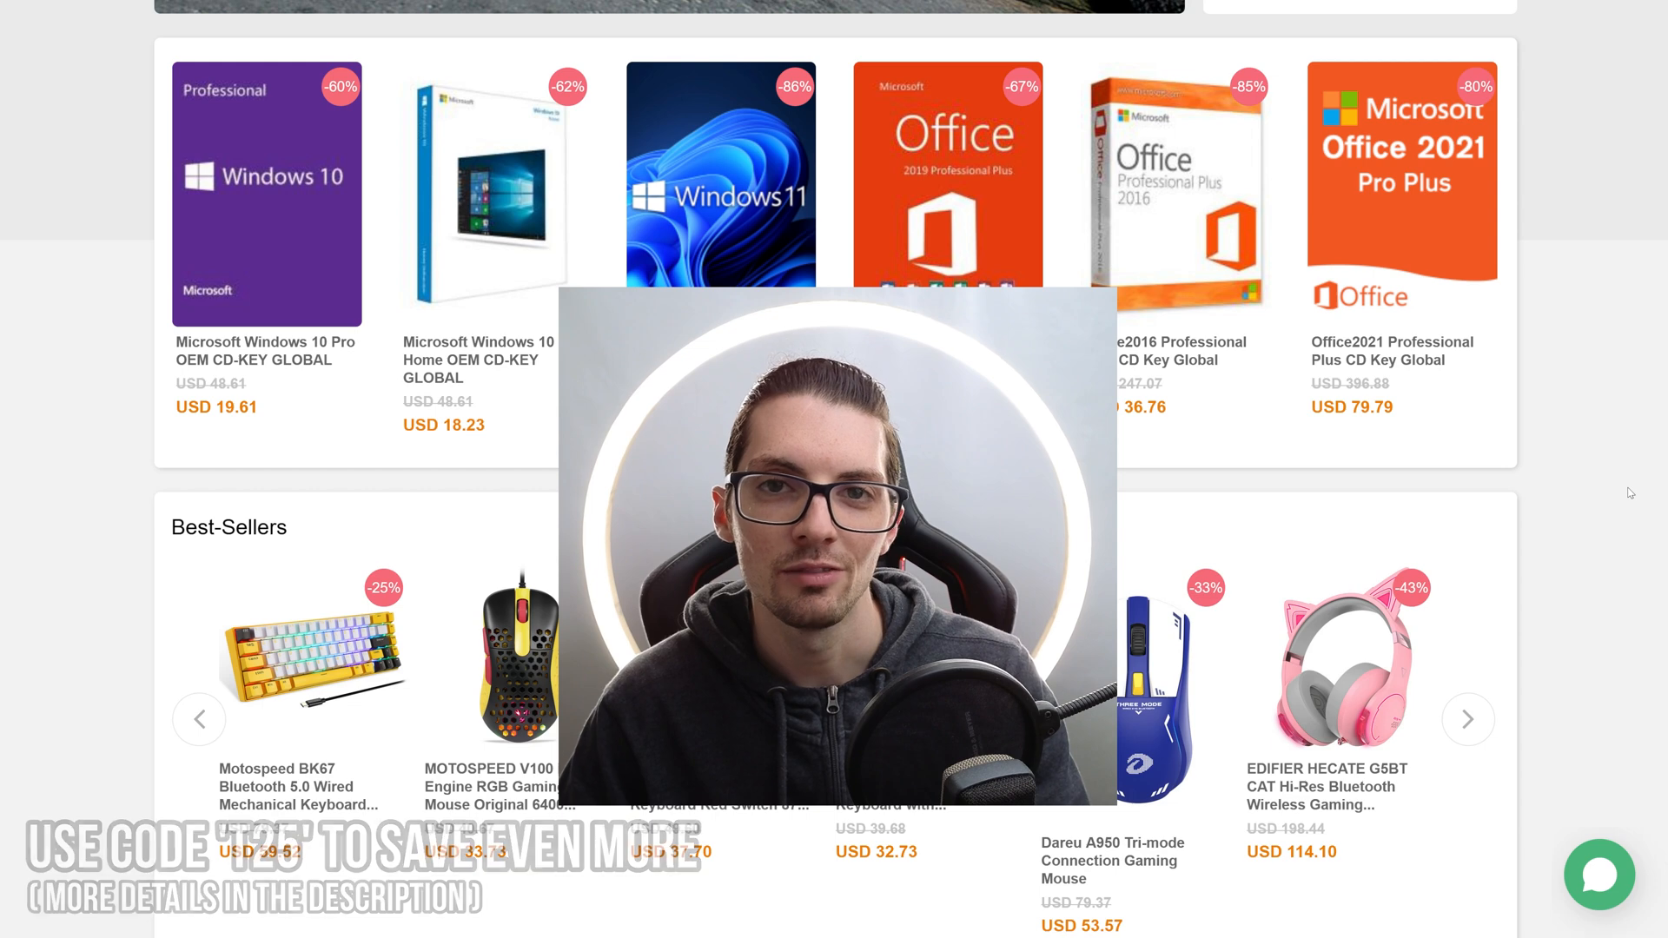
# - Advance the Best-Sellers carousel to show the next set of products
pyautogui.click(1467, 719)
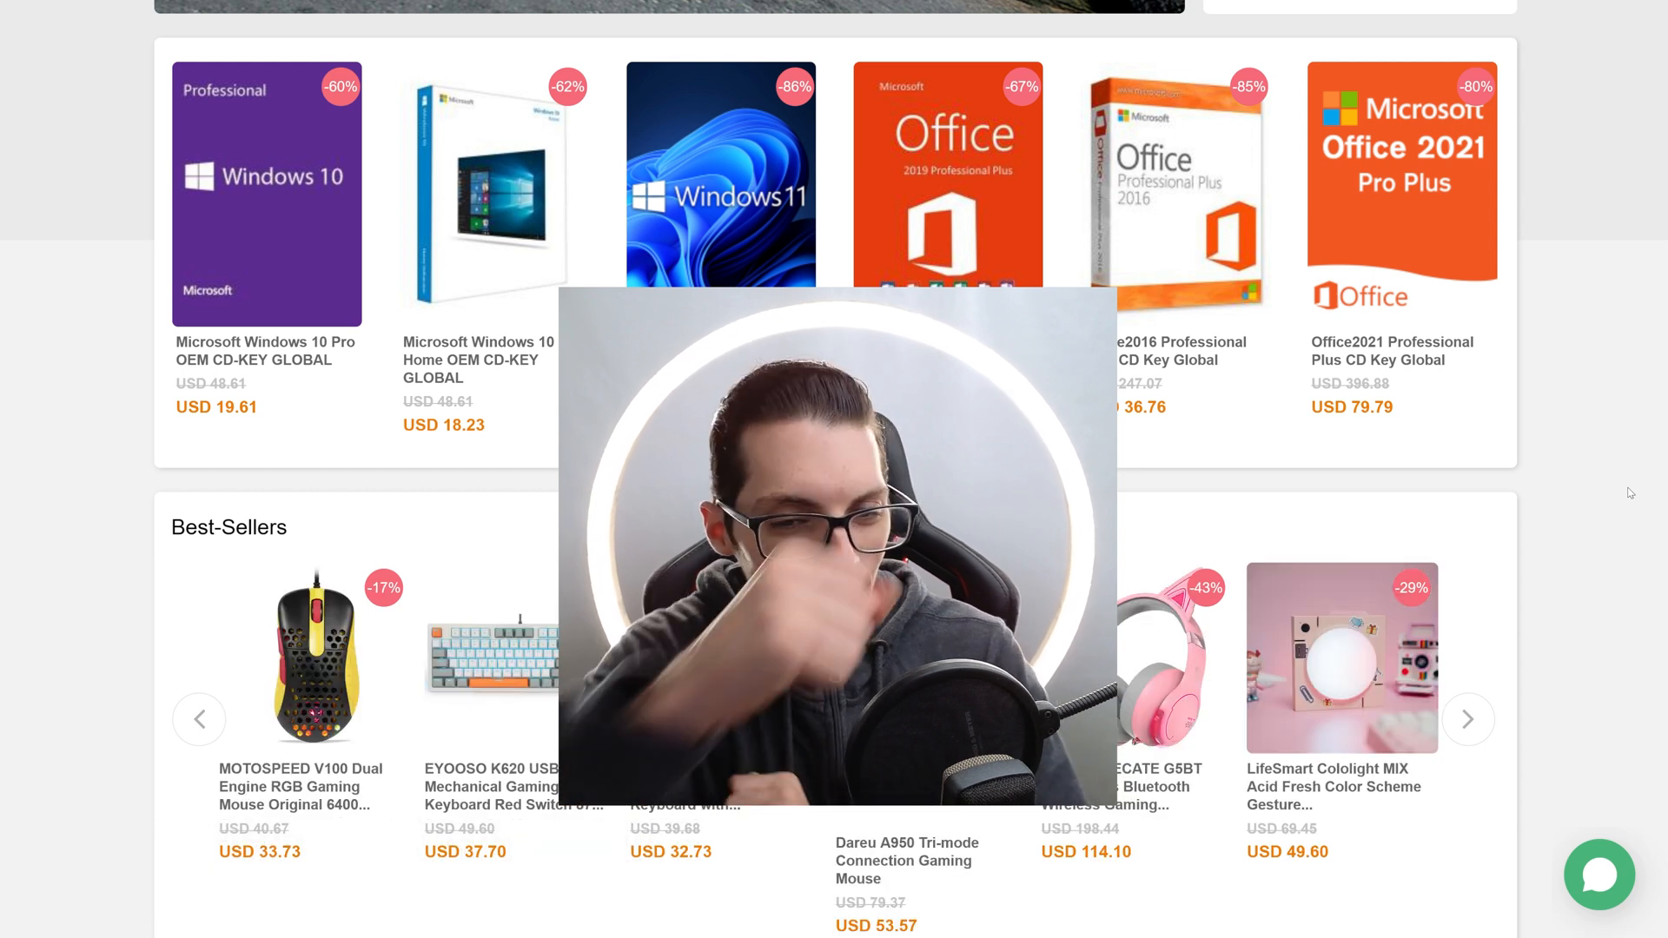